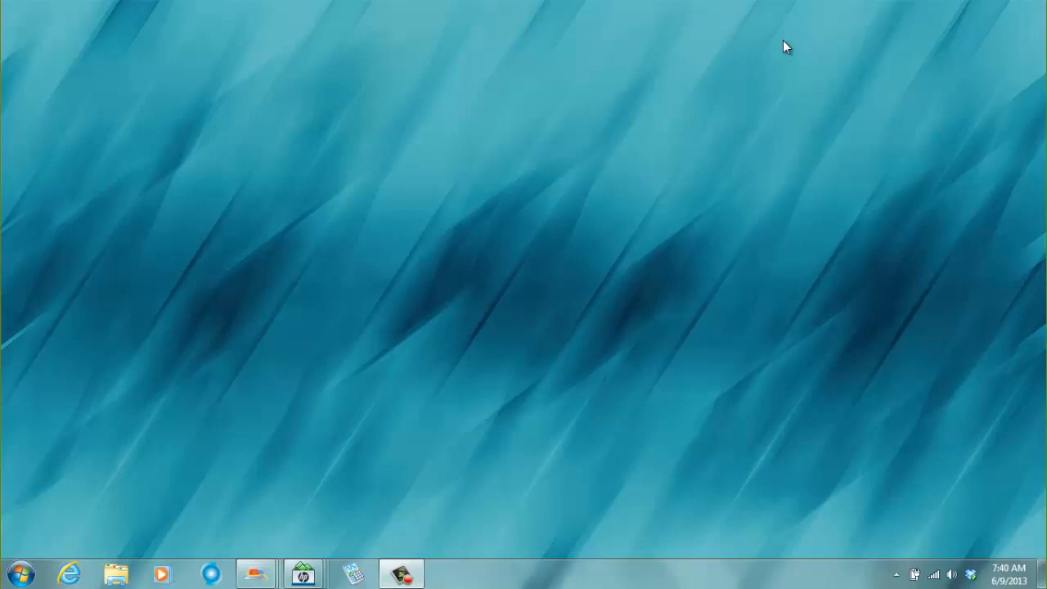
pyautogui.moveTo(678, 18)
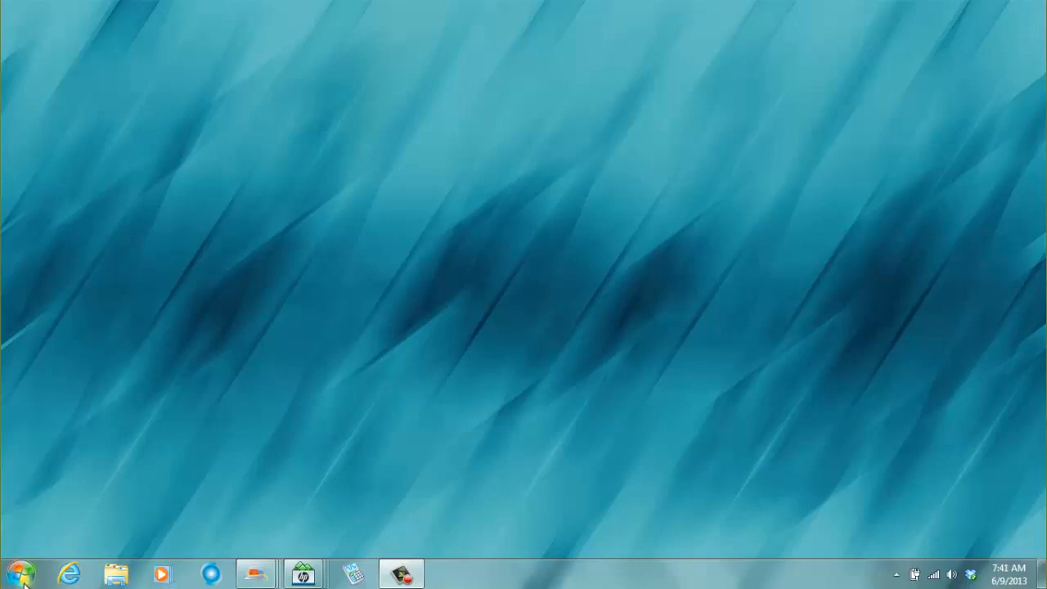
pyautogui.click(18, 572)
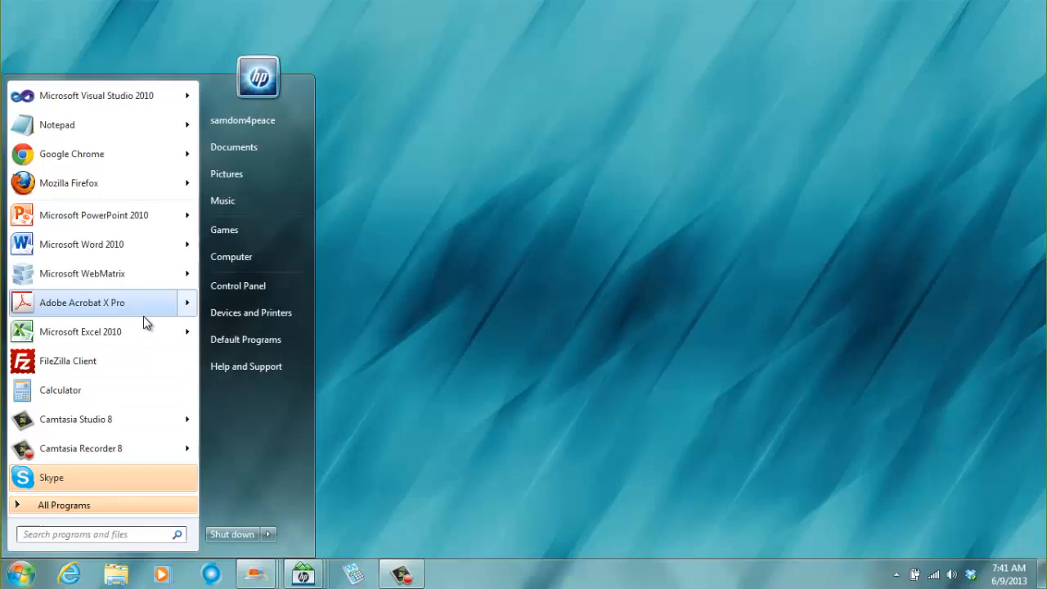
pyautogui.moveTo(72, 154)
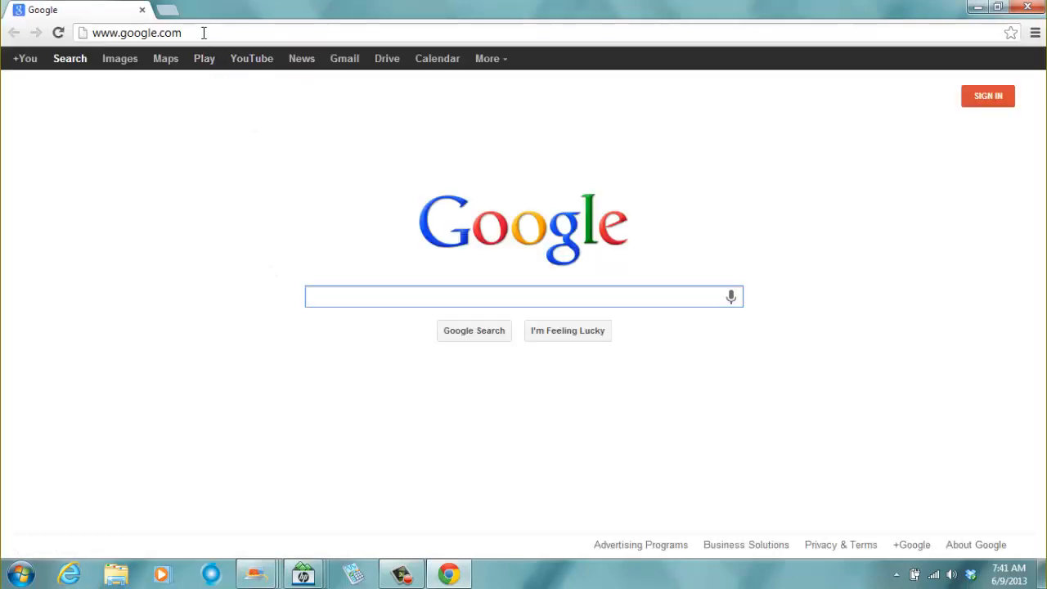
pyautogui.click(135, 32)
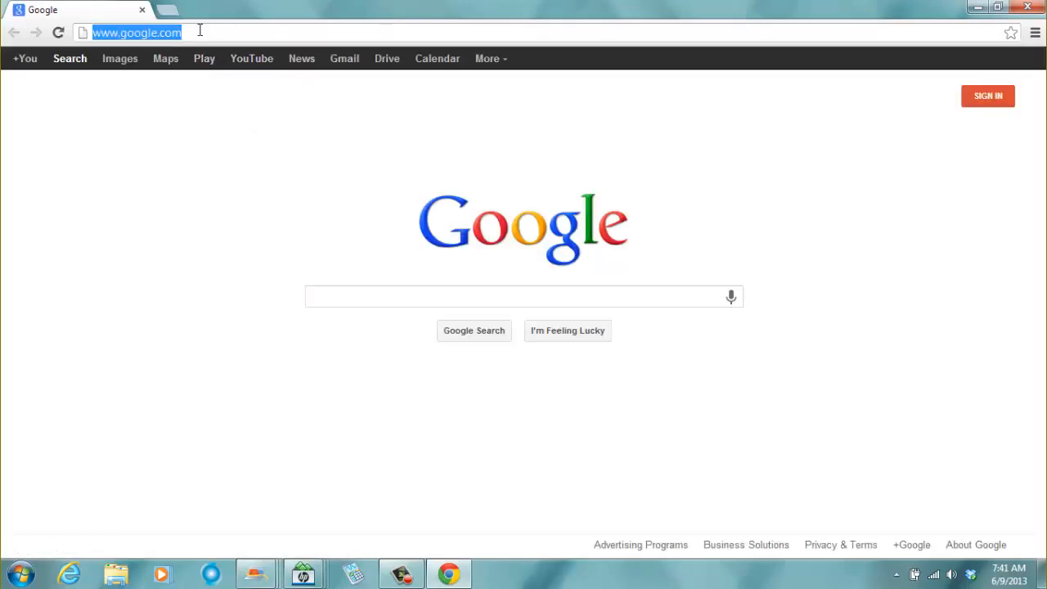
pyautogui.write('www.samuelchukwuemeka.com')
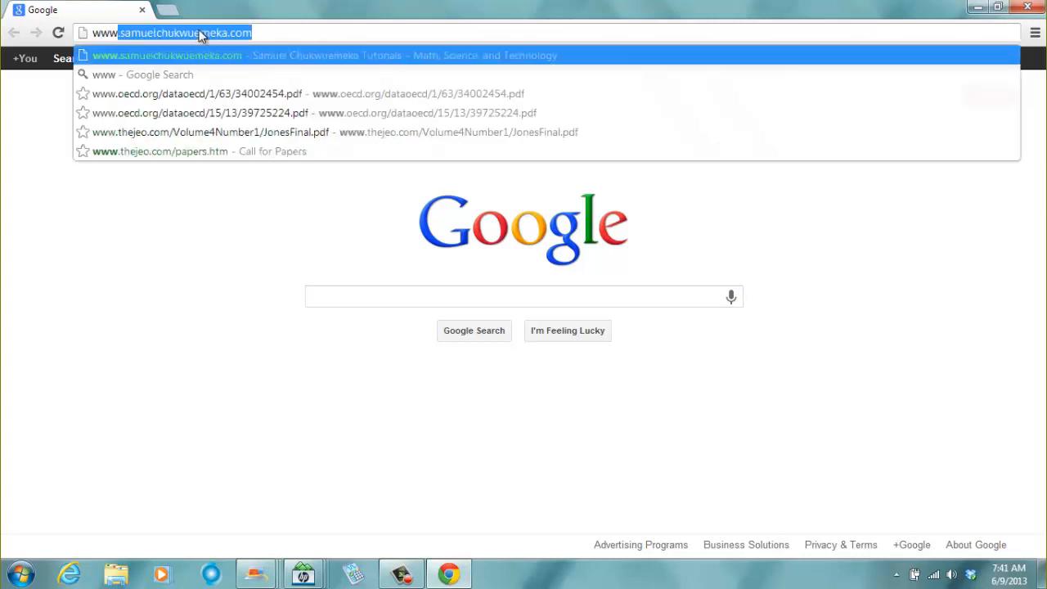
pyautogui.write('www.weebly.com')
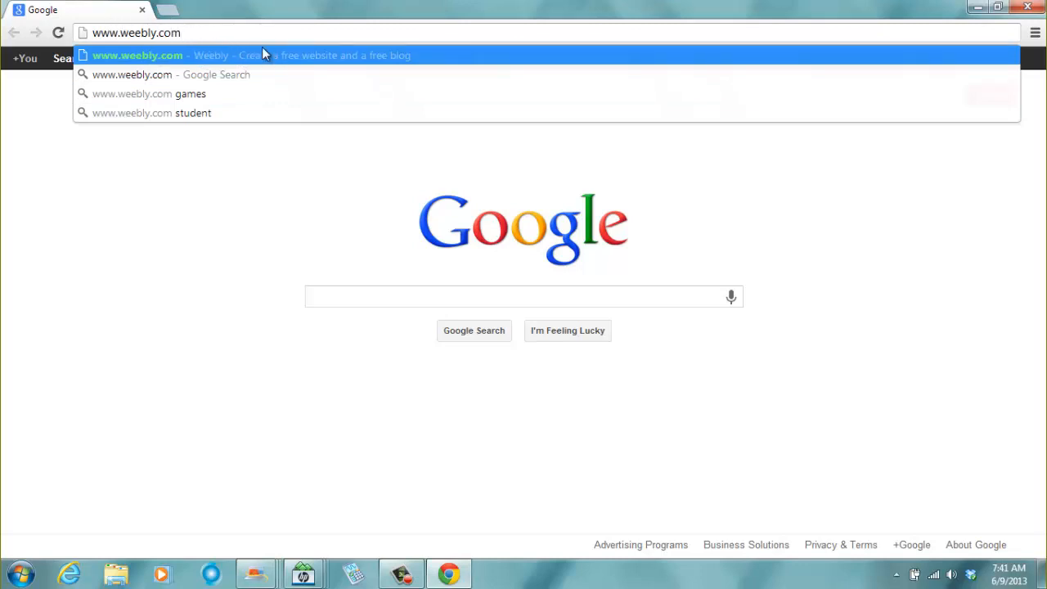
pyautogui.moveTo(195, 30)
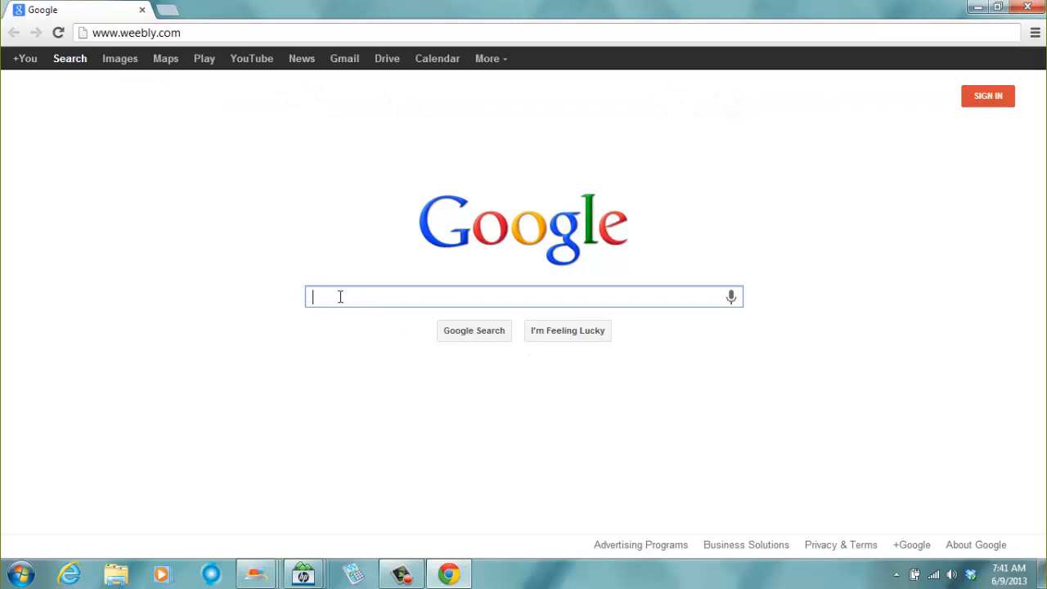
pyautogui.moveTo(674, 347)
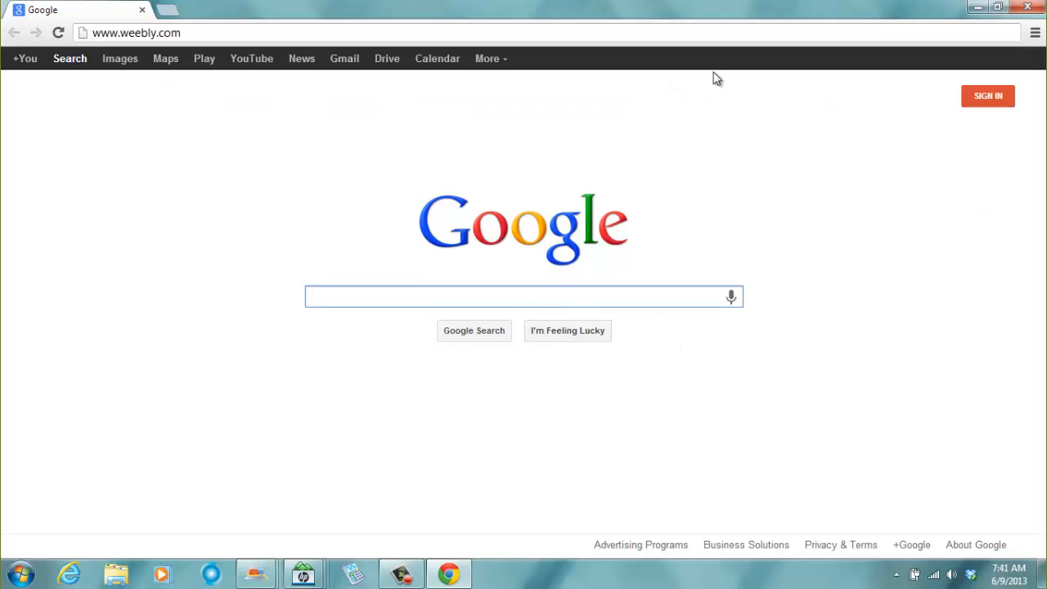
pyautogui.moveTo(620, 72)
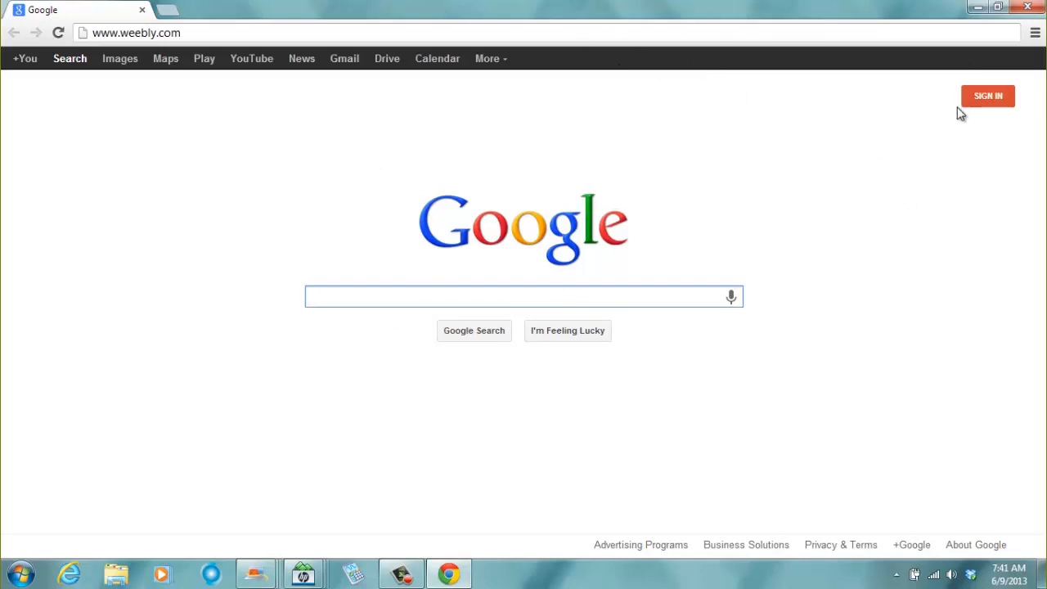
pyautogui.click(135, 32)
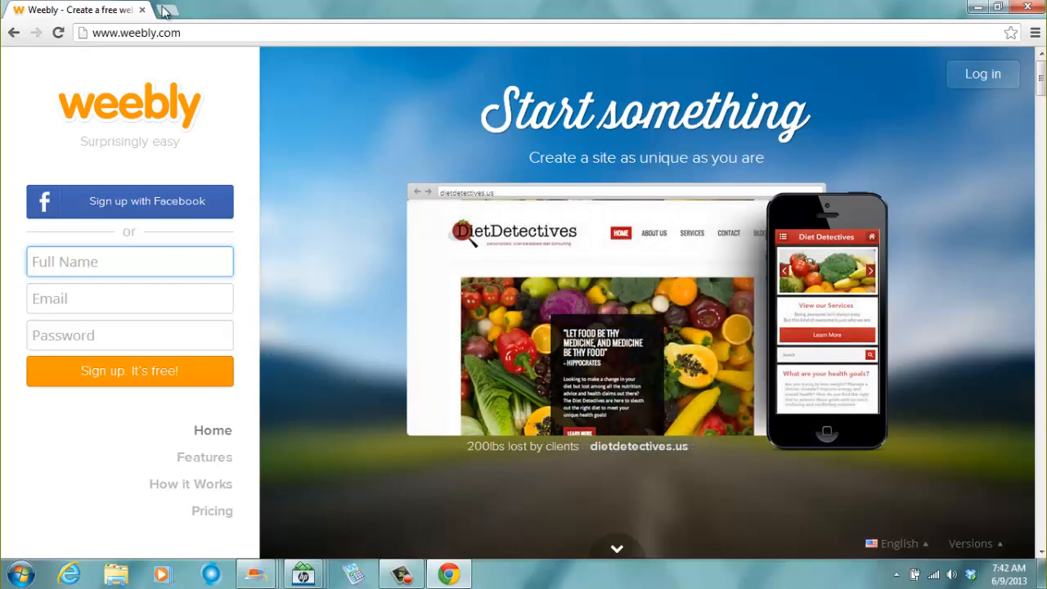
# - In a new tab, Google 'samuel' and open the Tutorials – Math, Science, and Technology site
pyautogui.click(168, 10)
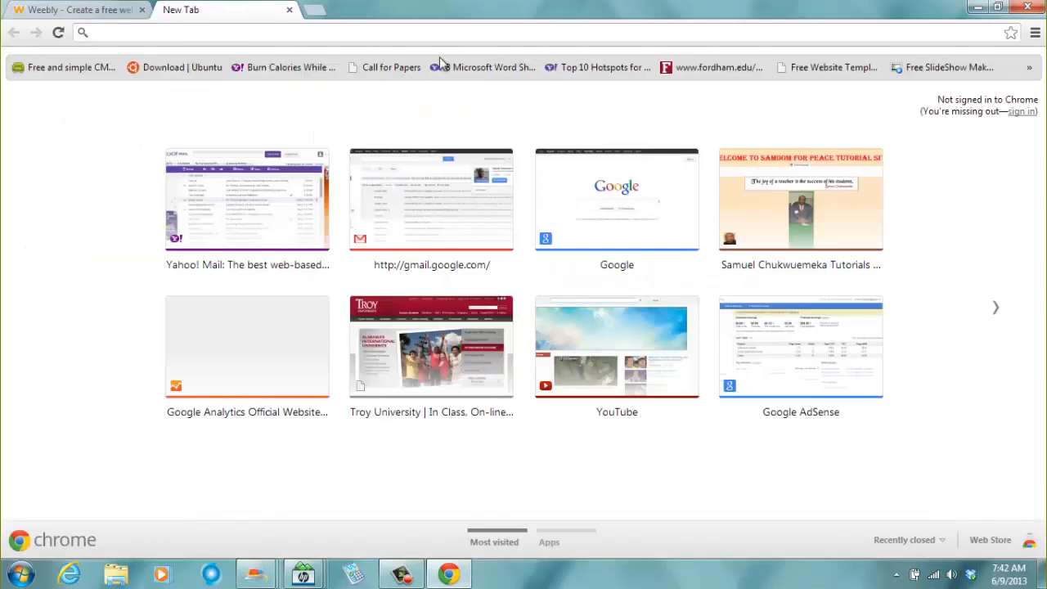
pyautogui.moveTo(751, 217)
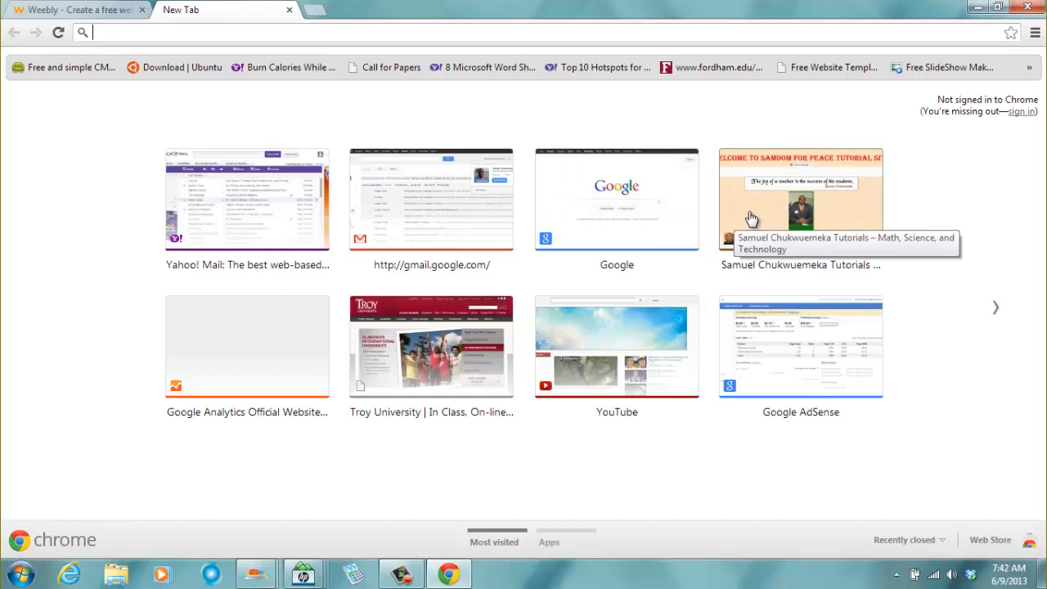
pyautogui.moveTo(458, 203)
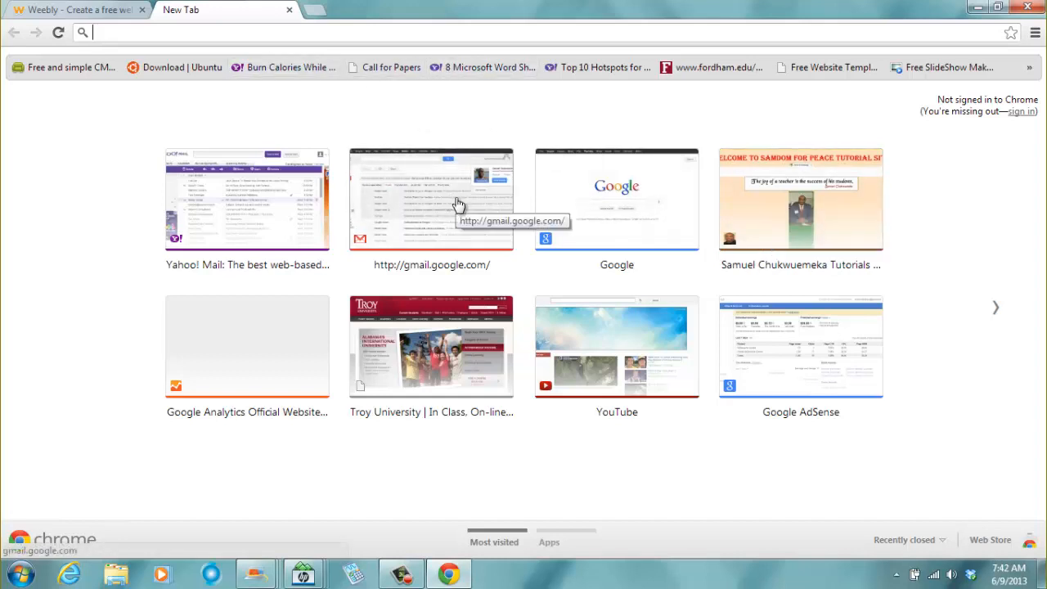
pyautogui.moveTo(596, 202)
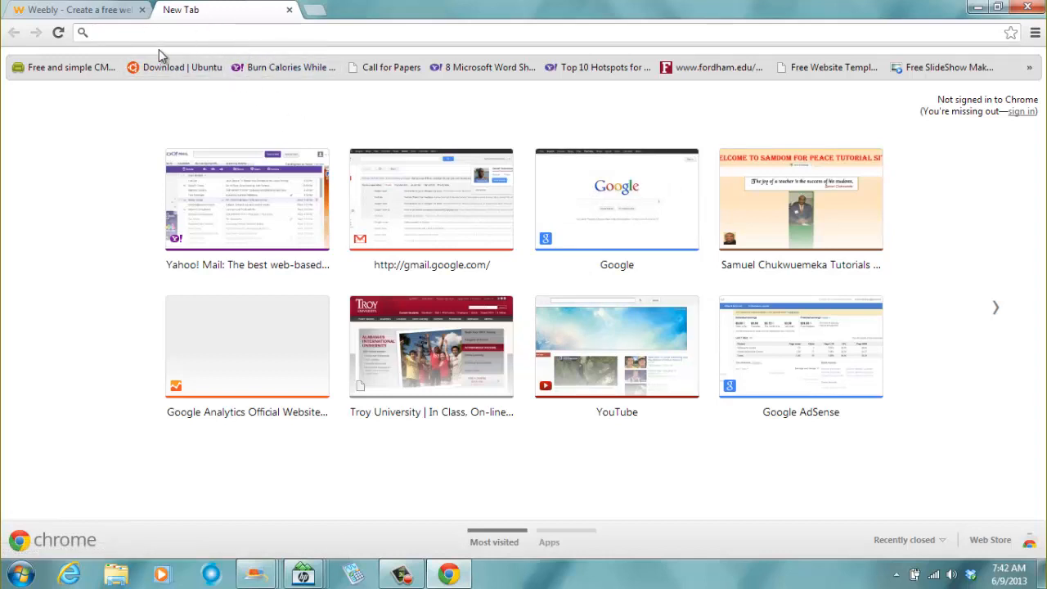
pyautogui.moveTo(280, 90)
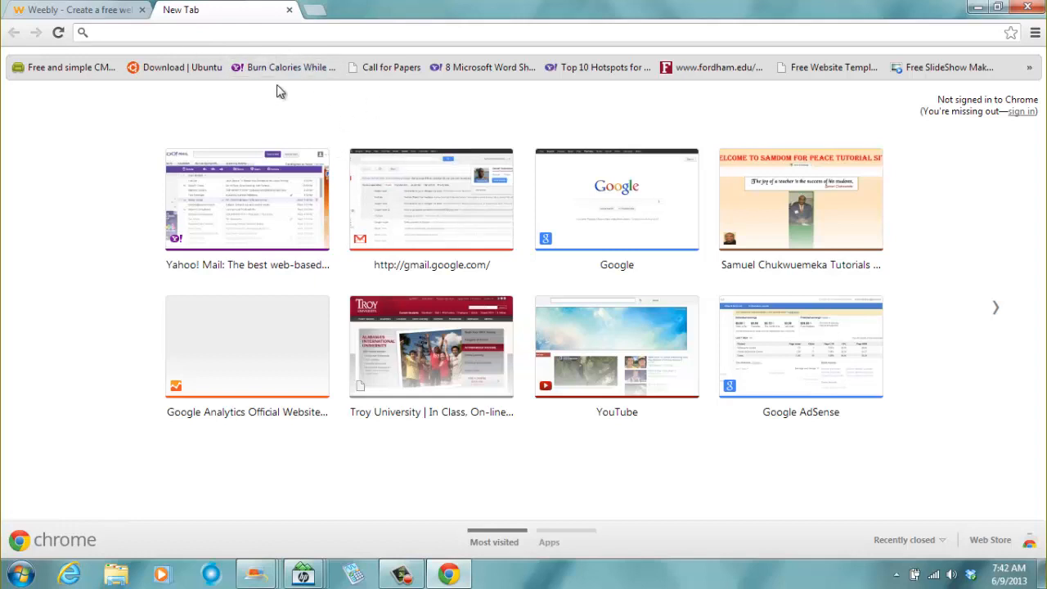
pyautogui.click(617, 199)
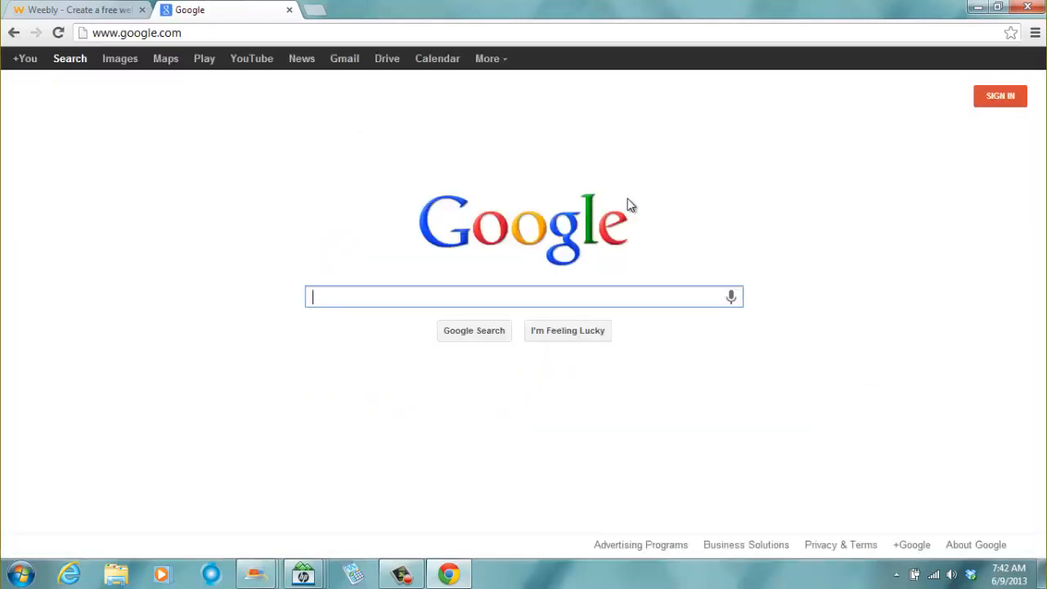
pyautogui.write('samuel chukwuemeka')
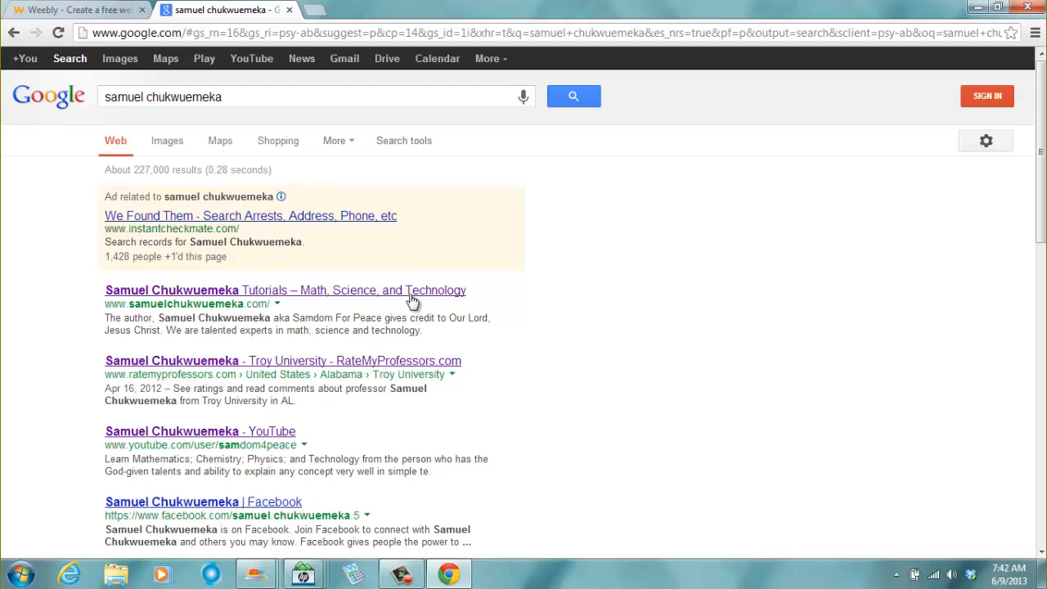
pyautogui.click(285, 290)
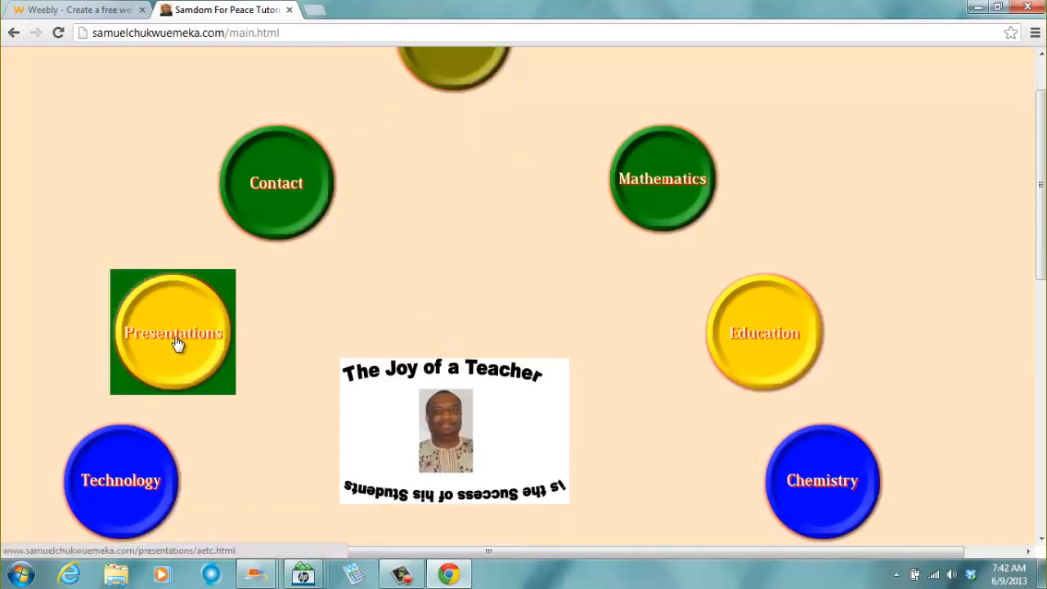
# - From Presentations, skip the Weebly video and open the Weebly notes link to Mr. C's Class
pyautogui.click(173, 333)
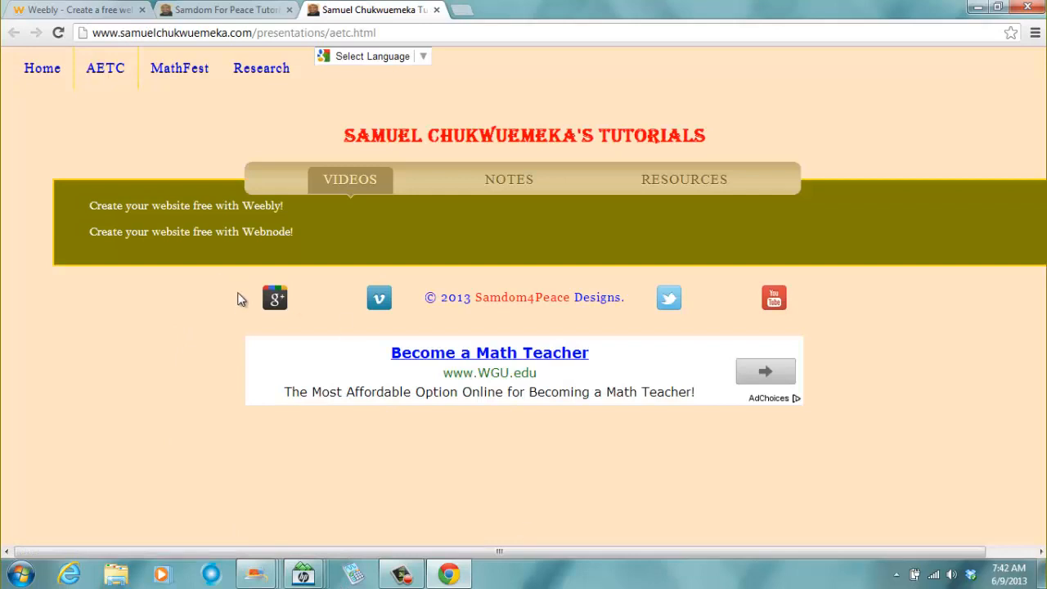
pyautogui.moveTo(180, 123)
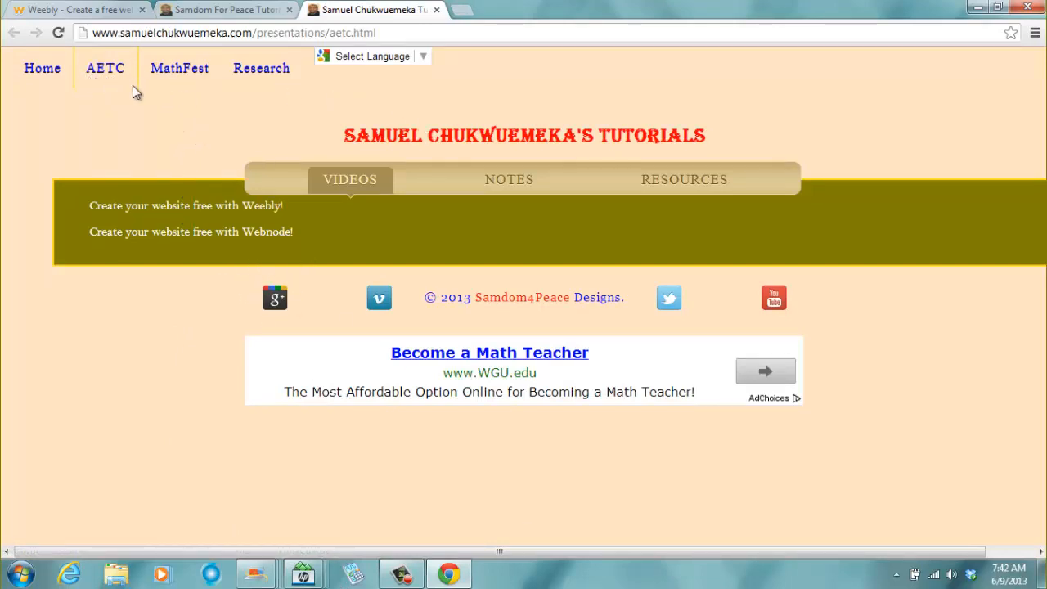
pyautogui.moveTo(152, 90)
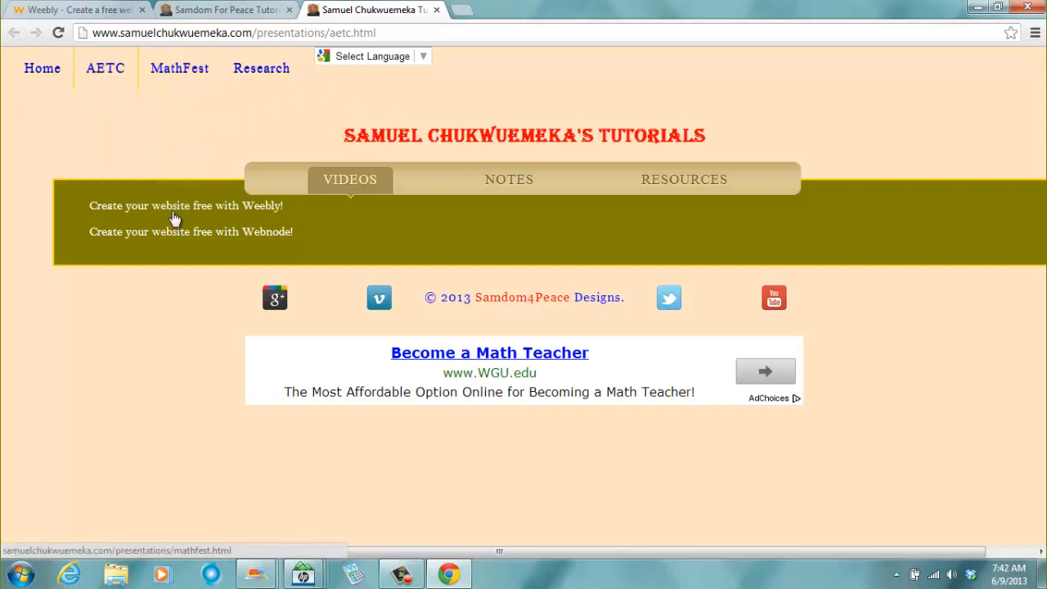
pyautogui.moveTo(260, 224)
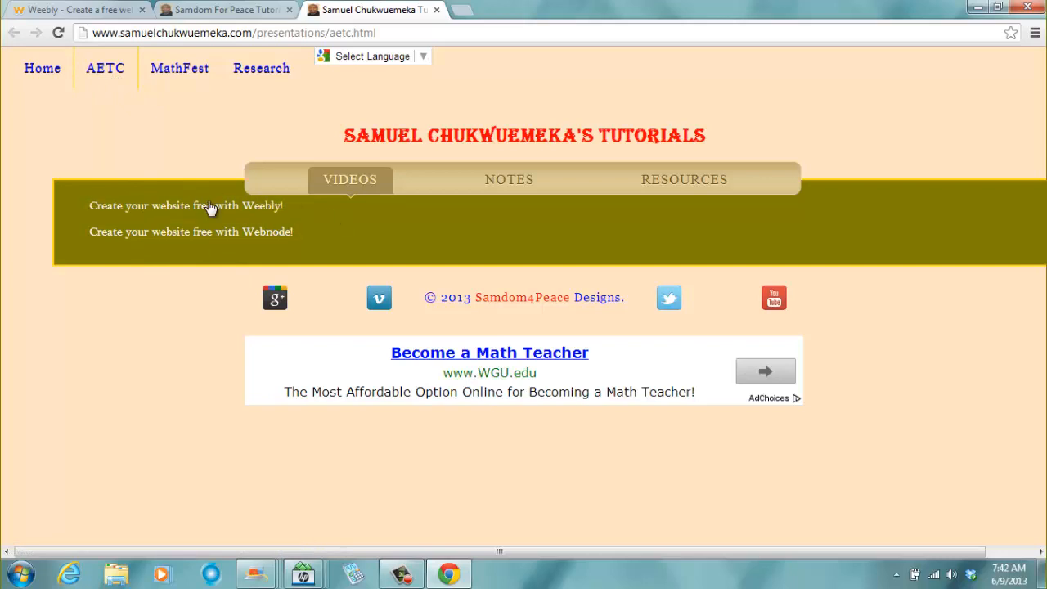
pyautogui.moveTo(187, 205)
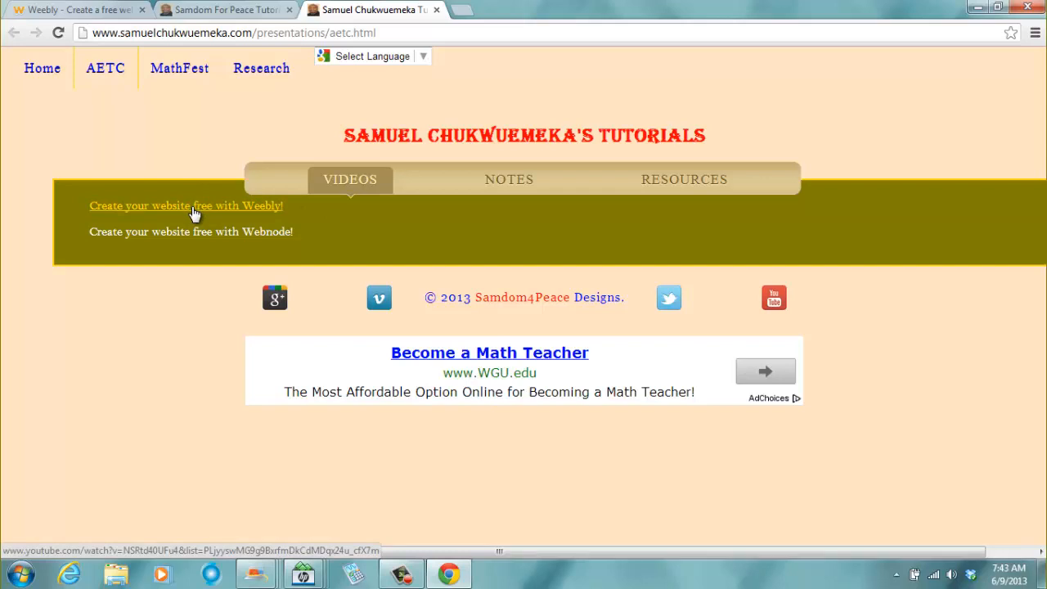
pyautogui.click(185, 205)
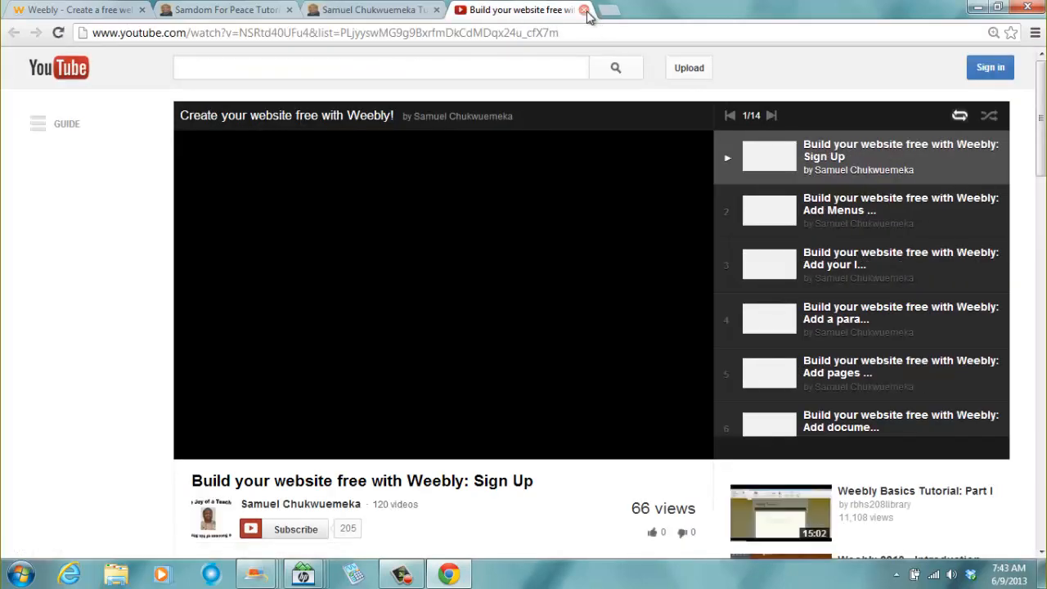
pyautogui.click(586, 10)
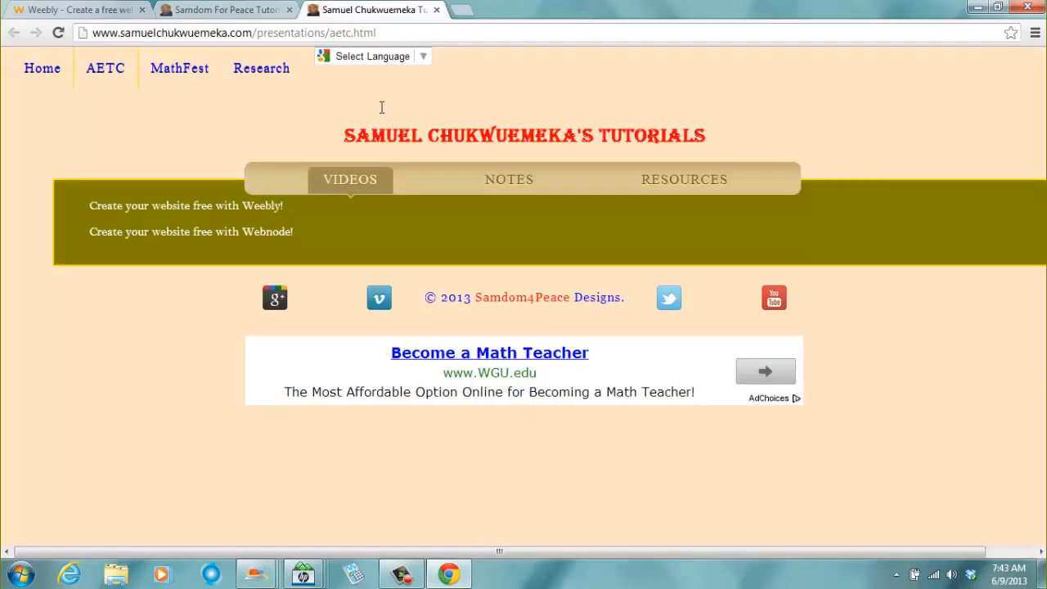
pyautogui.moveTo(509, 179)
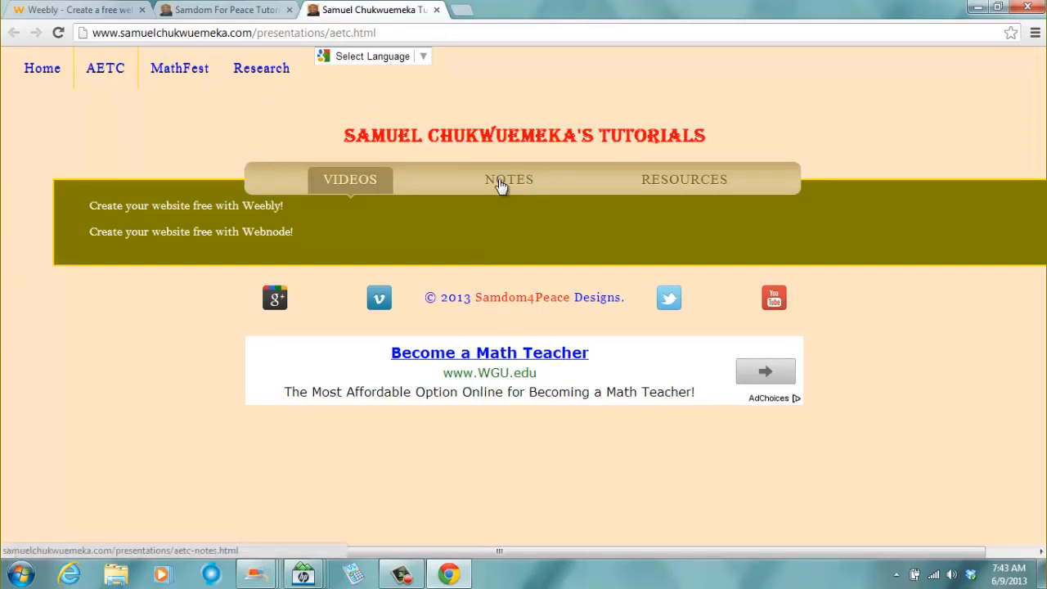
pyautogui.moveTo(524, 190)
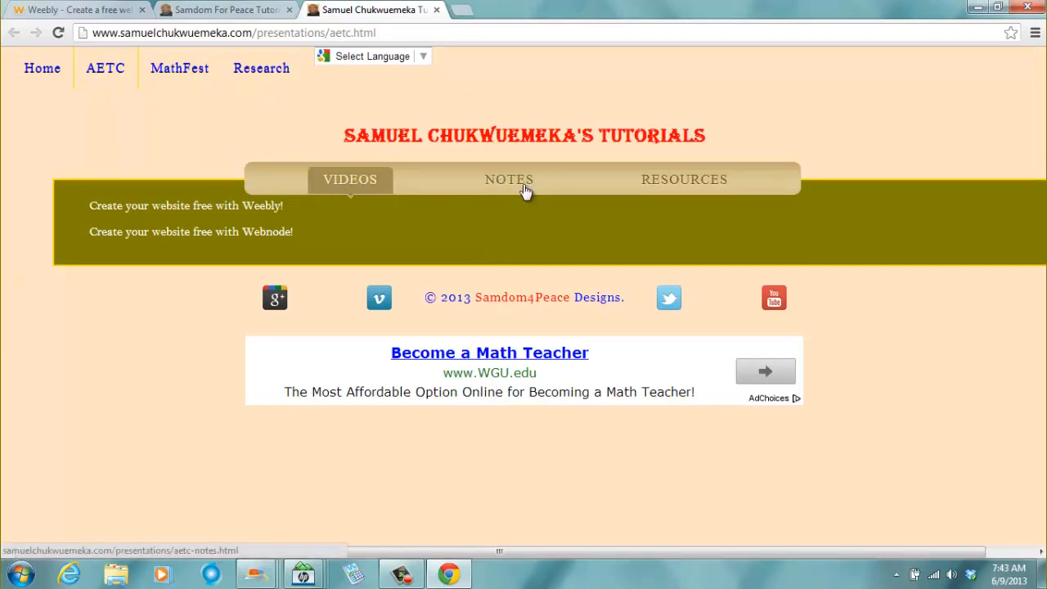
pyautogui.click(509, 179)
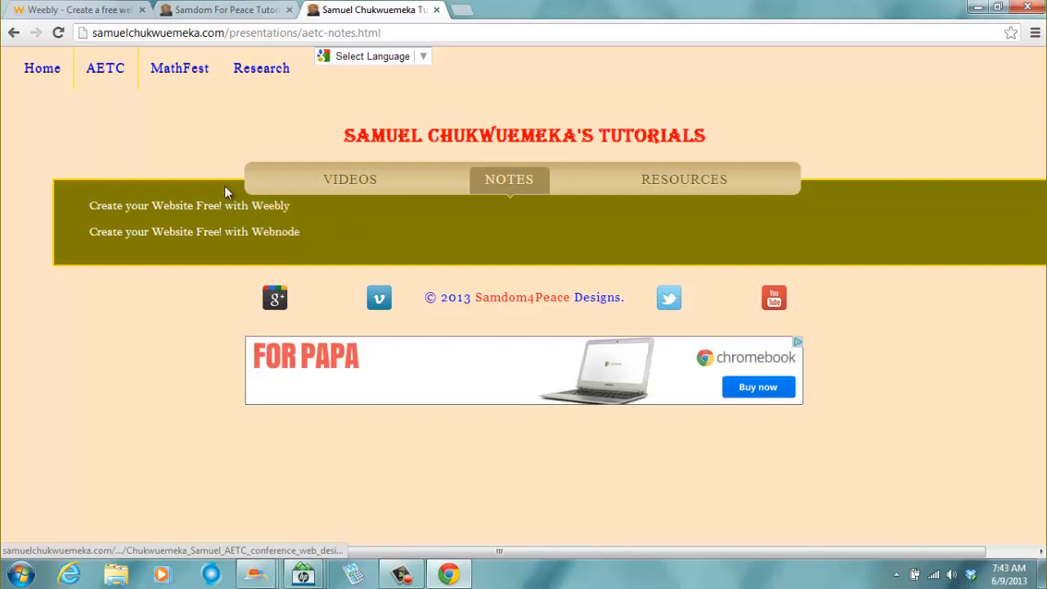
pyautogui.click(684, 179)
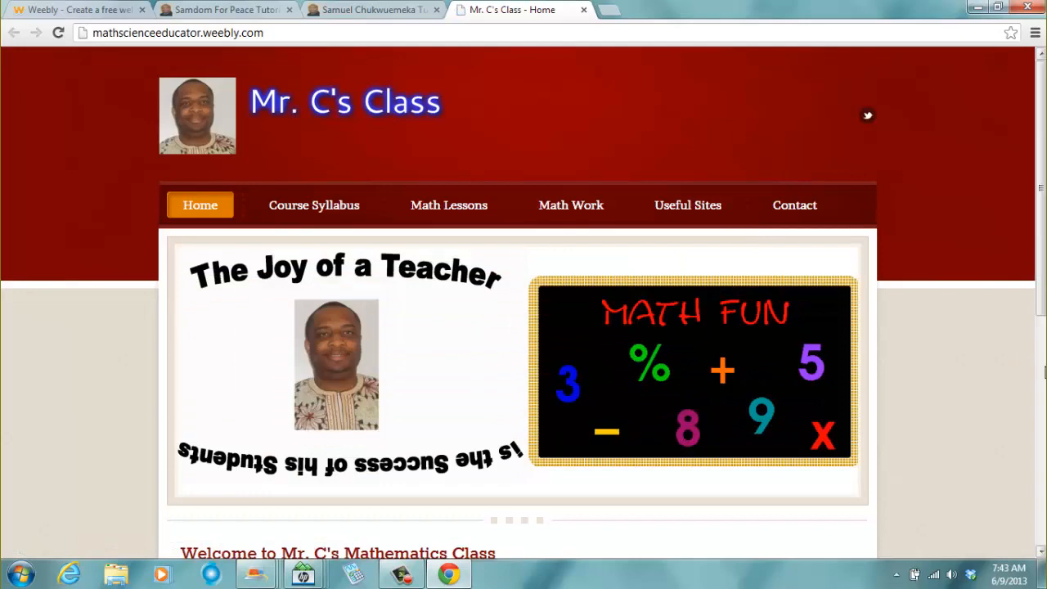
pyautogui.moveTo(804, 239)
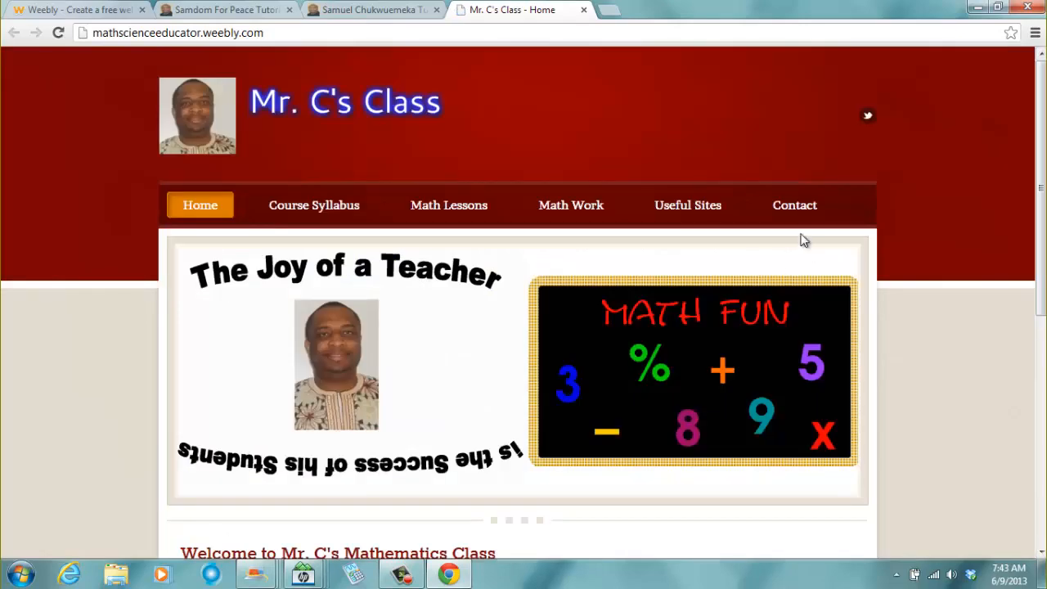
pyautogui.moveTo(400, 139)
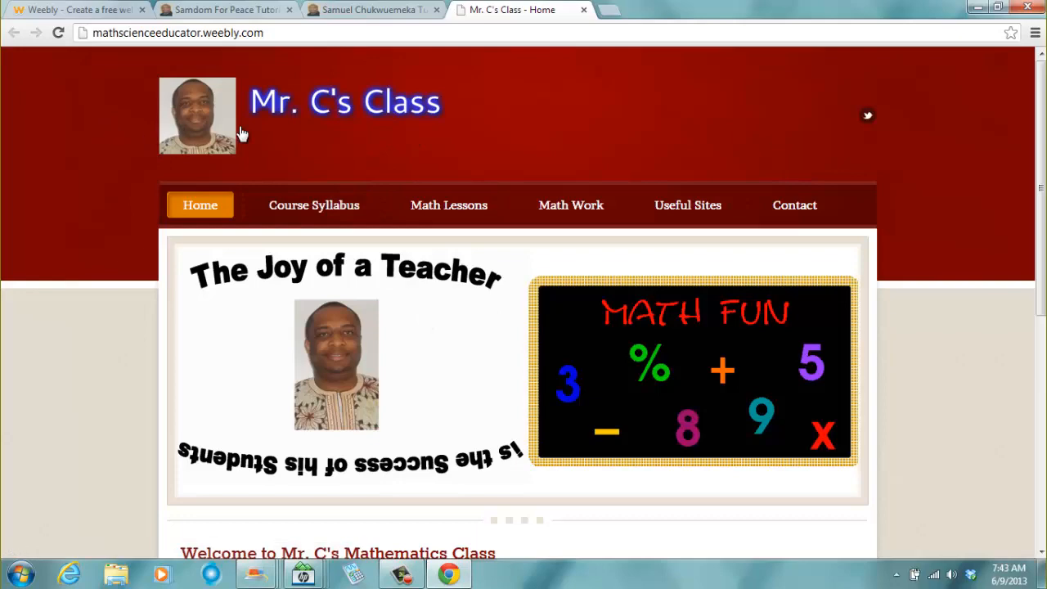
pyautogui.moveTo(884, 338)
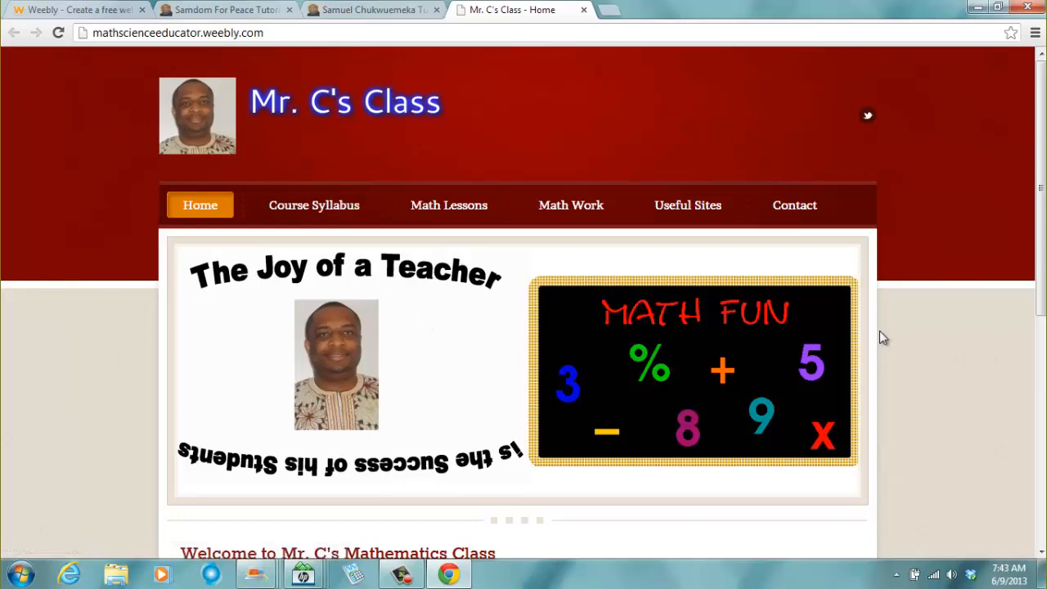
# - Scroll through the Mr. C's Class home page, then view its Contact page
pyautogui.scroll(-3)
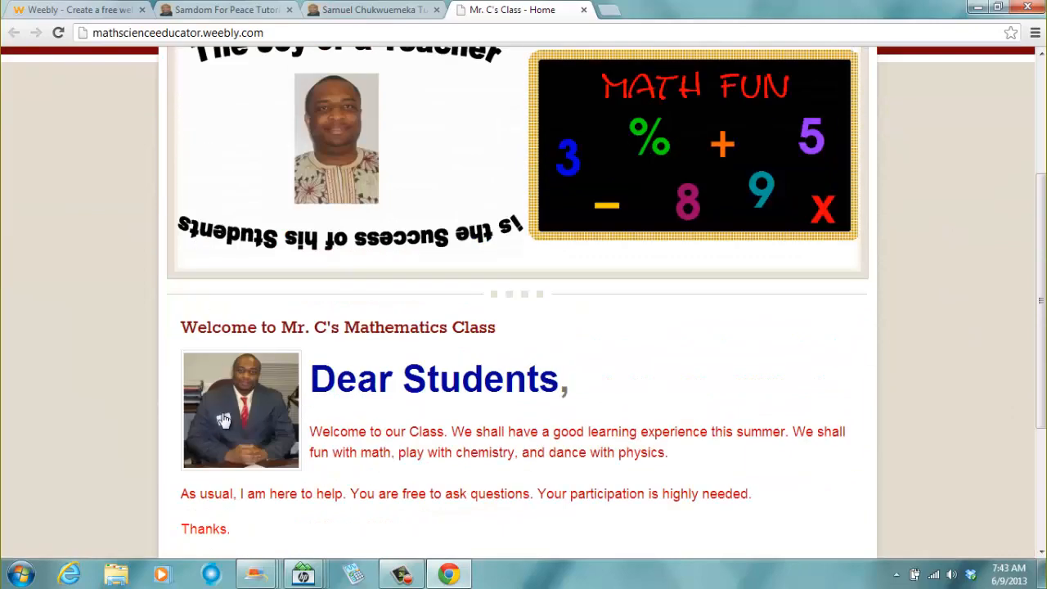
pyautogui.scroll(-3)
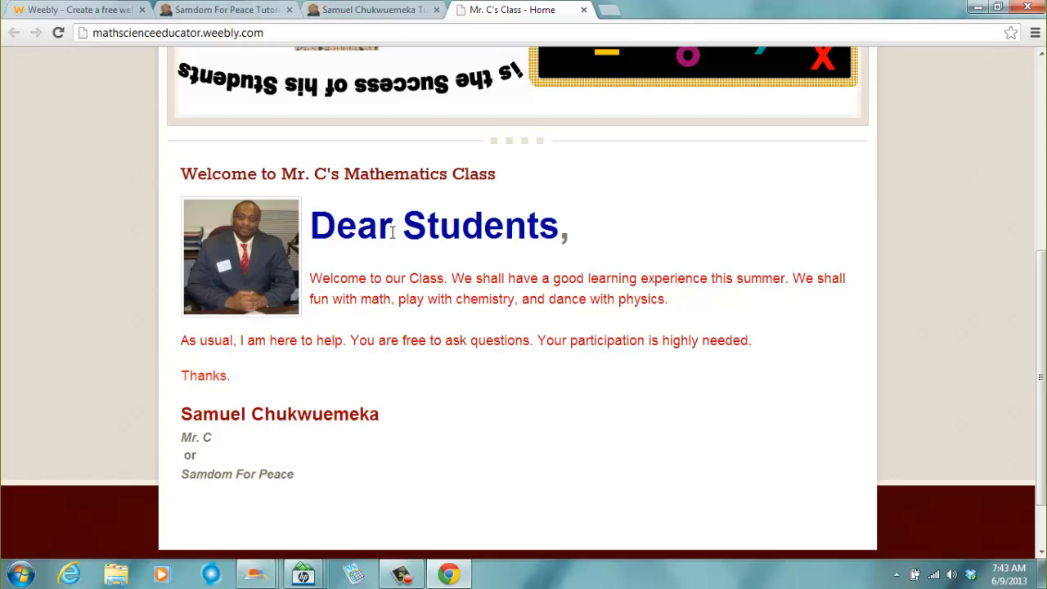
pyautogui.moveTo(121, 291)
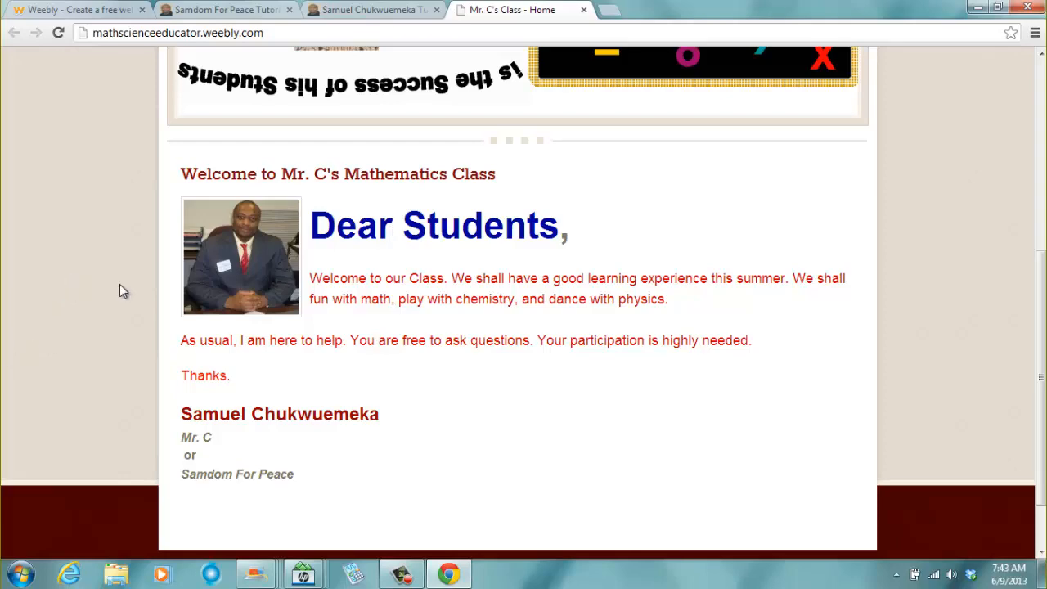
pyautogui.scroll(3)
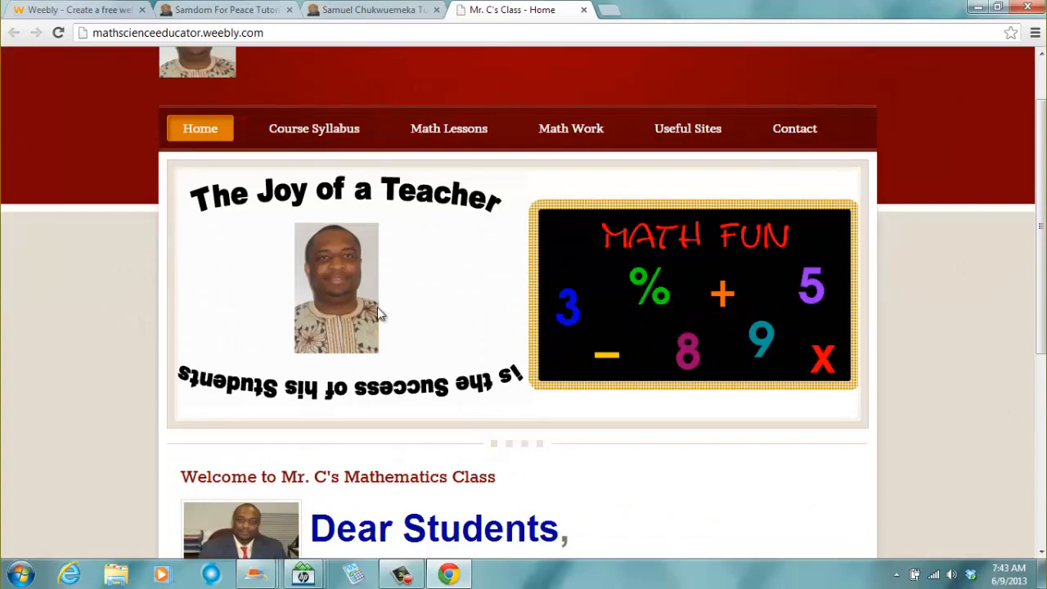
pyautogui.scroll(-3)
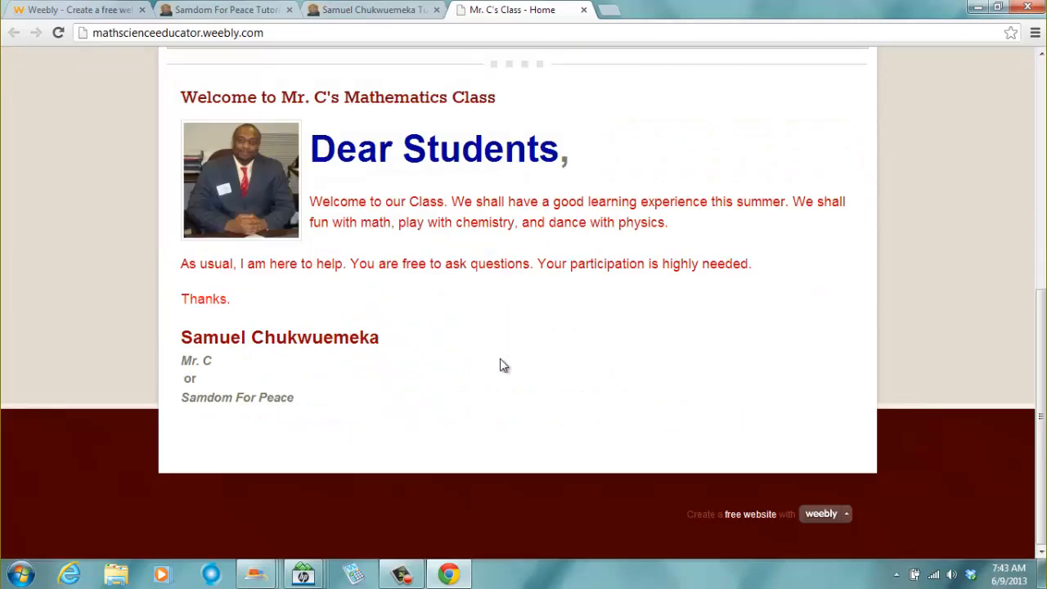
pyautogui.moveTo(515, 330)
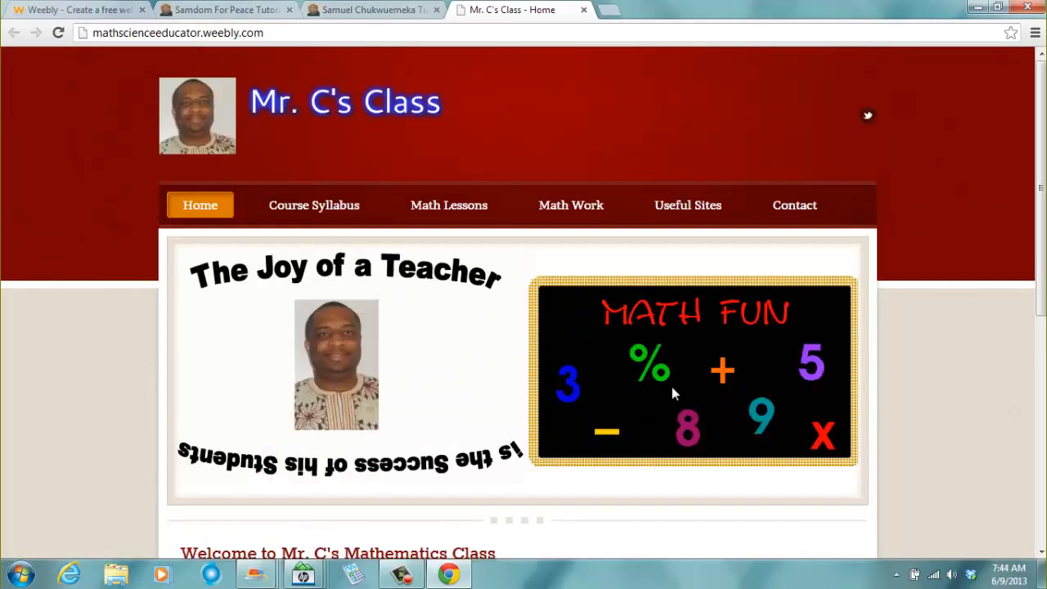
pyautogui.moveTo(794, 205)
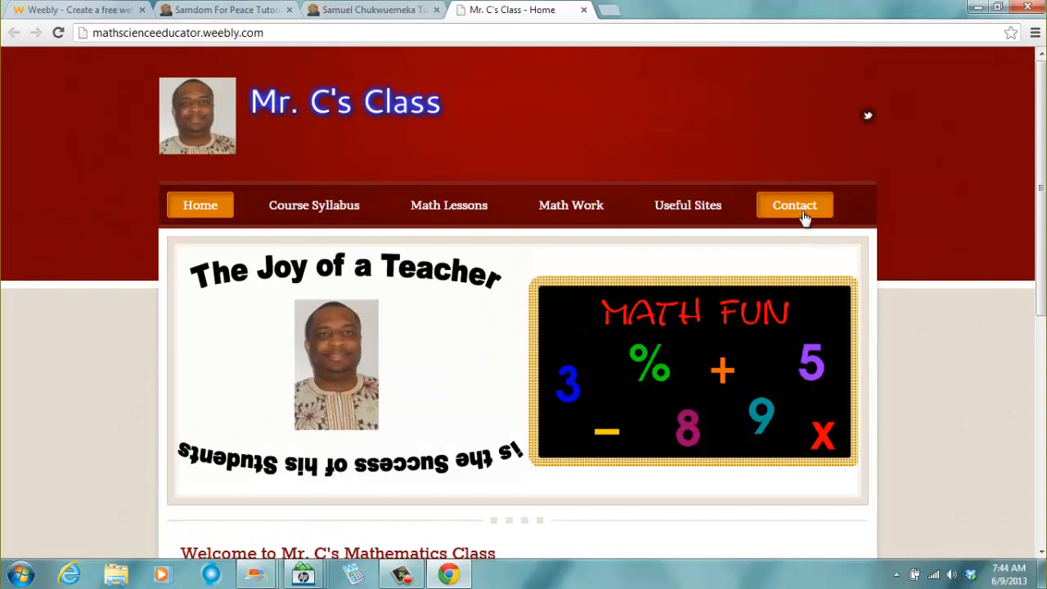
pyautogui.click(794, 206)
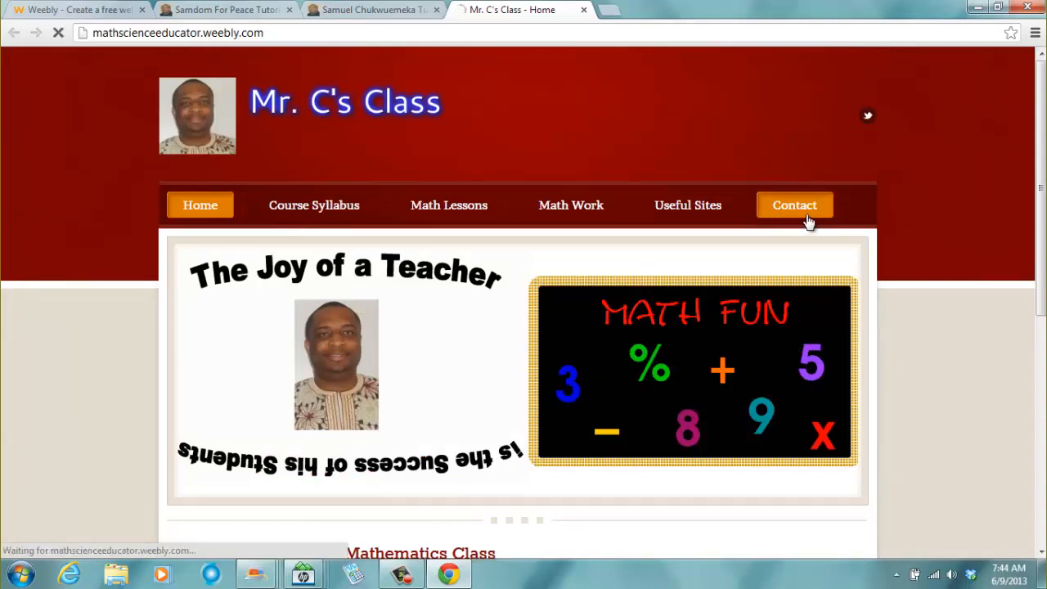
pyautogui.click(793, 204)
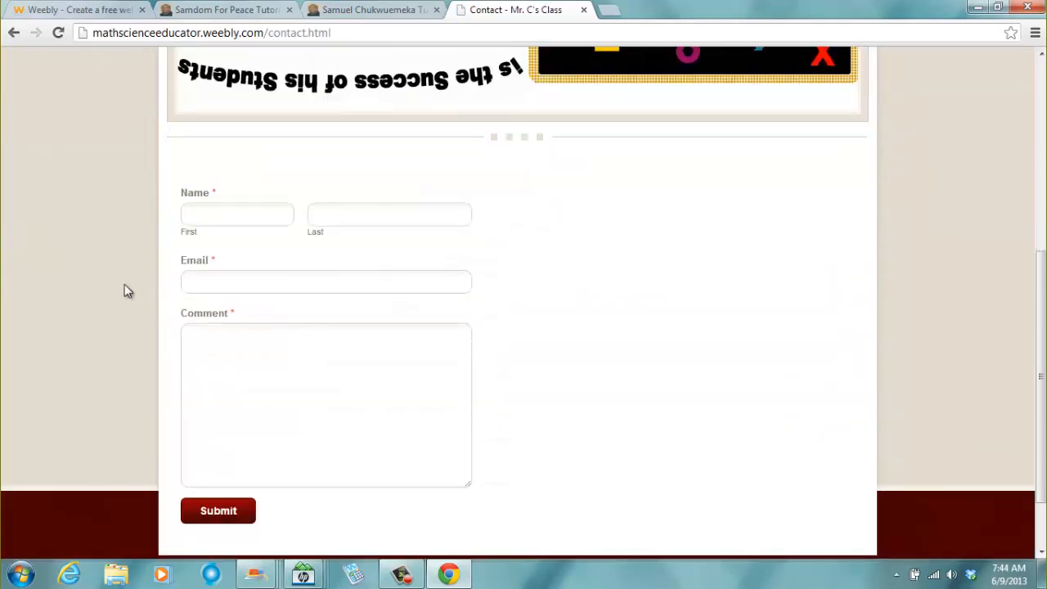
pyautogui.scroll(3)
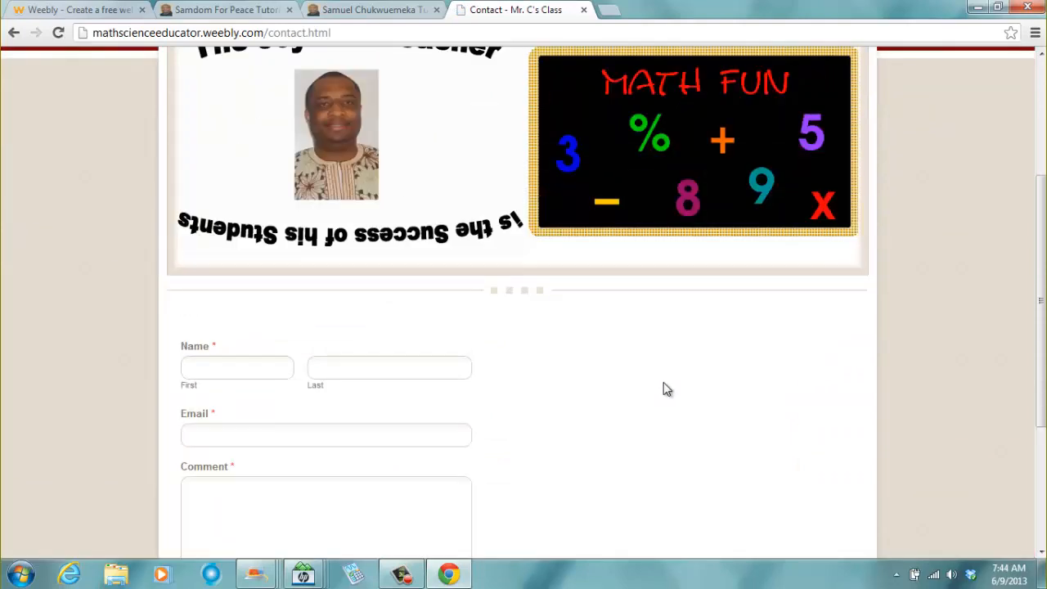
pyautogui.scroll(3)
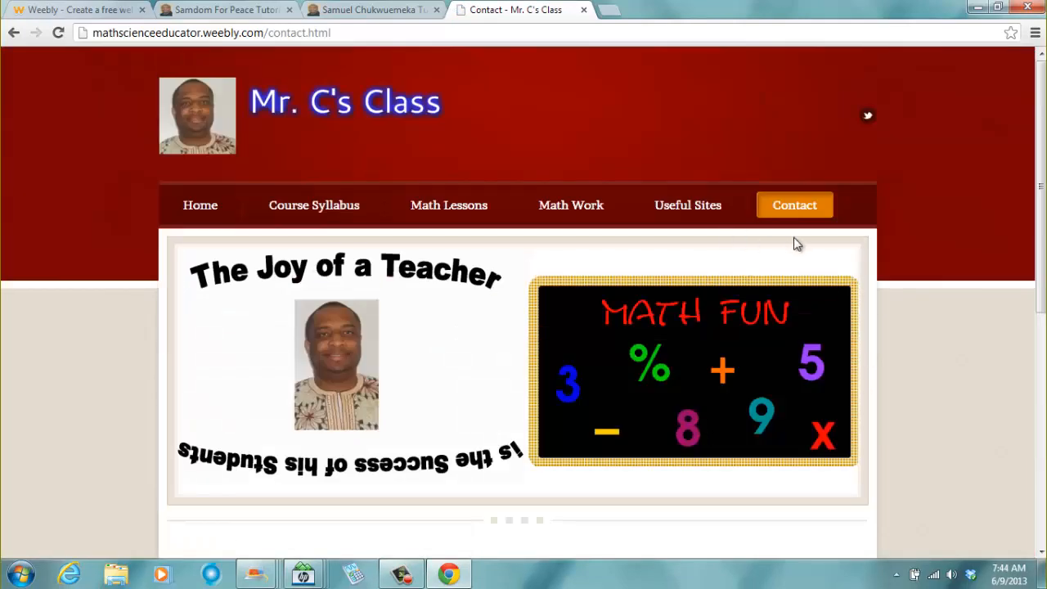
pyautogui.moveTo(593, 235)
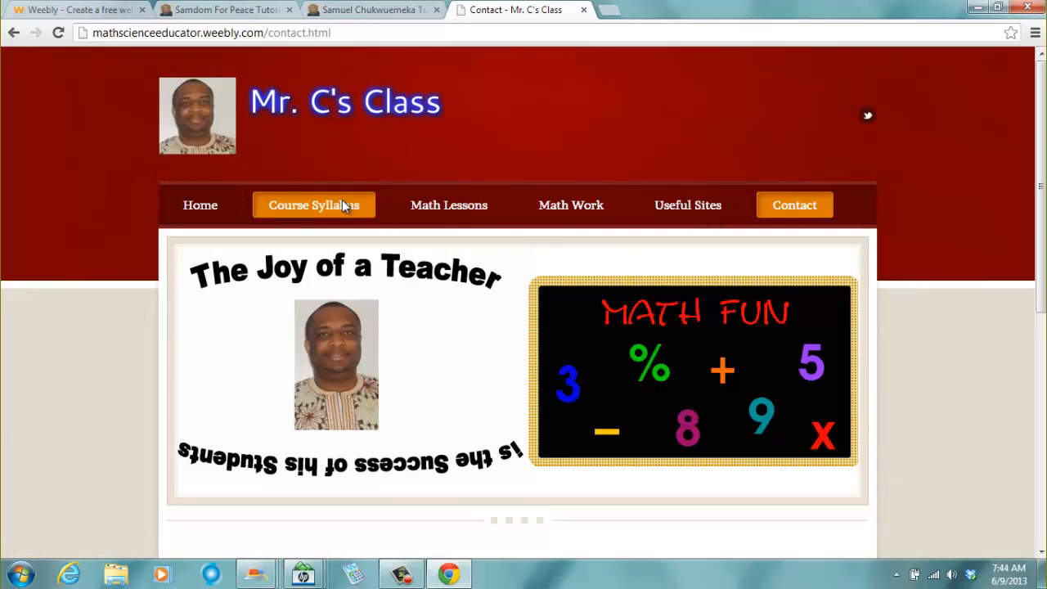
pyautogui.moveTo(703, 329)
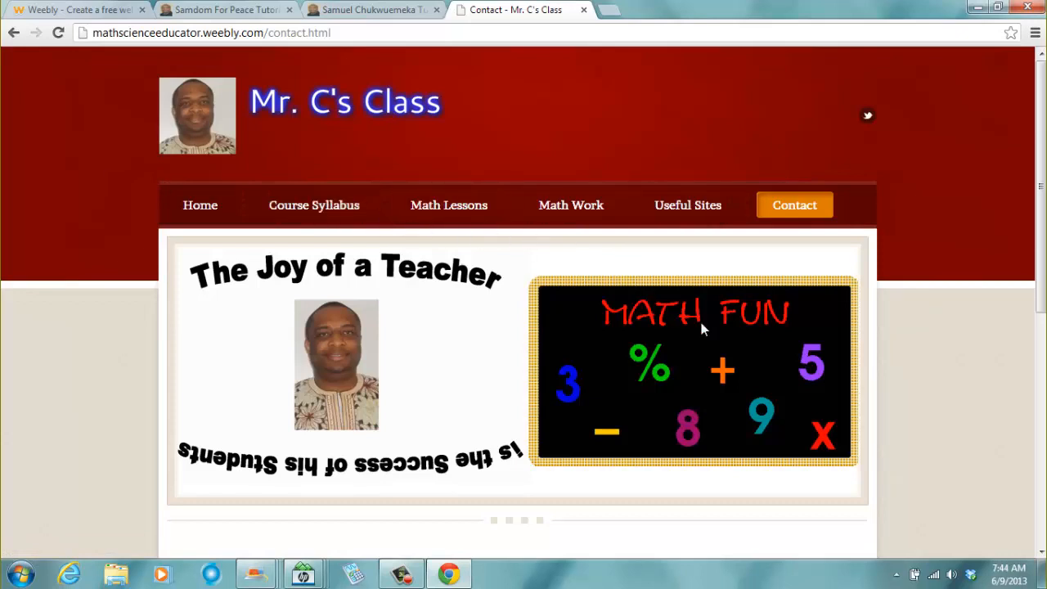
pyautogui.moveTo(730, 325)
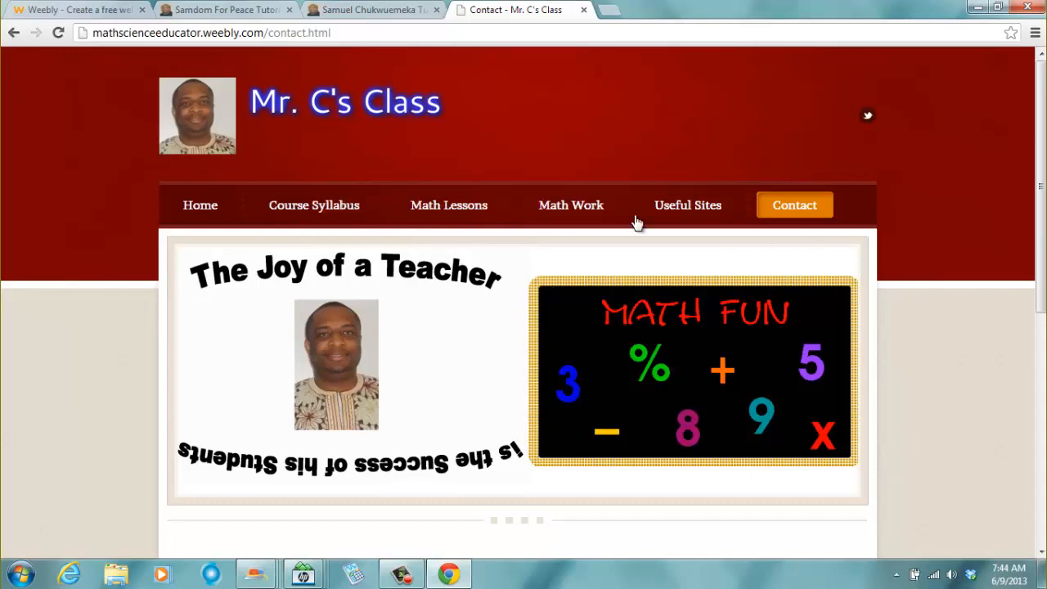
pyautogui.moveTo(448, 205)
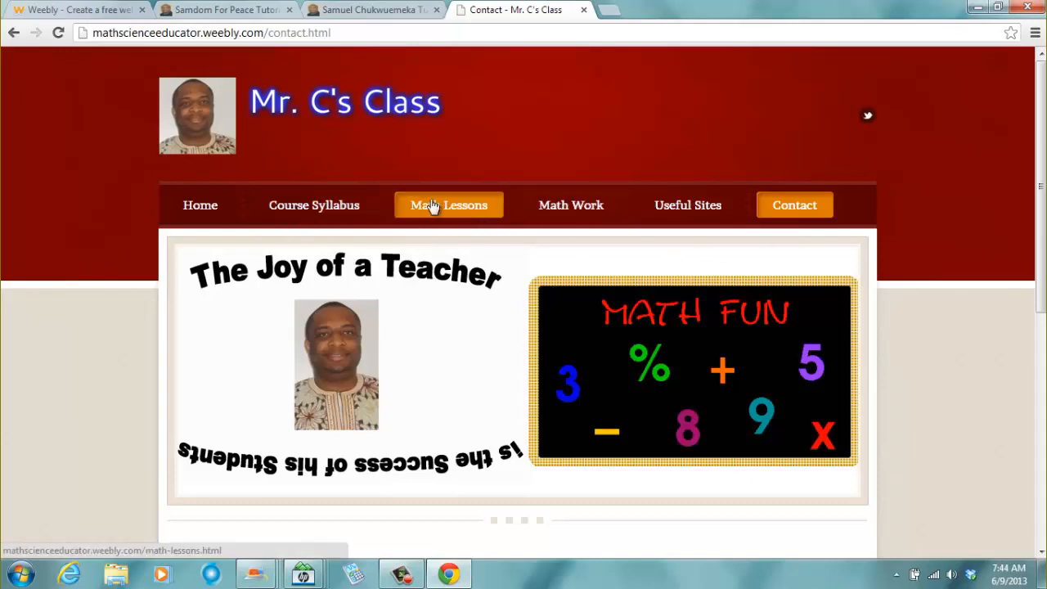
# - View the Math Lessons, Math Work and Course Syllabus pages
pyautogui.click(448, 205)
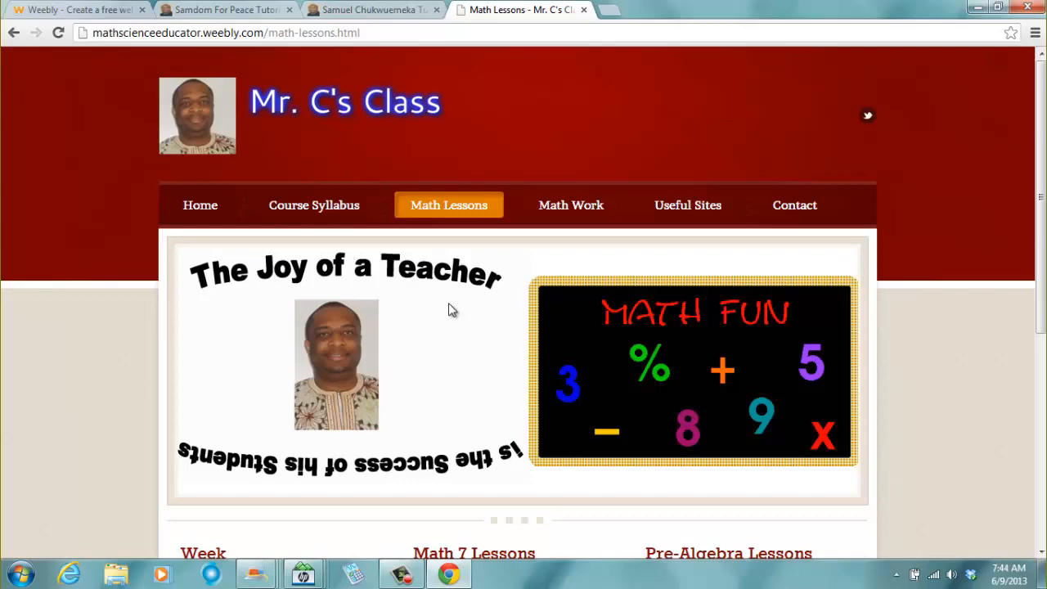
pyautogui.scroll(-3)
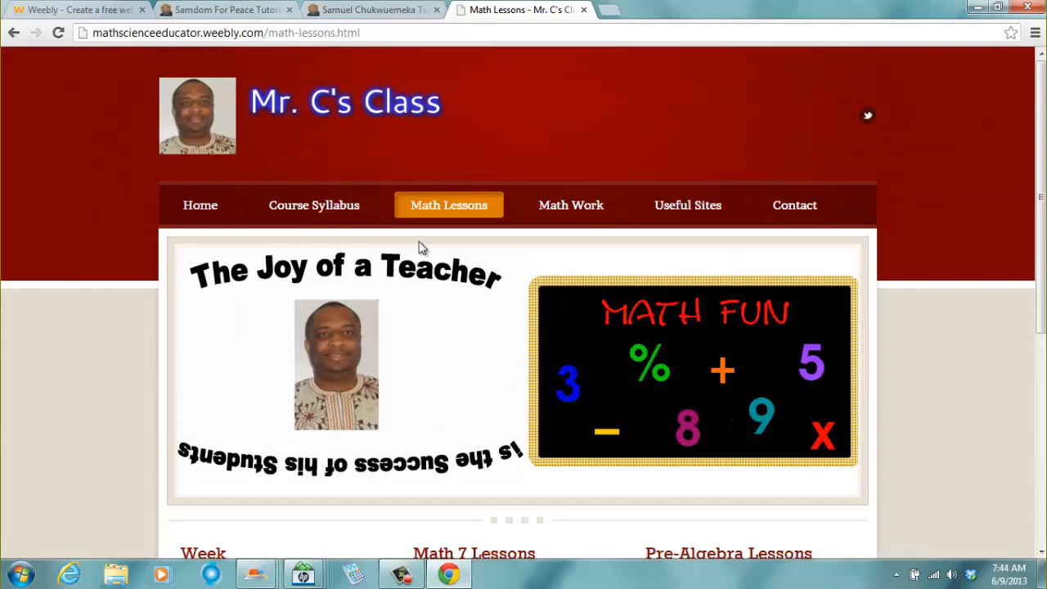
pyautogui.click(570, 205)
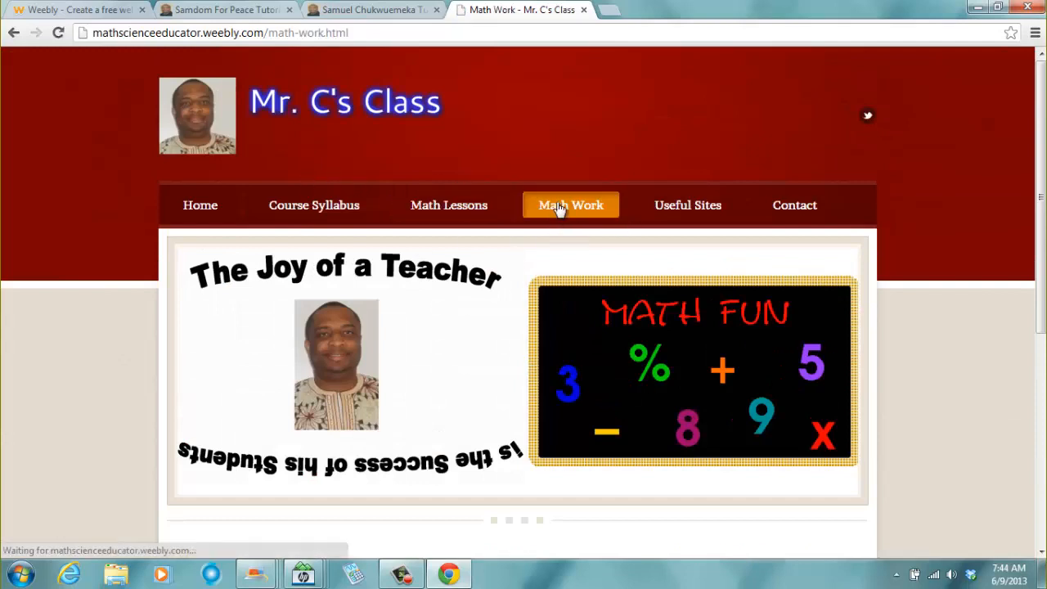
pyautogui.scroll(-3)
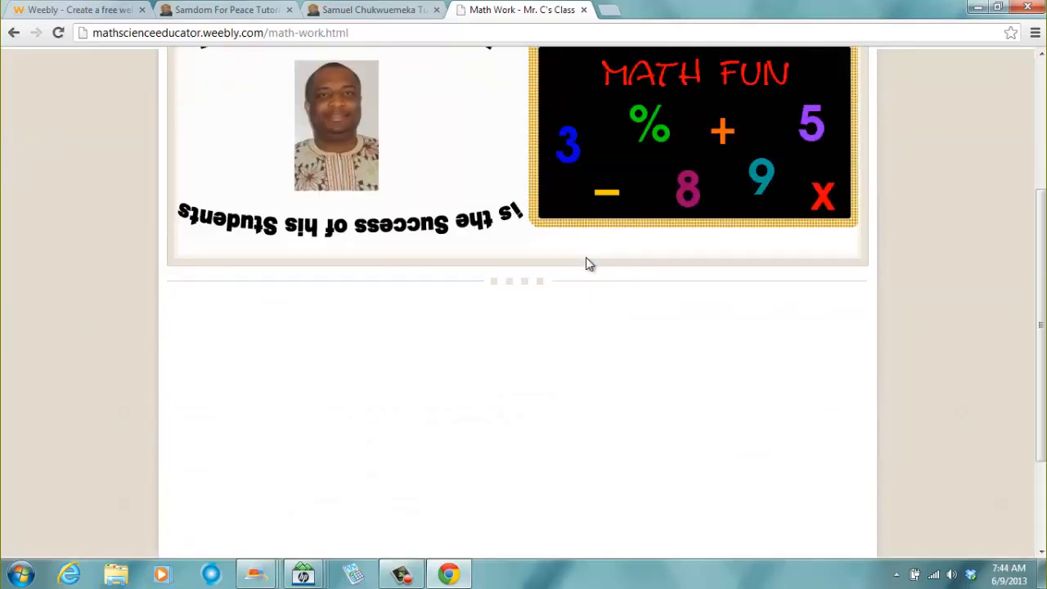
pyautogui.scroll(3)
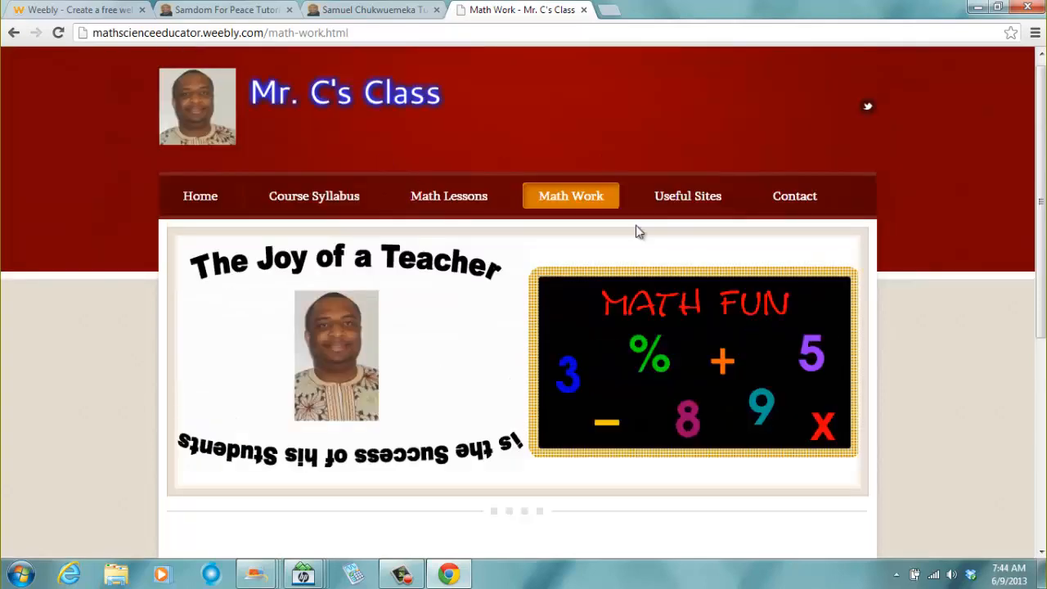
pyautogui.moveTo(313, 196)
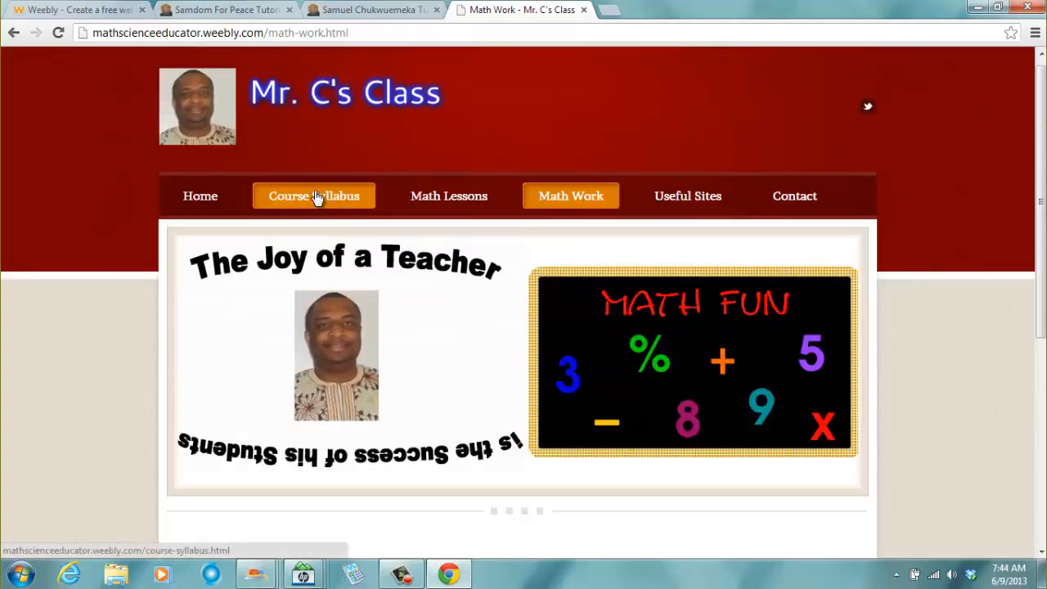
pyautogui.click(313, 196)
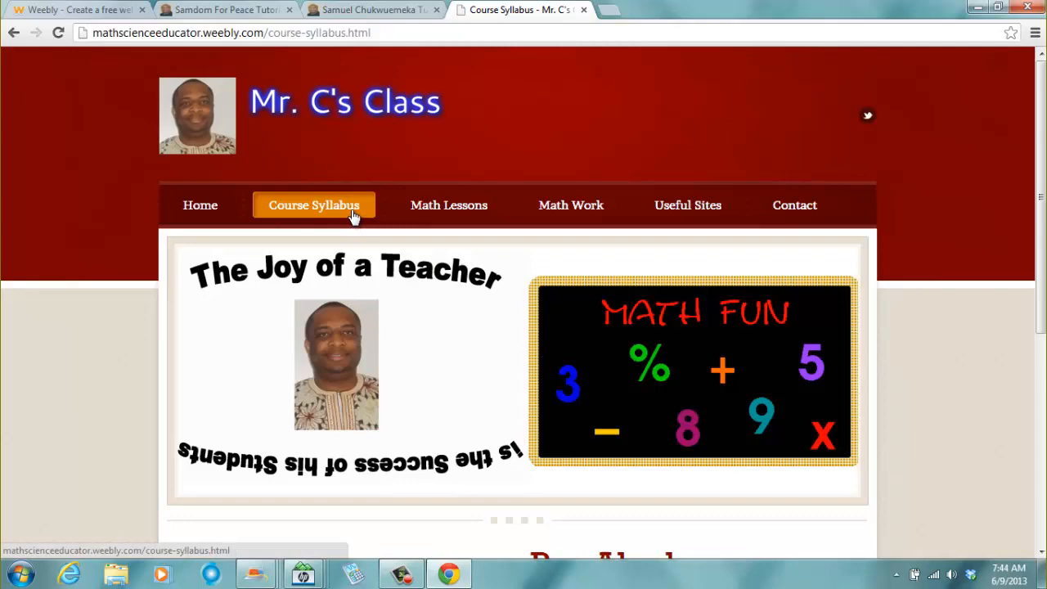
pyautogui.scroll(-3)
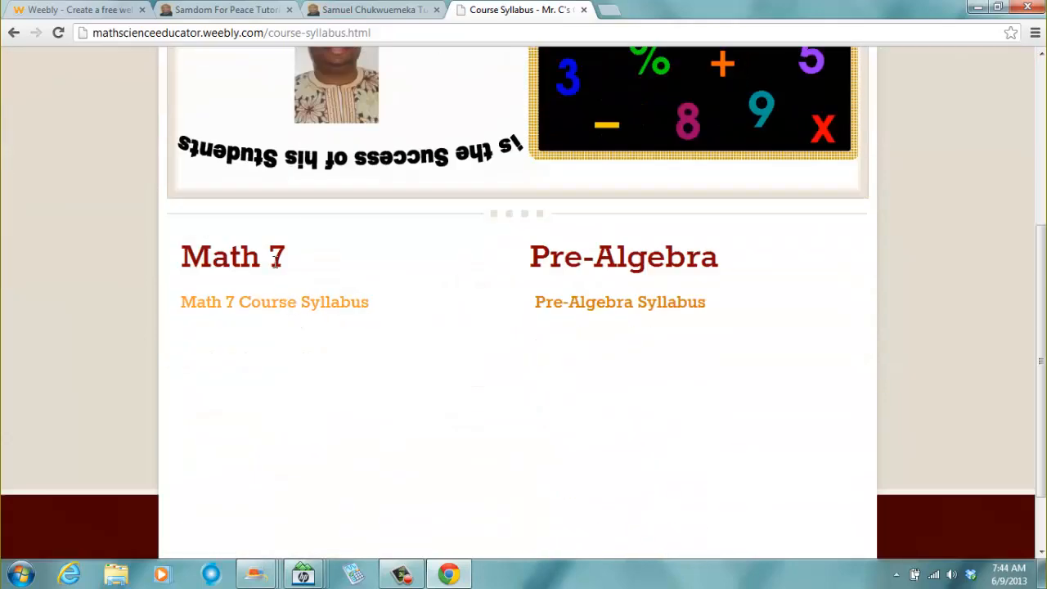
pyautogui.moveTo(701, 380)
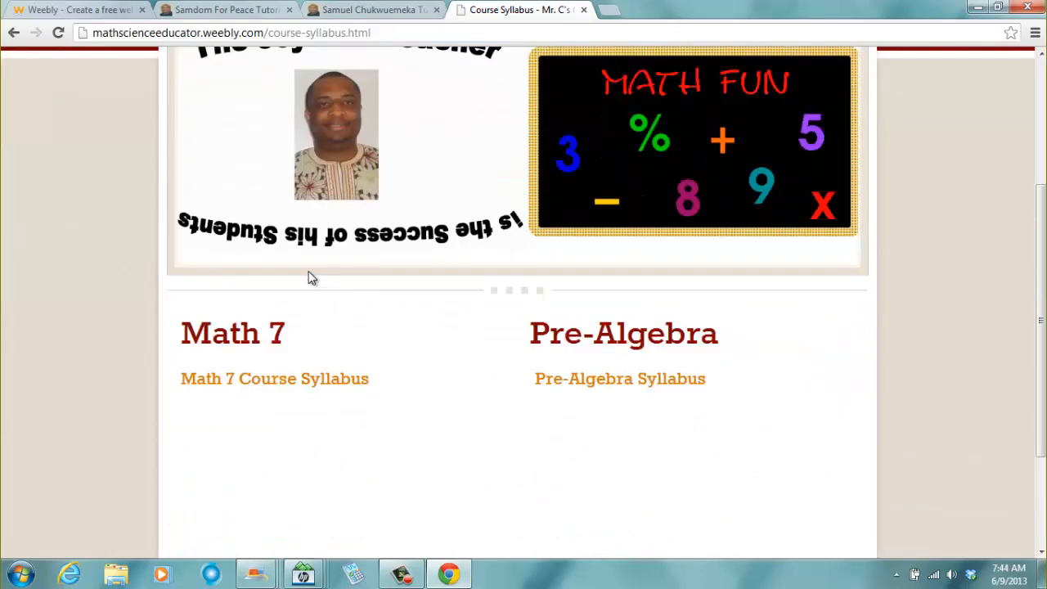
pyautogui.scroll(3)
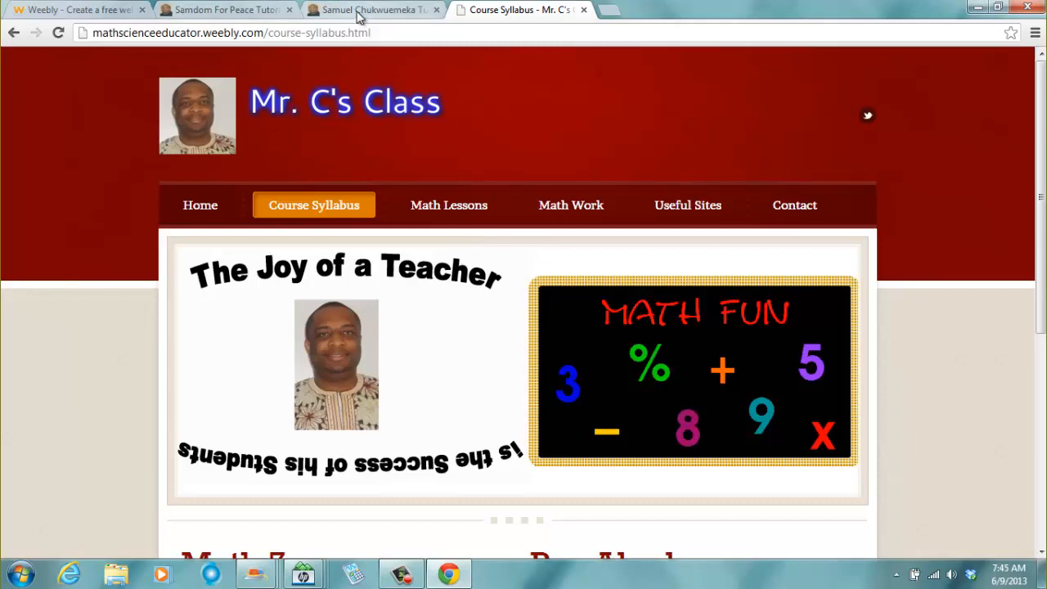
# - Preview the Mr. C's Class sample site again, then return to the Weebly sign-up tab
pyautogui.click(368, 9)
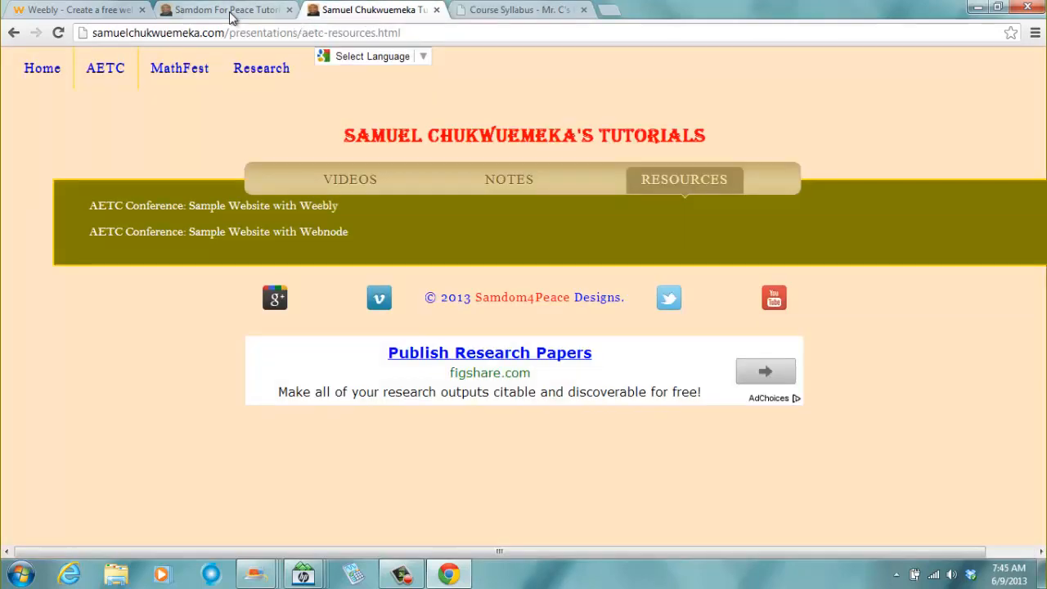
pyautogui.click(519, 10)
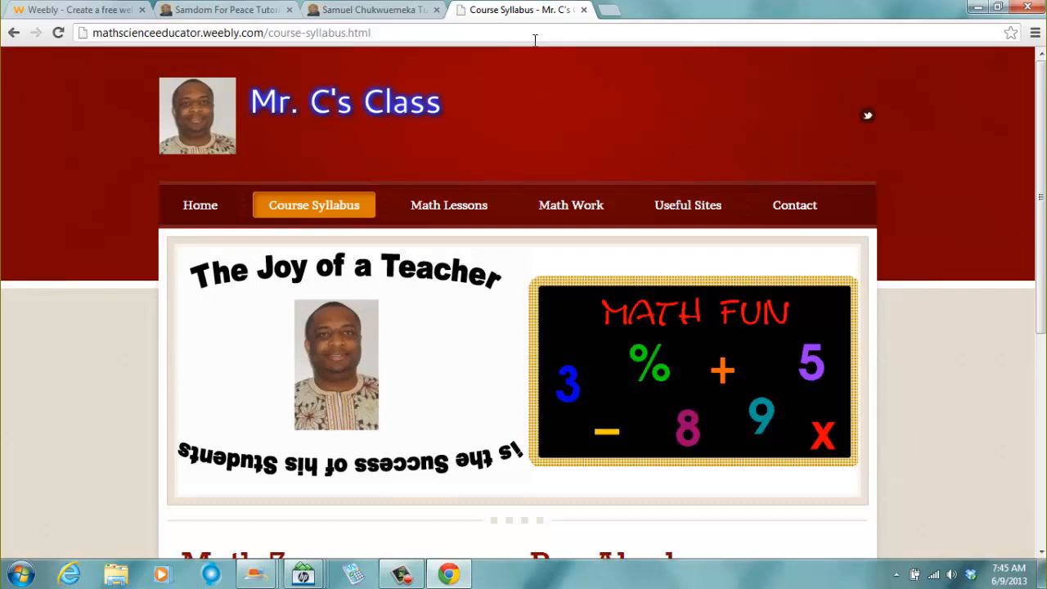
pyautogui.moveTo(523, 274)
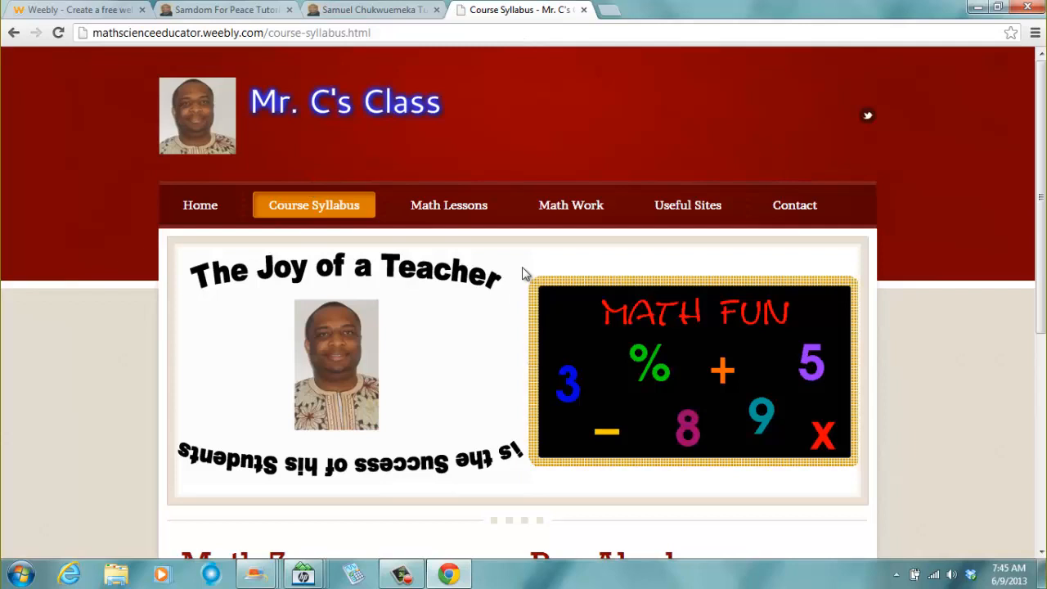
pyautogui.moveTo(245, 214)
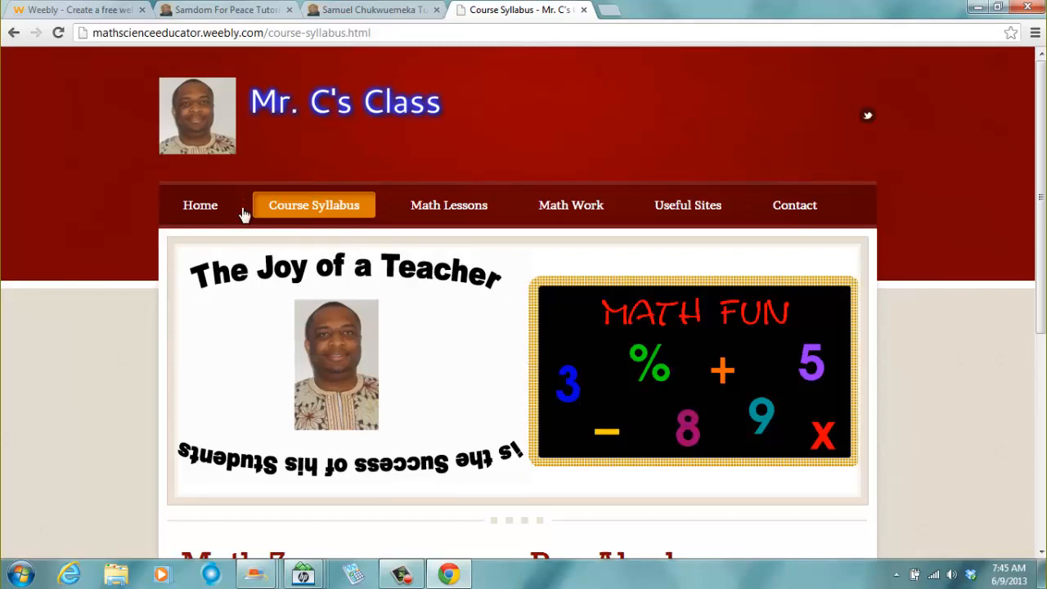
pyautogui.moveTo(278, 242)
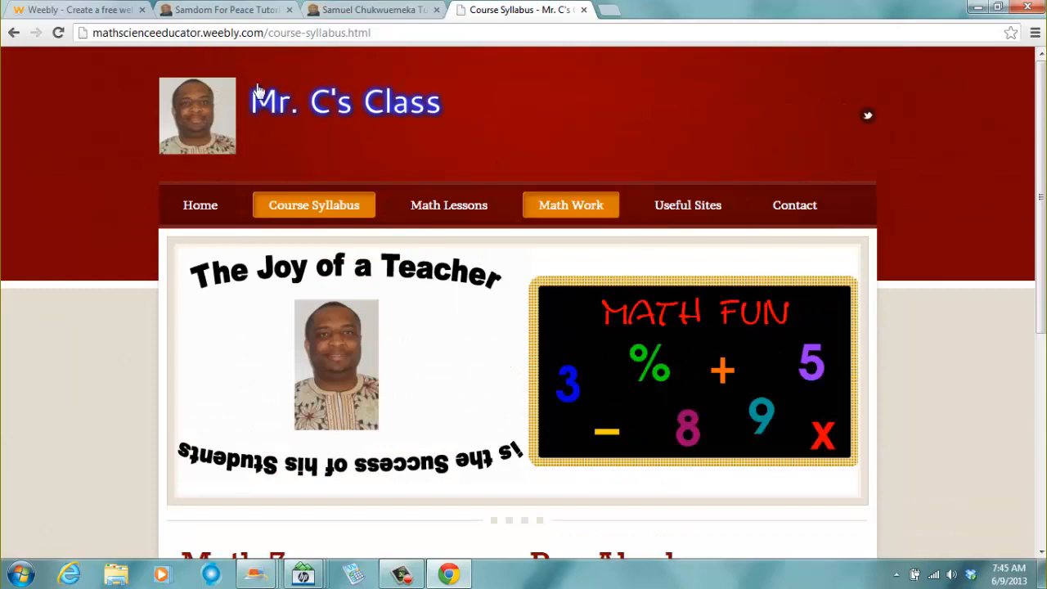
pyautogui.scroll(-3)
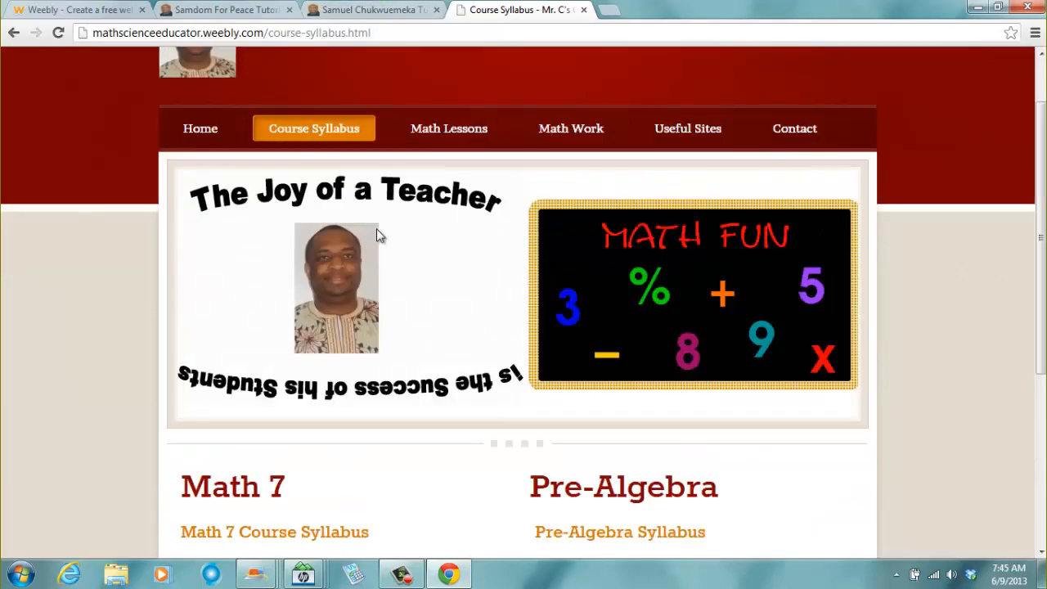
pyautogui.click(368, 10)
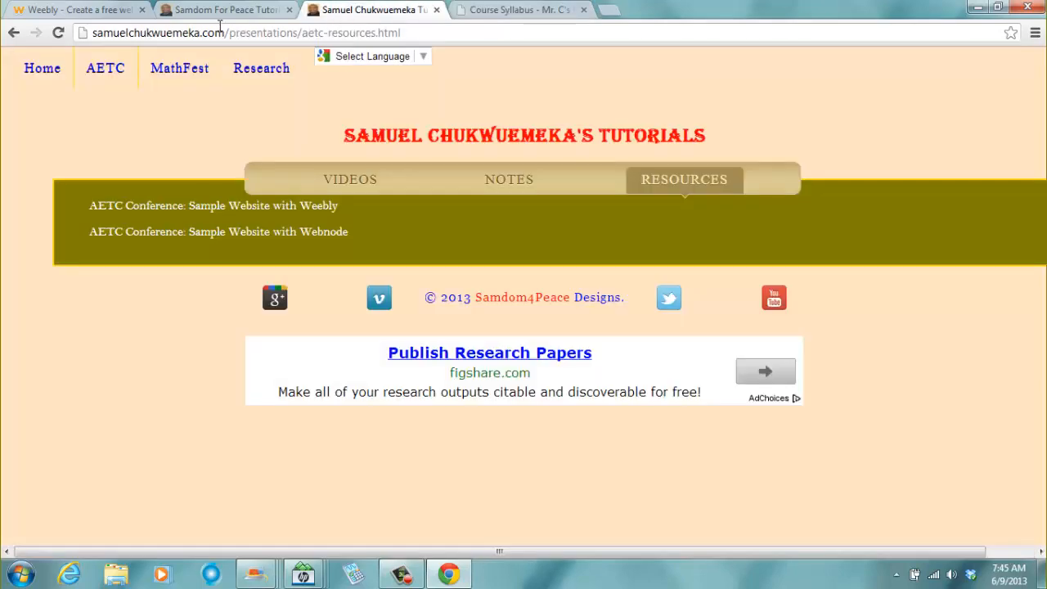
pyautogui.moveTo(225, 198)
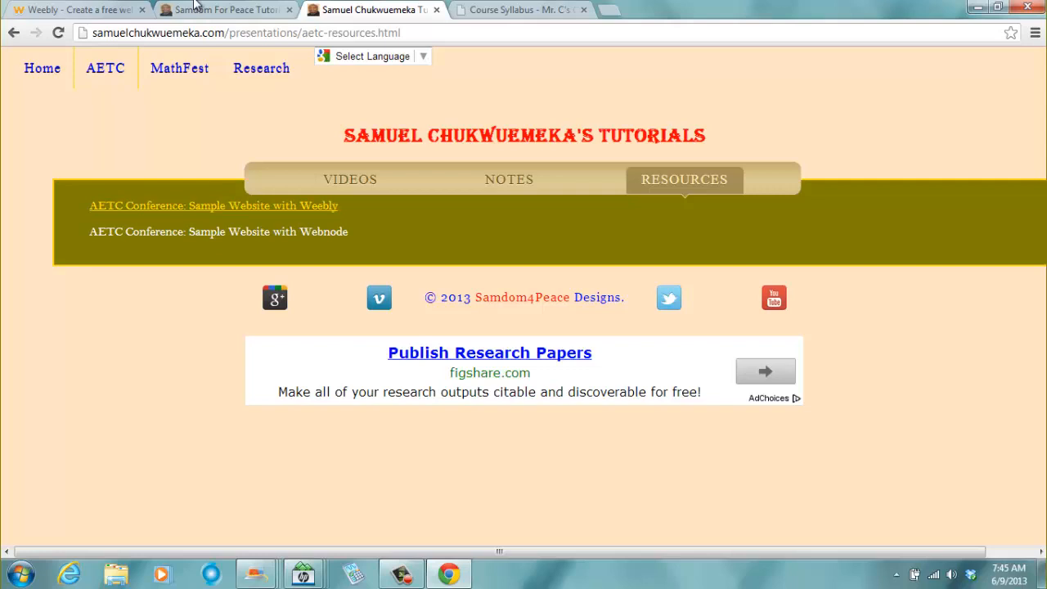
pyautogui.click(73, 9)
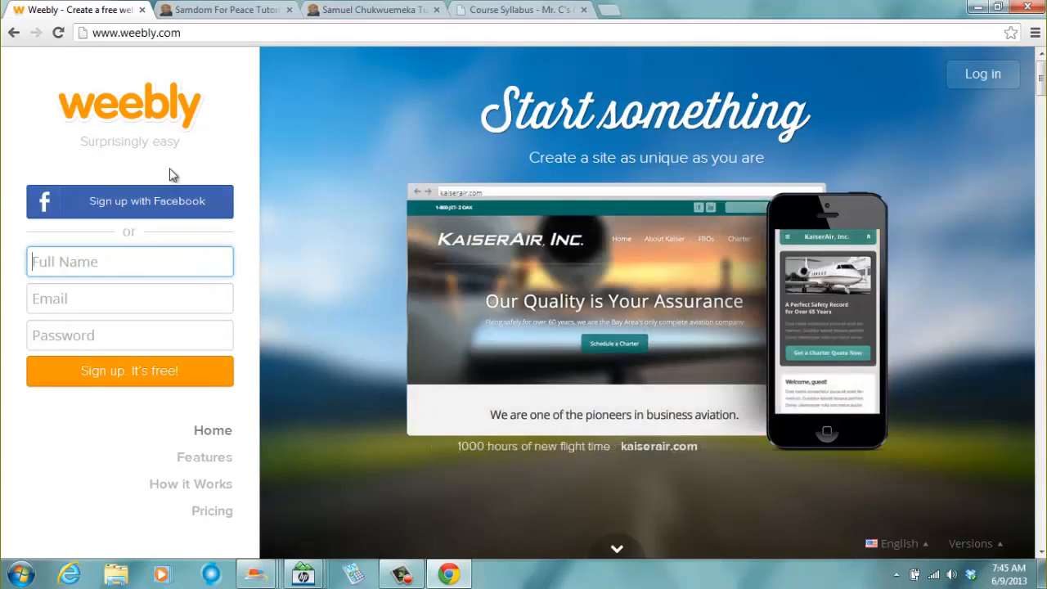
pyautogui.moveTo(174, 152)
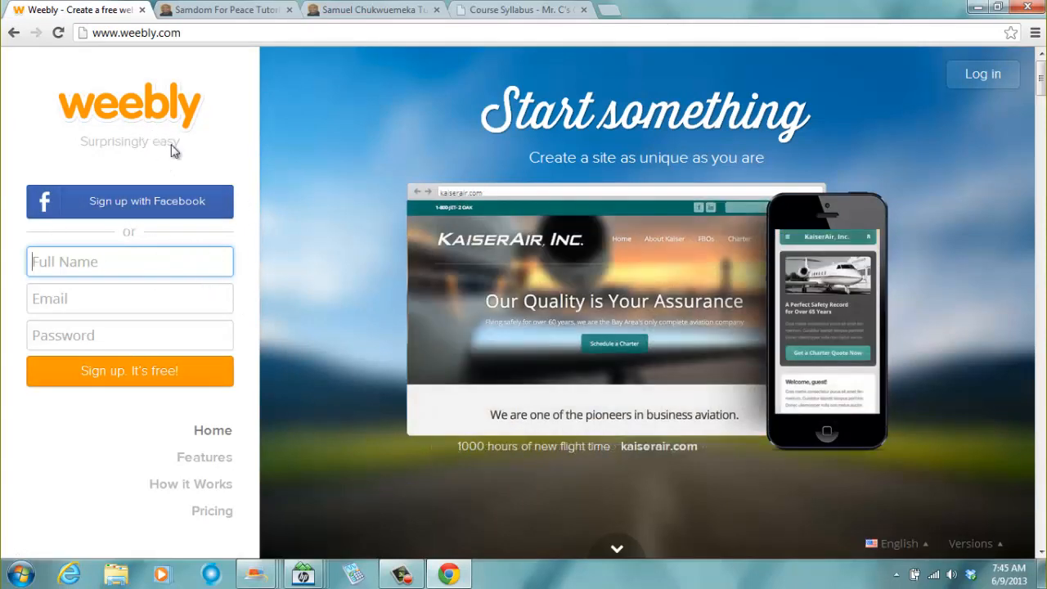
pyautogui.moveTo(225, 188)
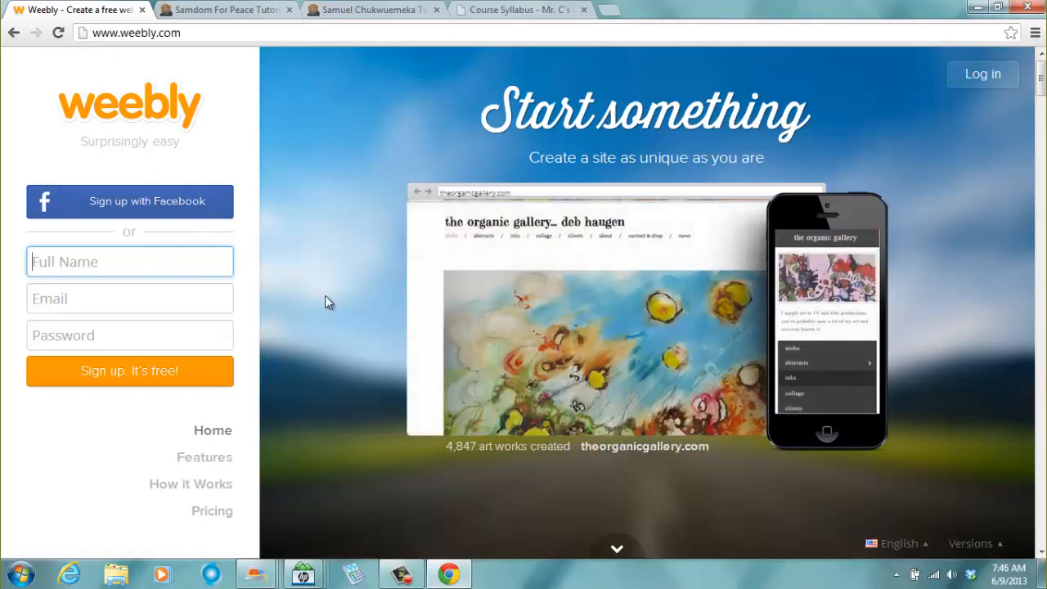
# - Sign up with name Samuel Chukwuemeka, a Gmail address and a password
pyautogui.write('Samuel')
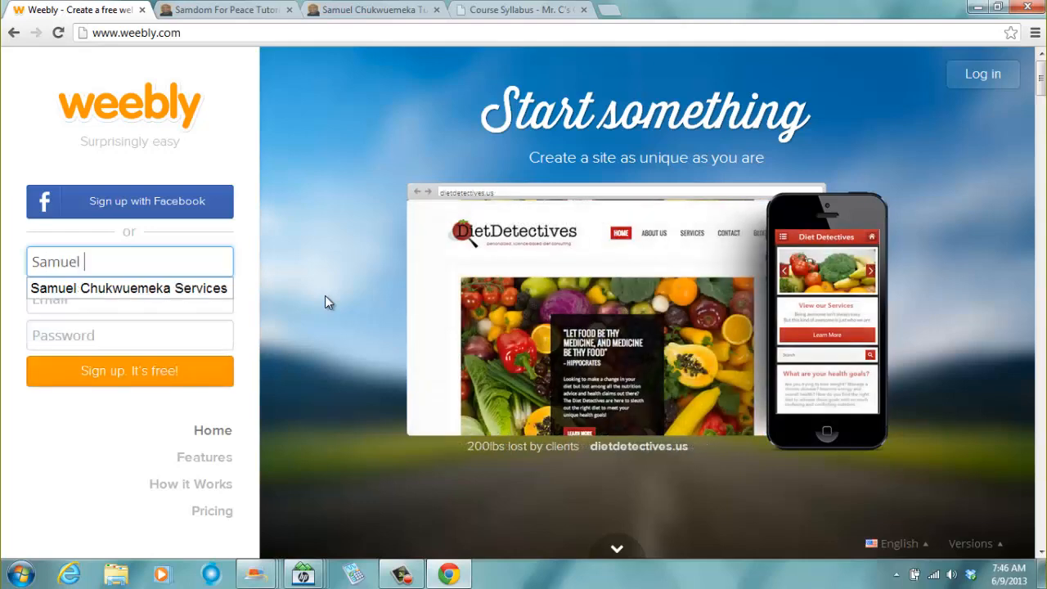
pyautogui.write('Chukw')
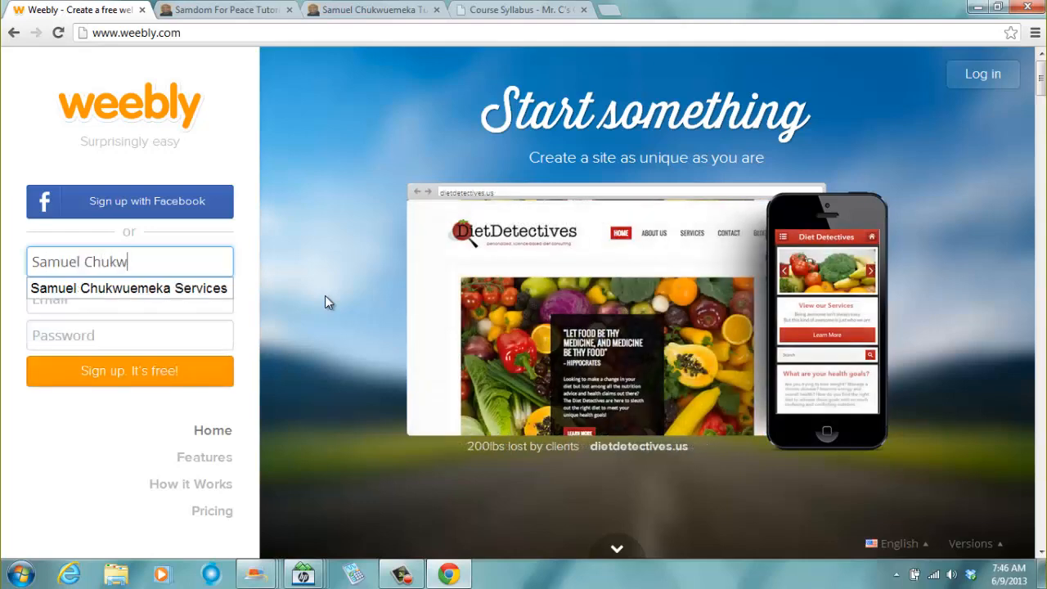
pyautogui.write('uemeka')
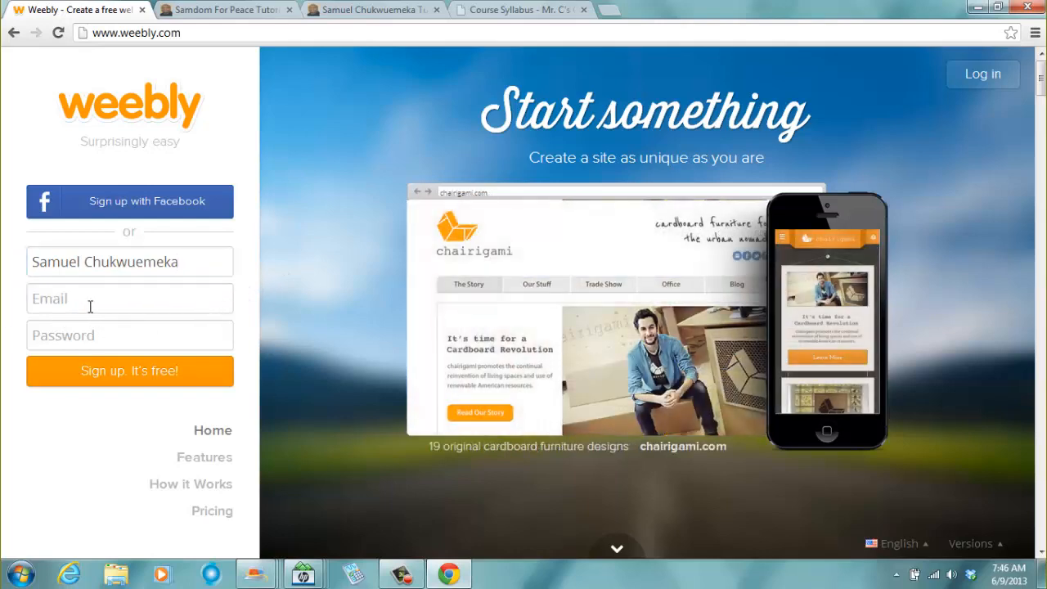
pyautogui.click(129, 299)
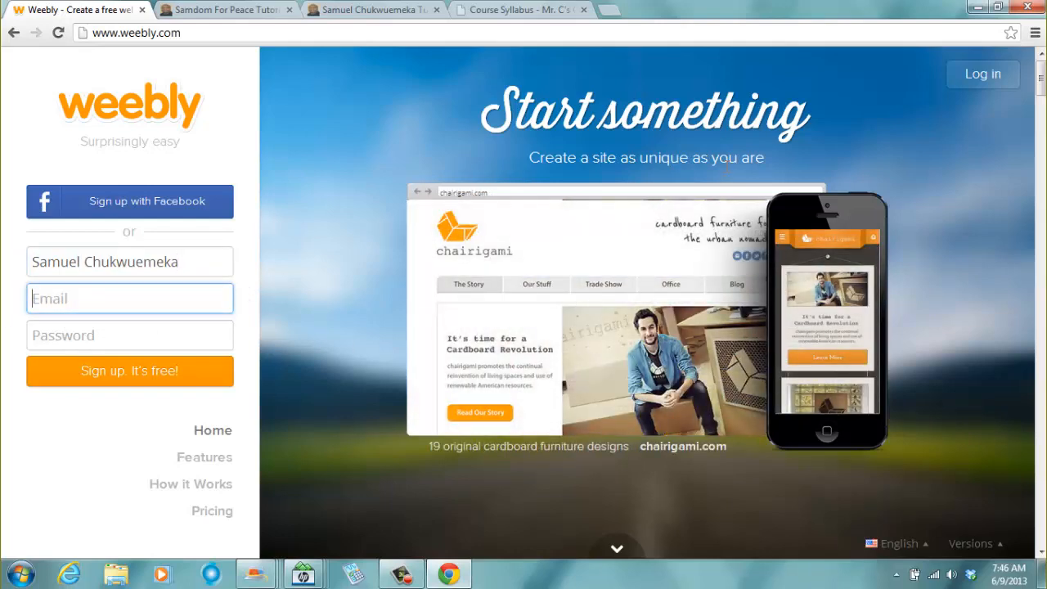
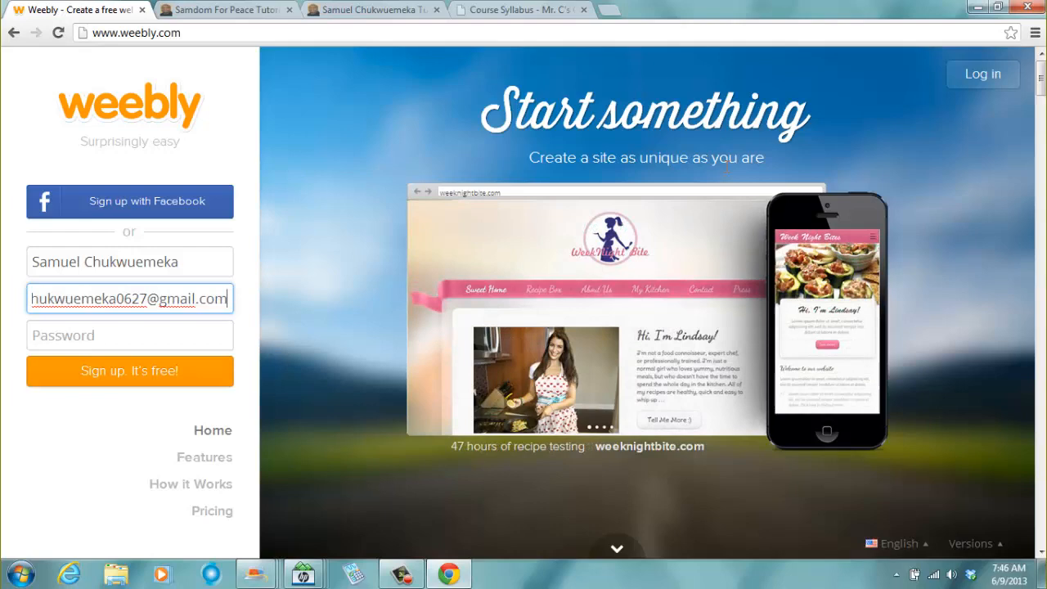
pyautogui.click(129, 335)
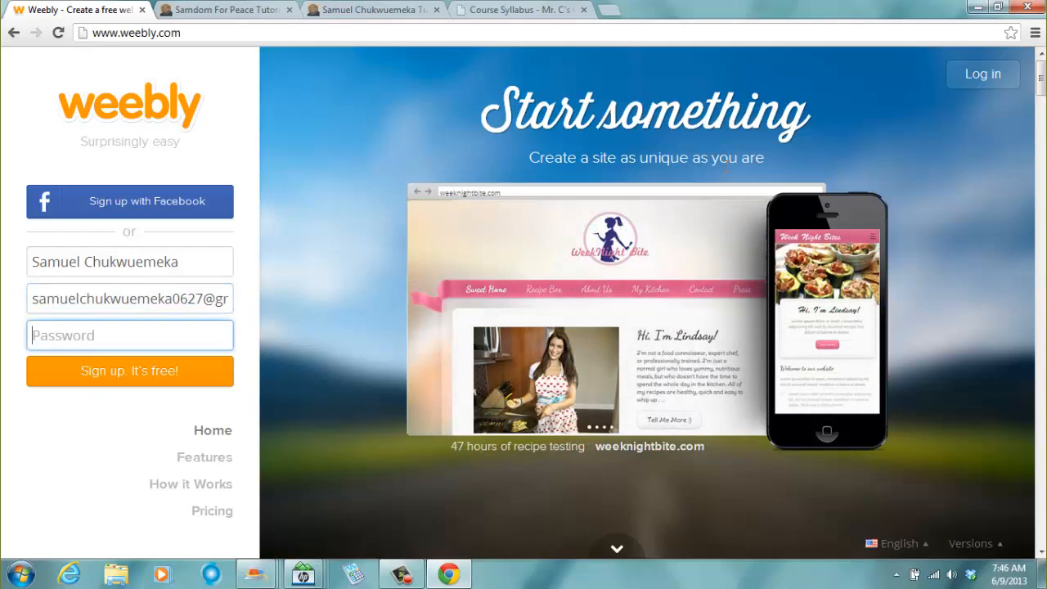
pyautogui.write('••••')
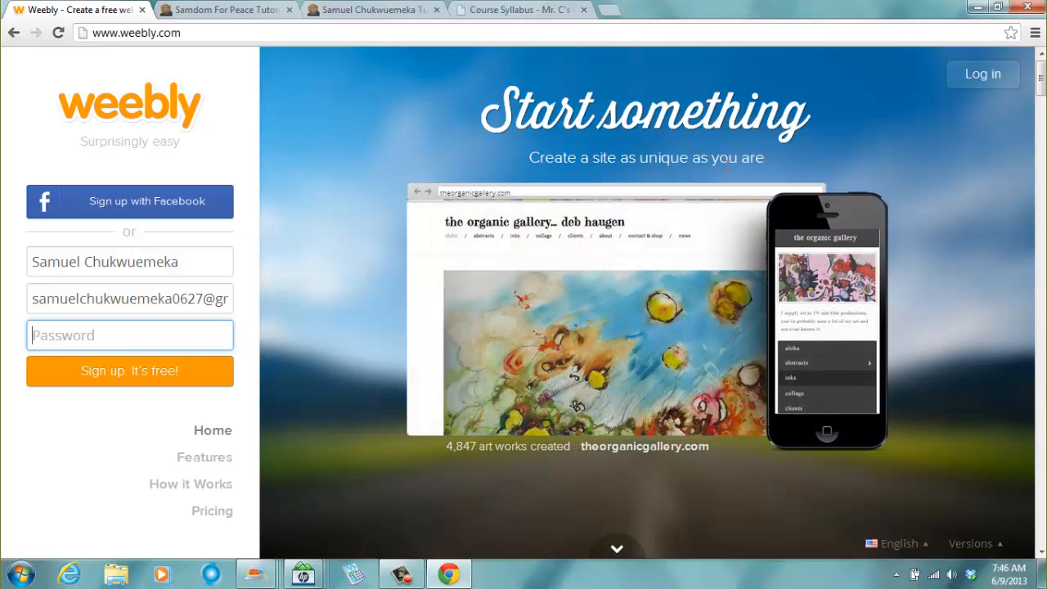
pyautogui.write('••••')
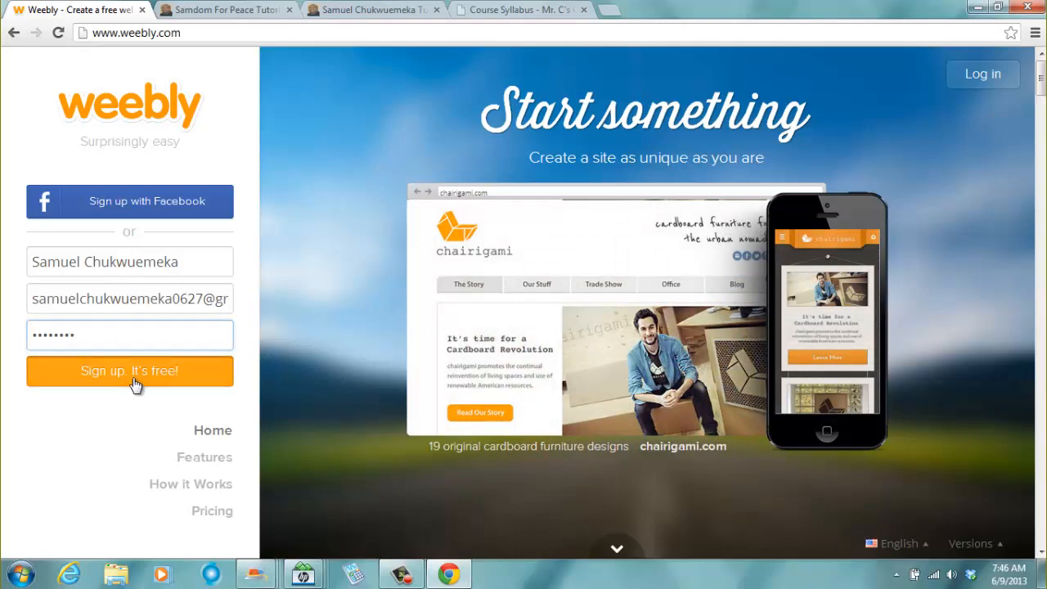
pyautogui.click(129, 371)
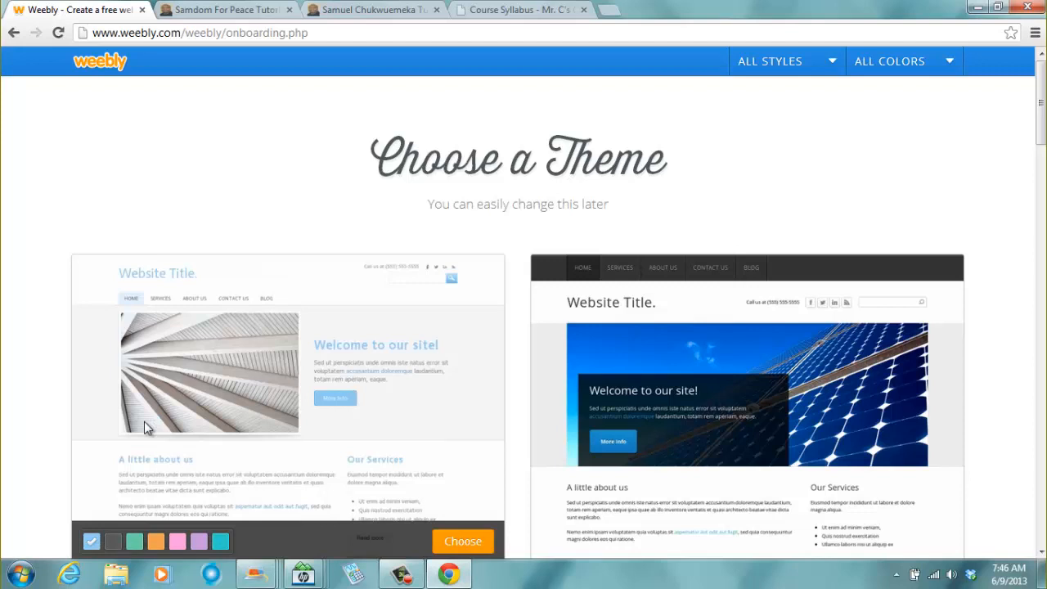
pyautogui.moveTo(40, 397)
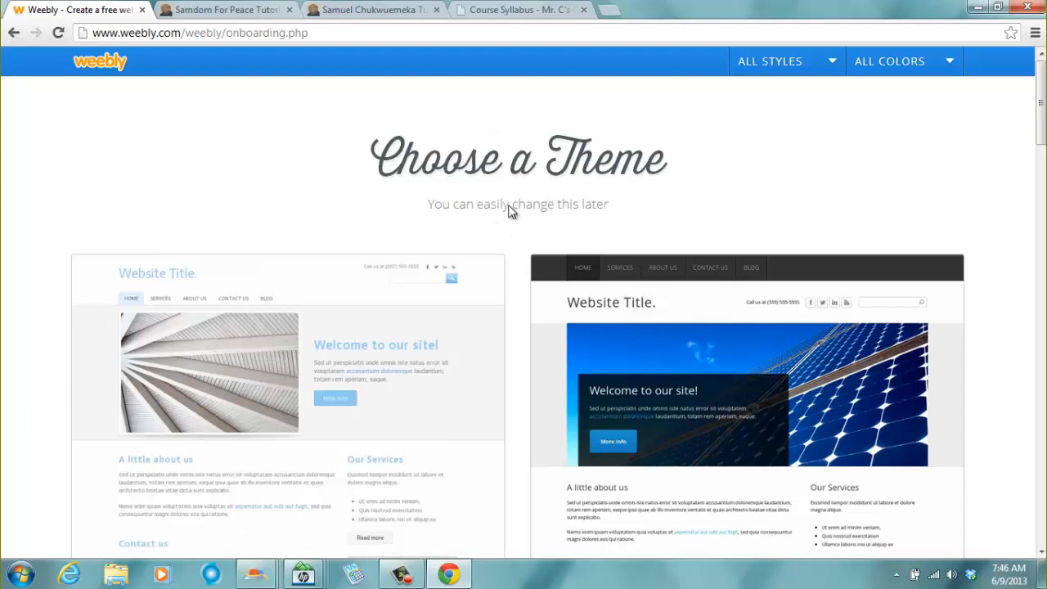
pyautogui.moveTo(539, 322)
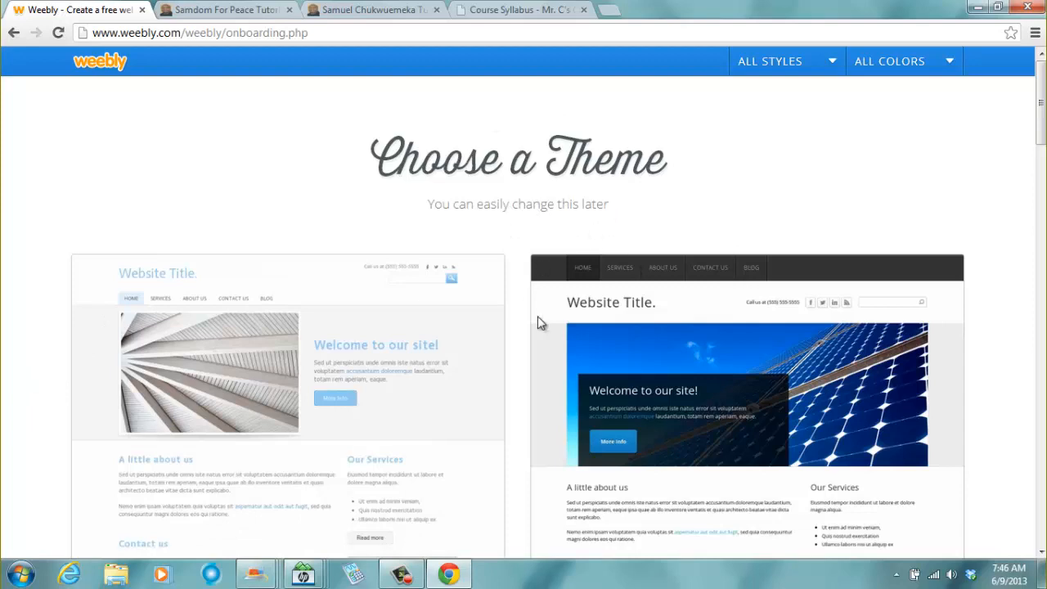
# - Scroll the theme gallery down to the pink wedding theme with the flower bouquet
pyautogui.scroll(-3)
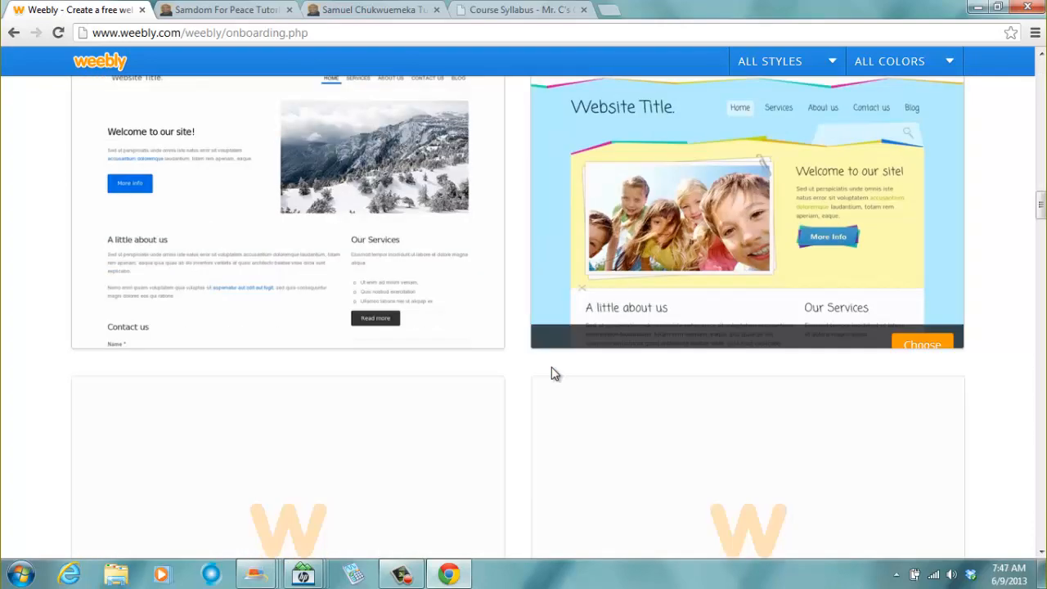
pyautogui.scroll(-3)
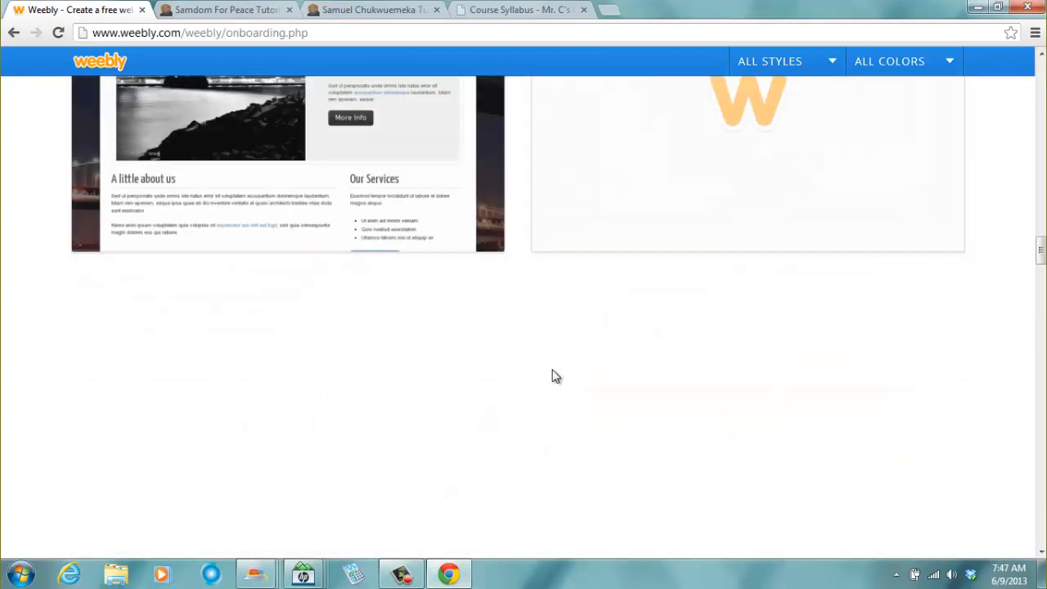
pyautogui.scroll(-3)
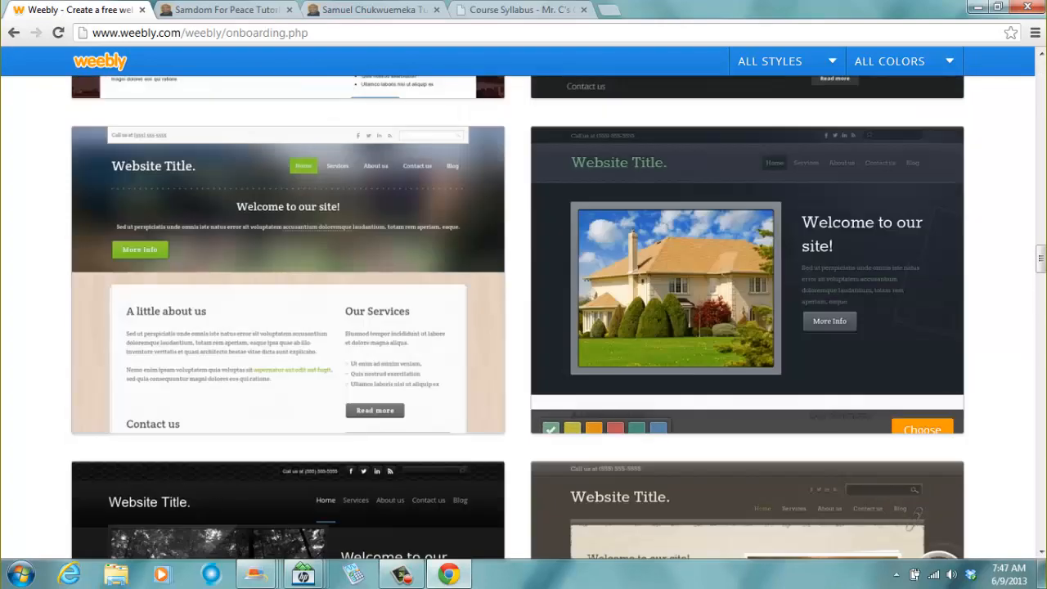
pyautogui.scroll(-3)
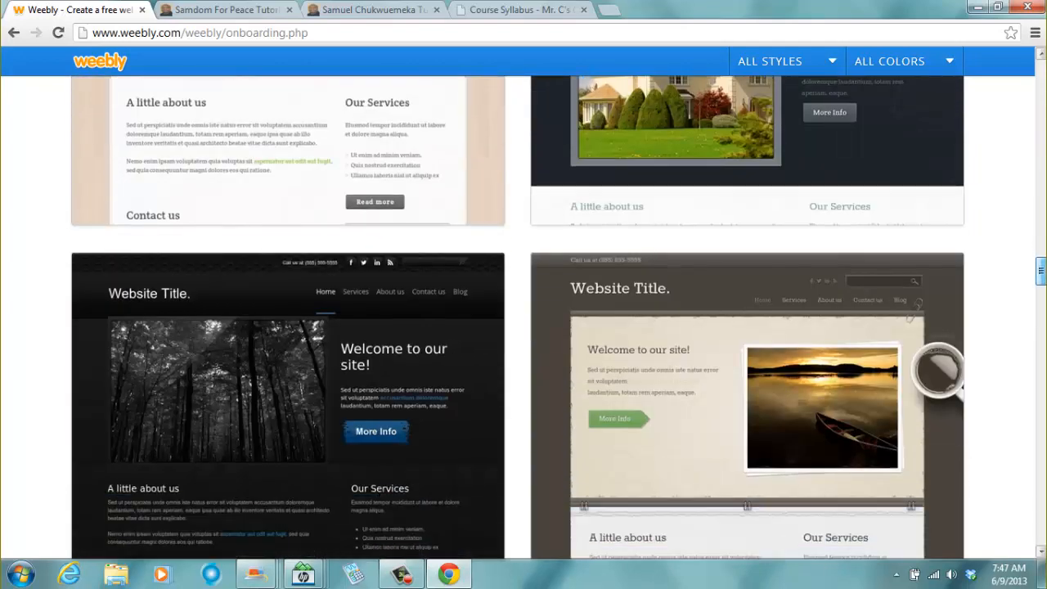
pyautogui.scroll(-3)
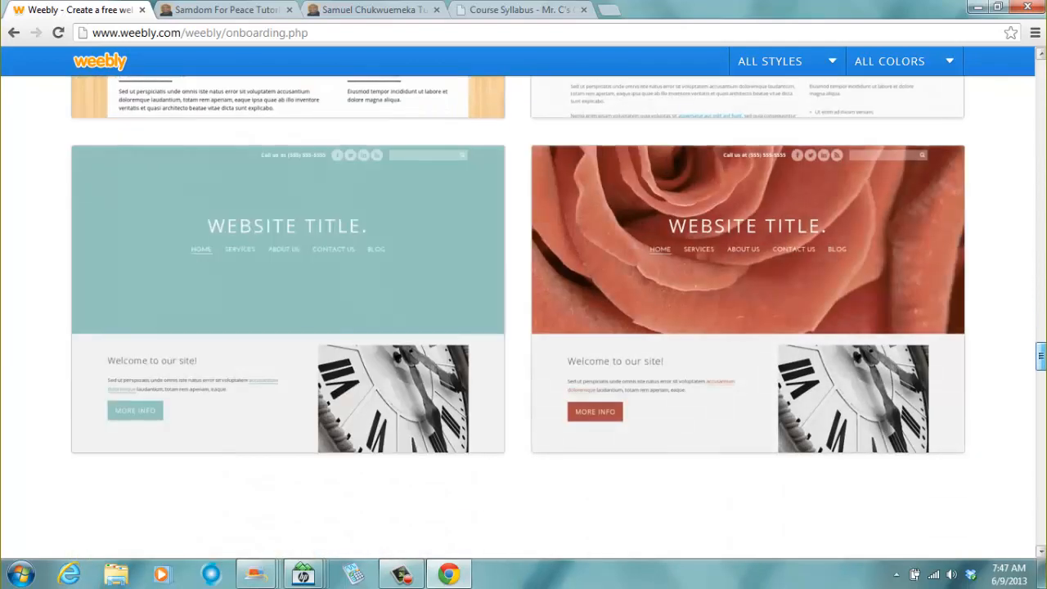
pyautogui.scroll(-3)
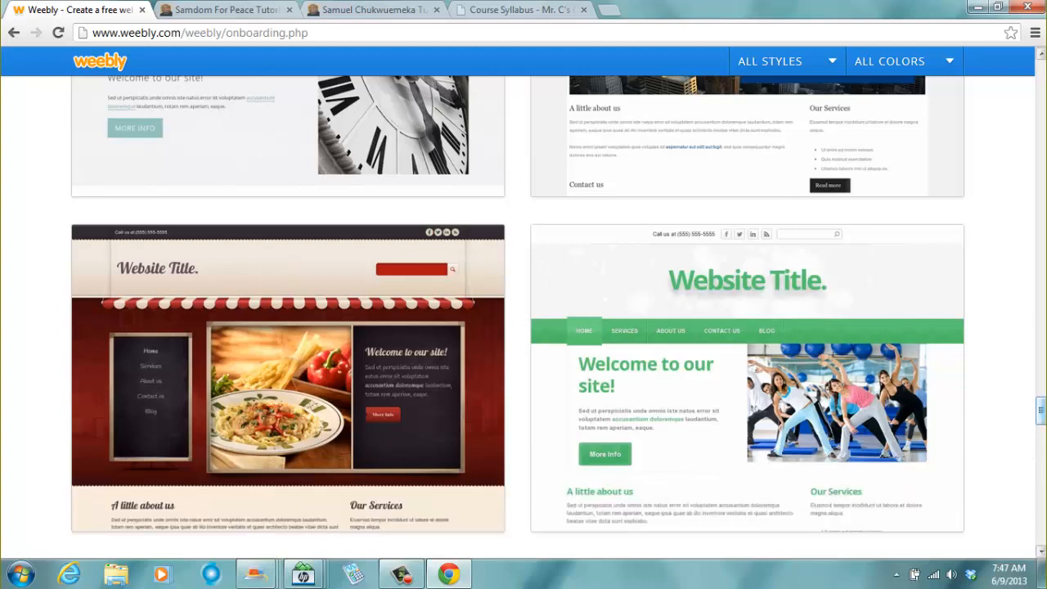
pyautogui.scroll(-3)
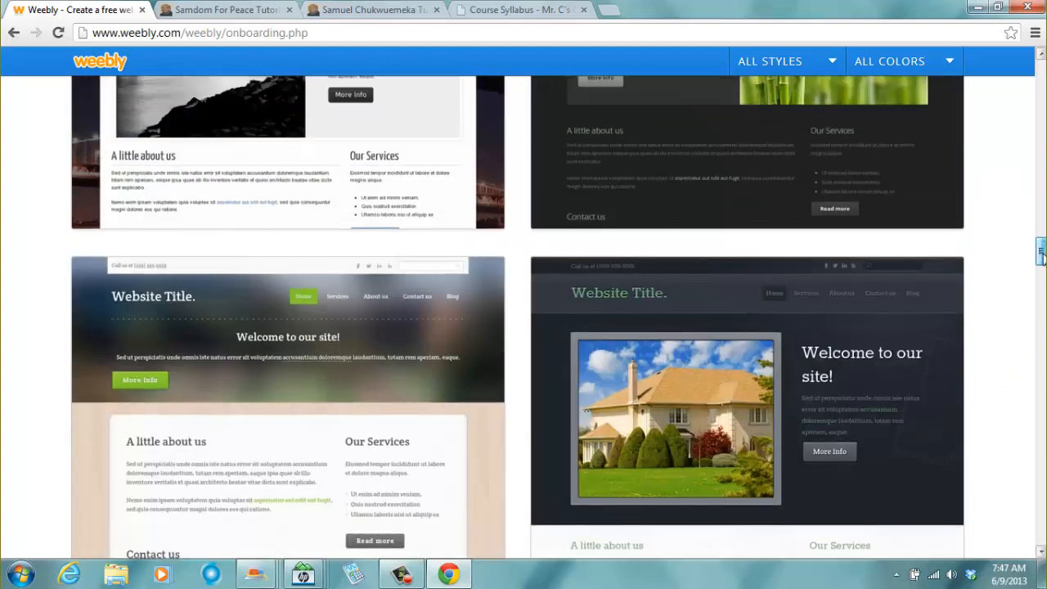
pyautogui.scroll(-3)
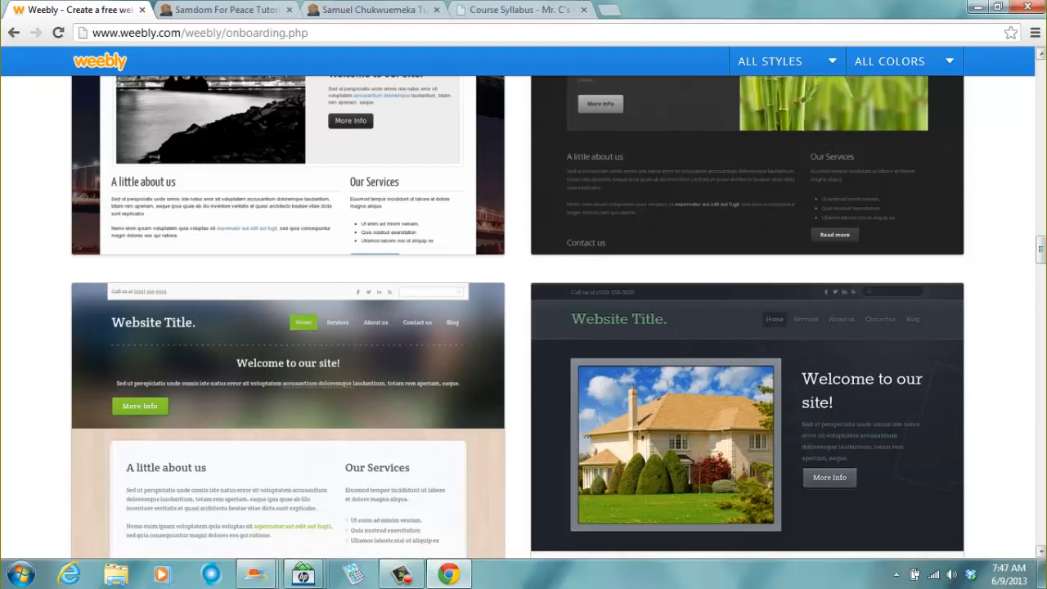
pyautogui.moveTo(696, 369)
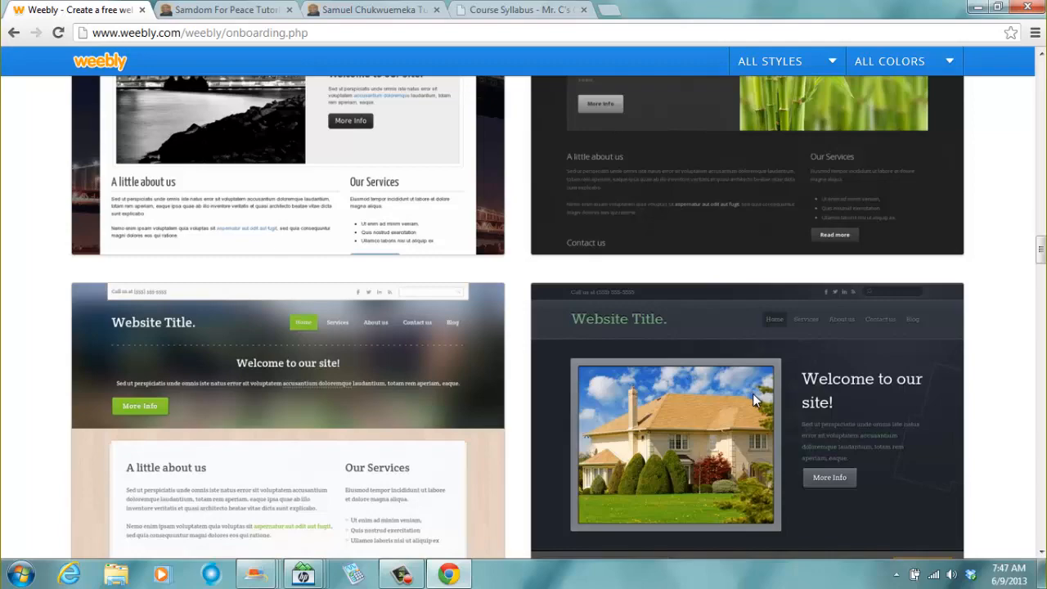
pyautogui.scroll(-3)
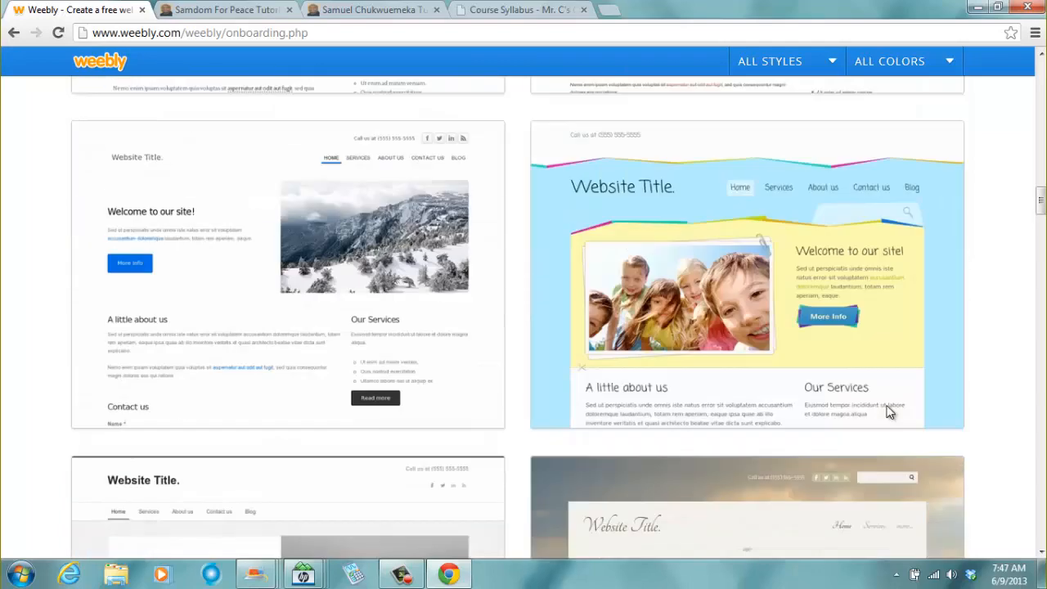
pyautogui.scroll(-3)
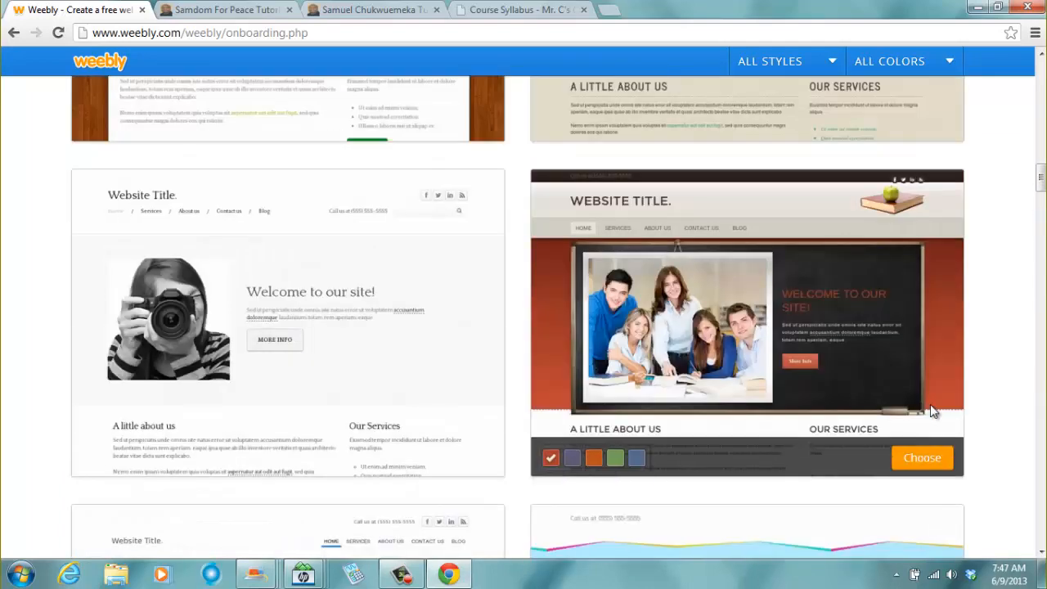
pyautogui.scroll(-3)
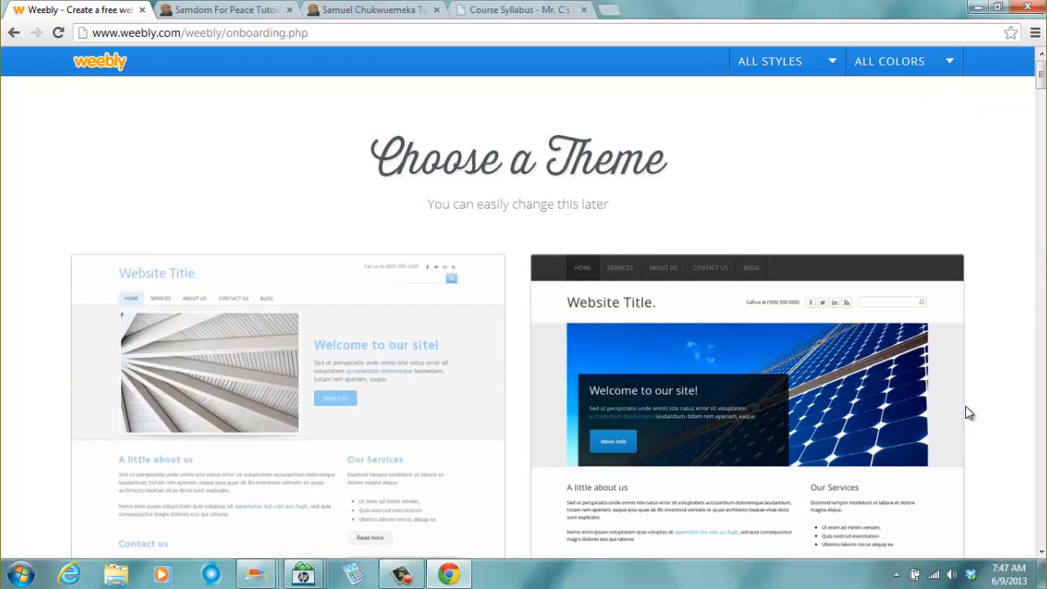
pyautogui.scroll(-3)
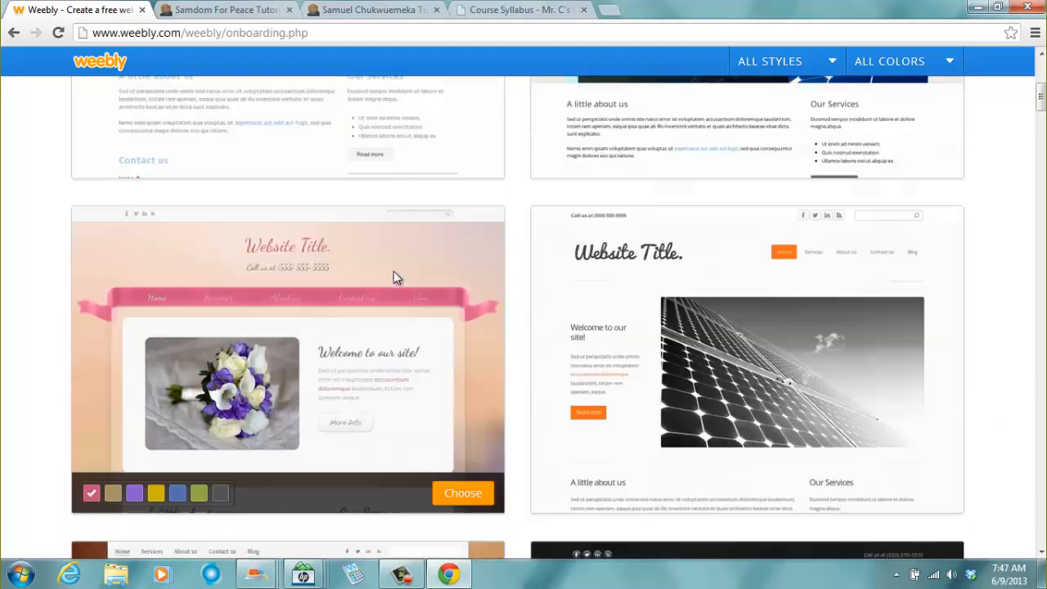
pyautogui.scroll(-3)
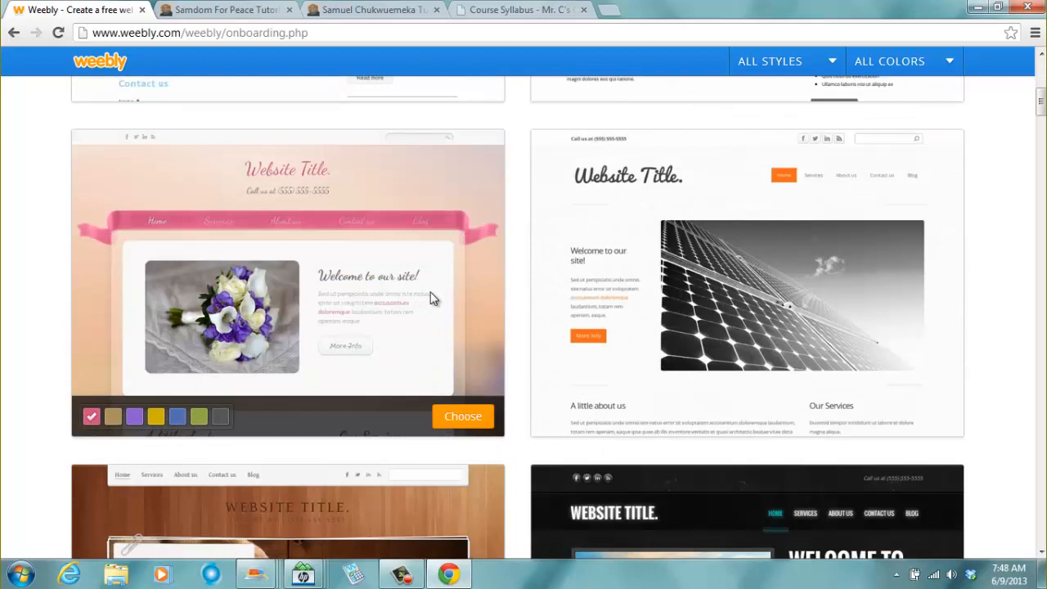
pyautogui.moveTo(280, 350)
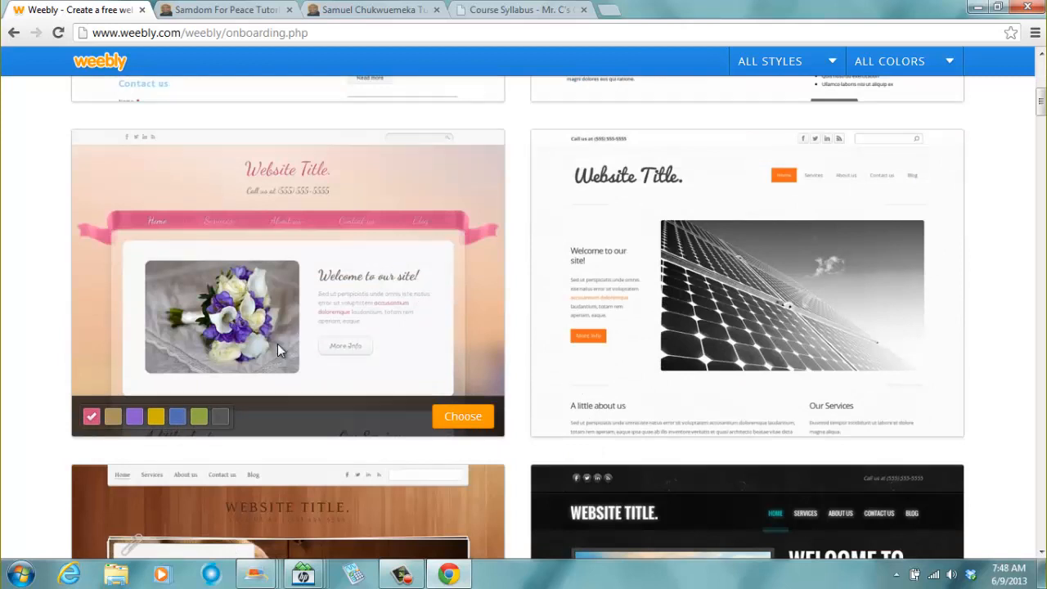
pyautogui.moveTo(292, 303)
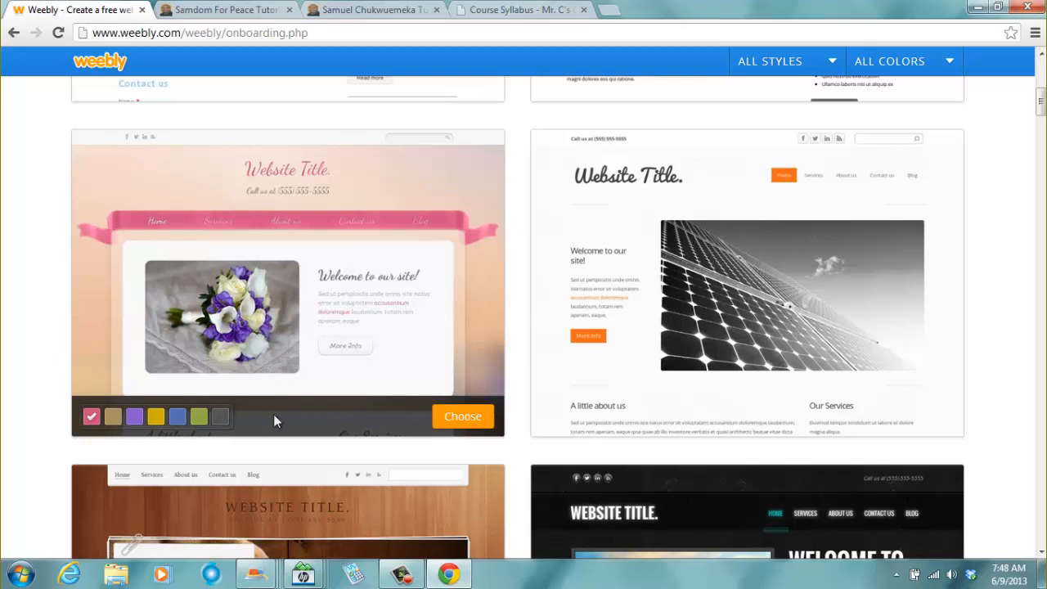
pyautogui.moveTo(117, 424)
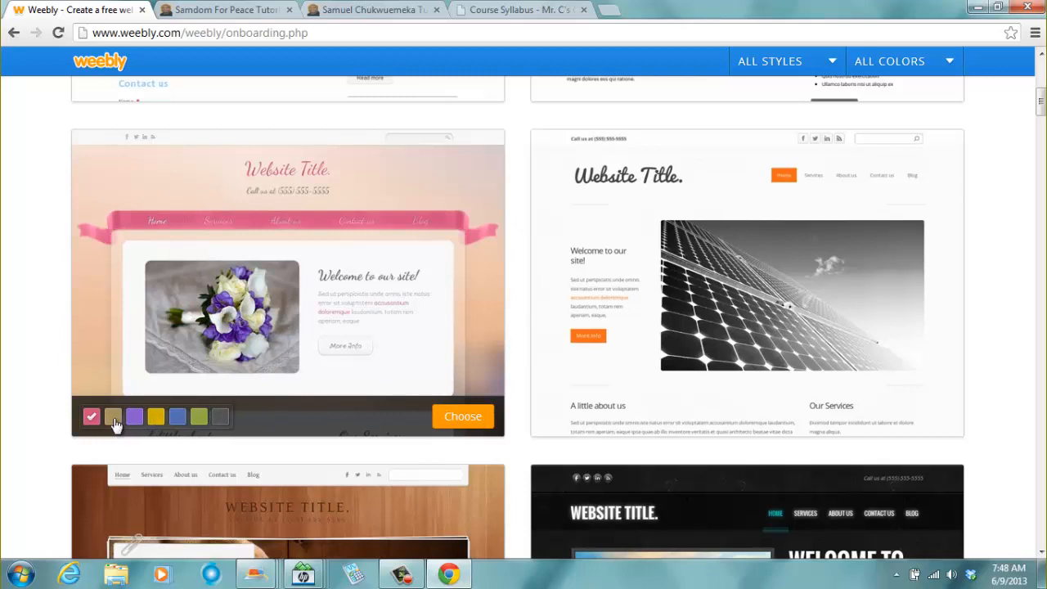
pyautogui.click(113, 416)
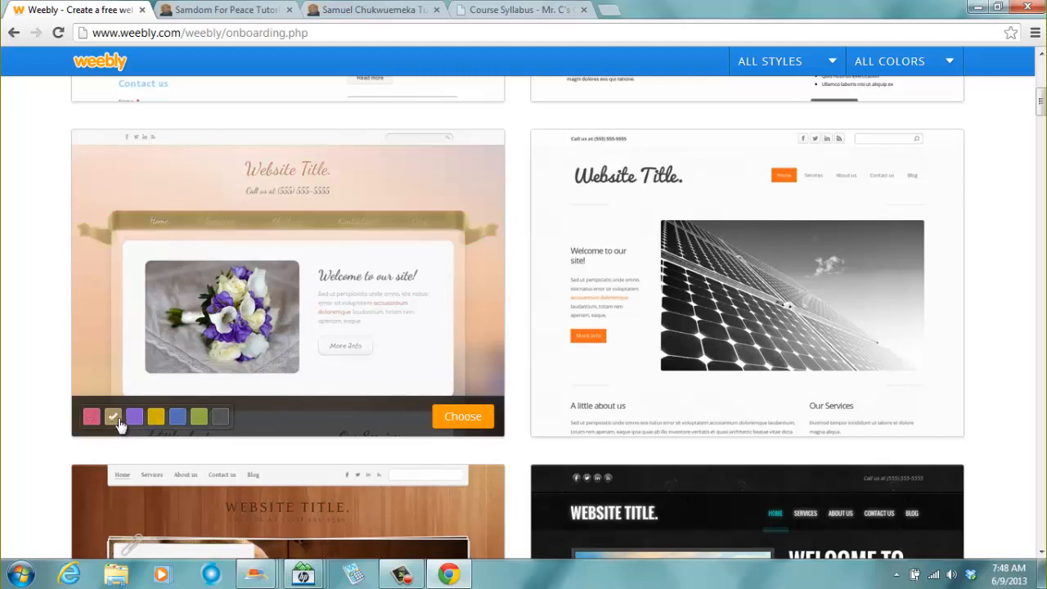
pyautogui.click(134, 416)
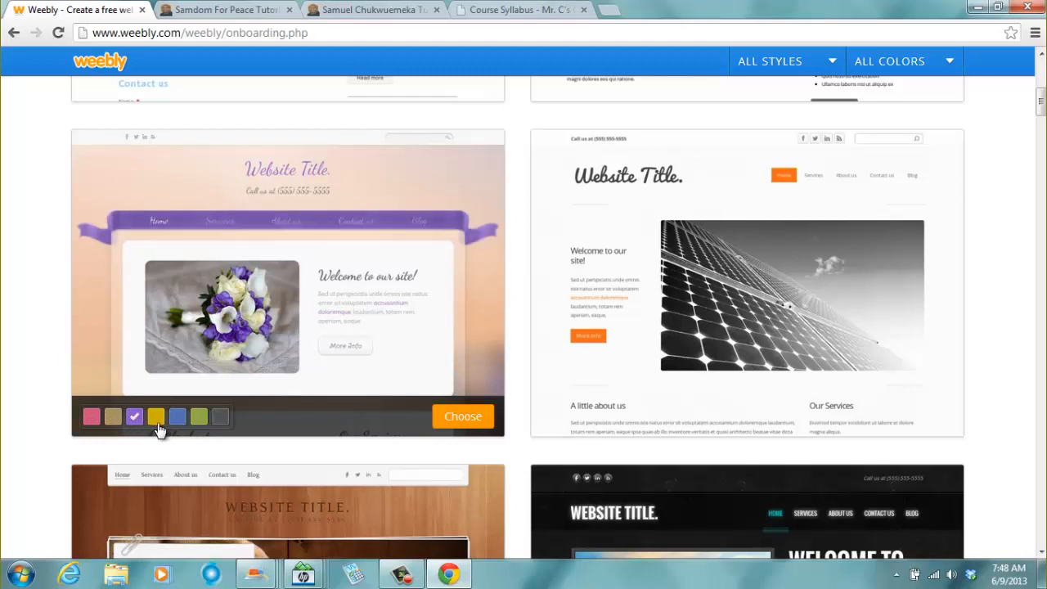
pyautogui.click(155, 417)
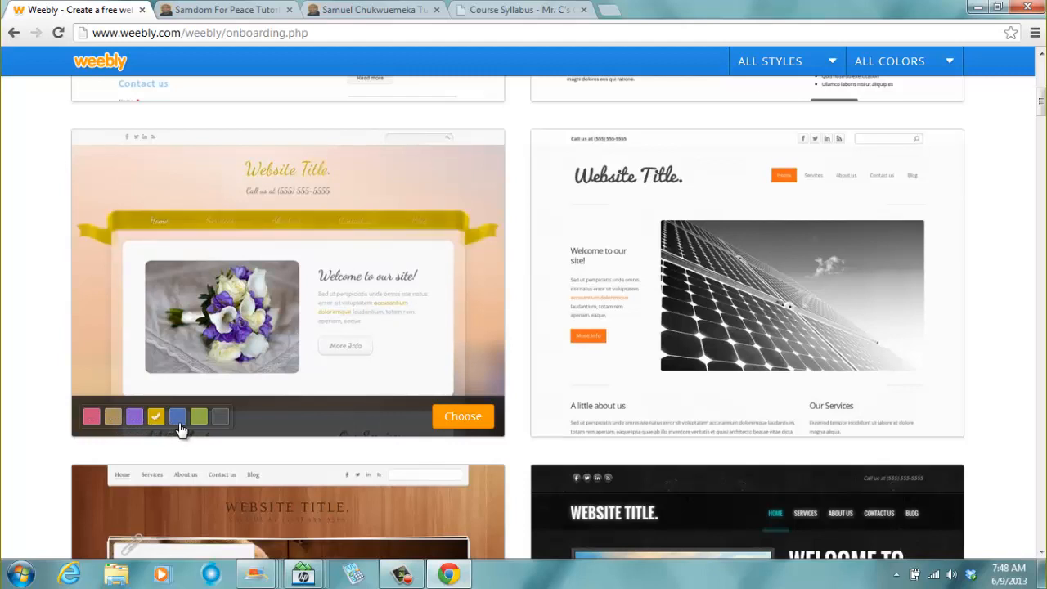
pyautogui.click(197, 416)
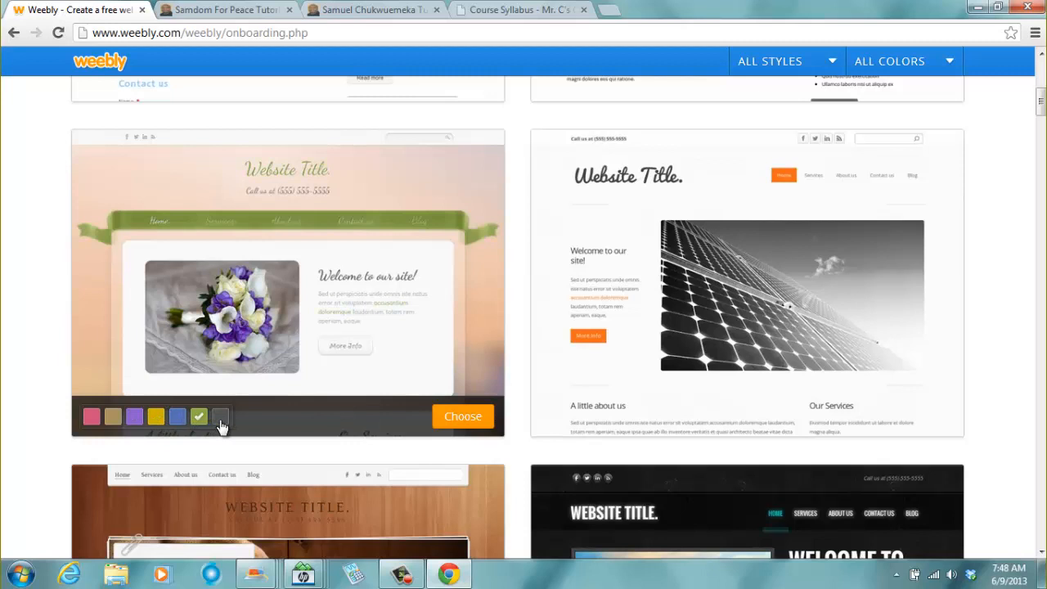
pyautogui.click(91, 417)
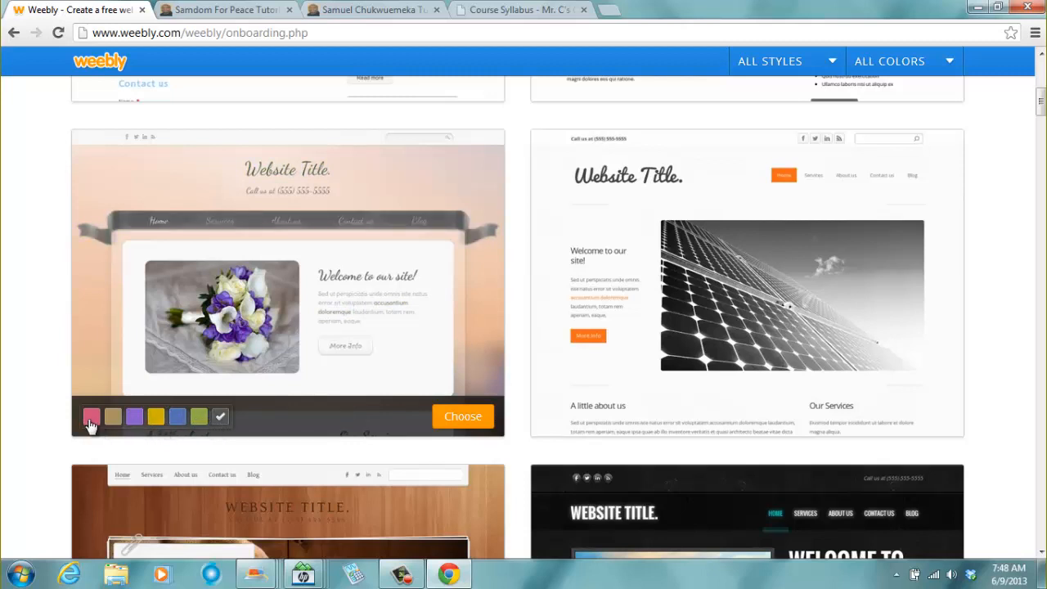
pyautogui.click(90, 416)
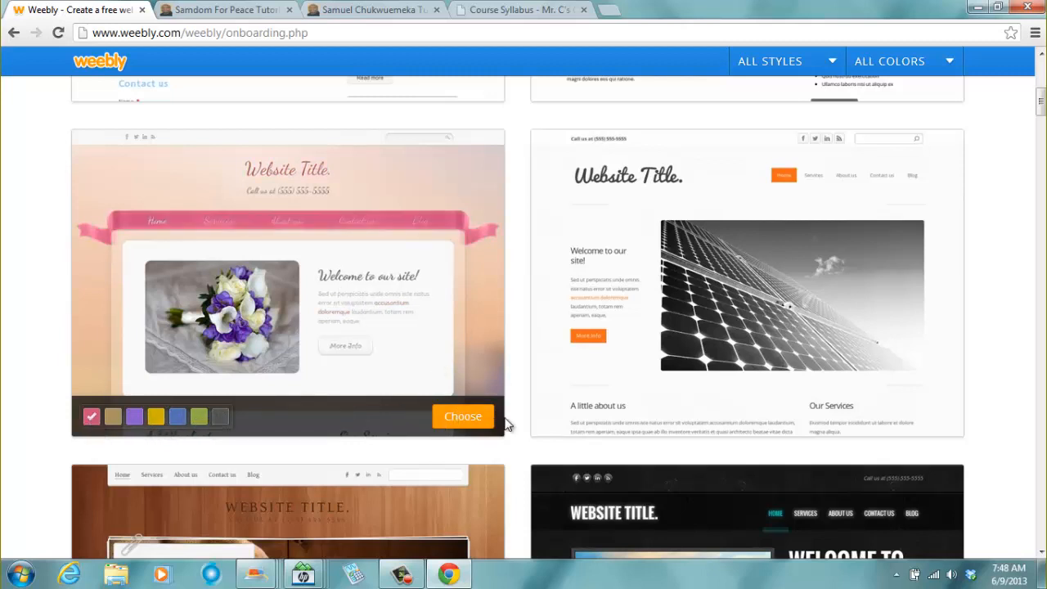
pyautogui.moveTo(407, 382)
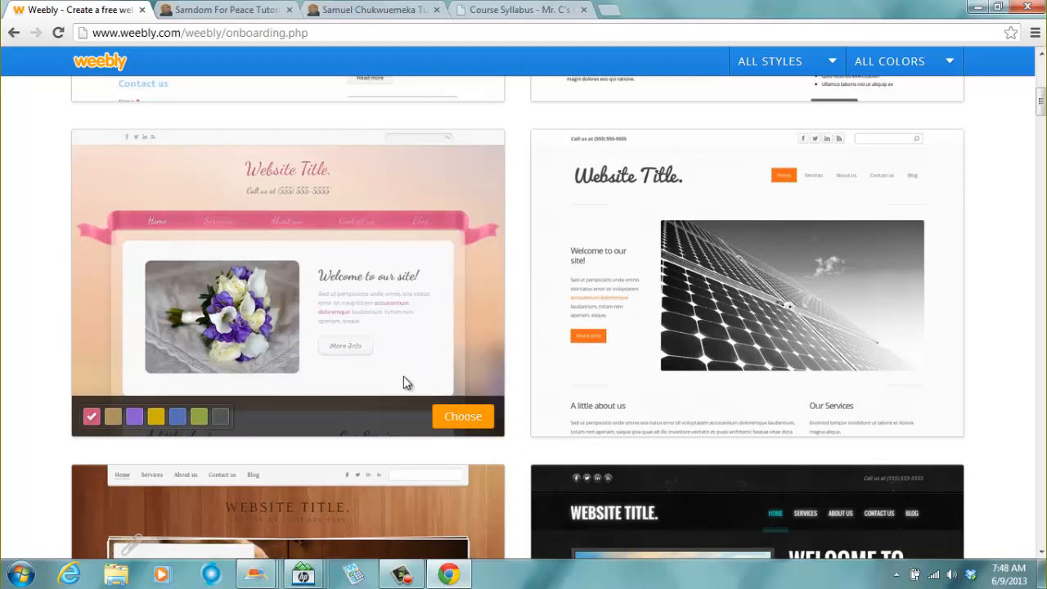
pyautogui.click(463, 415)
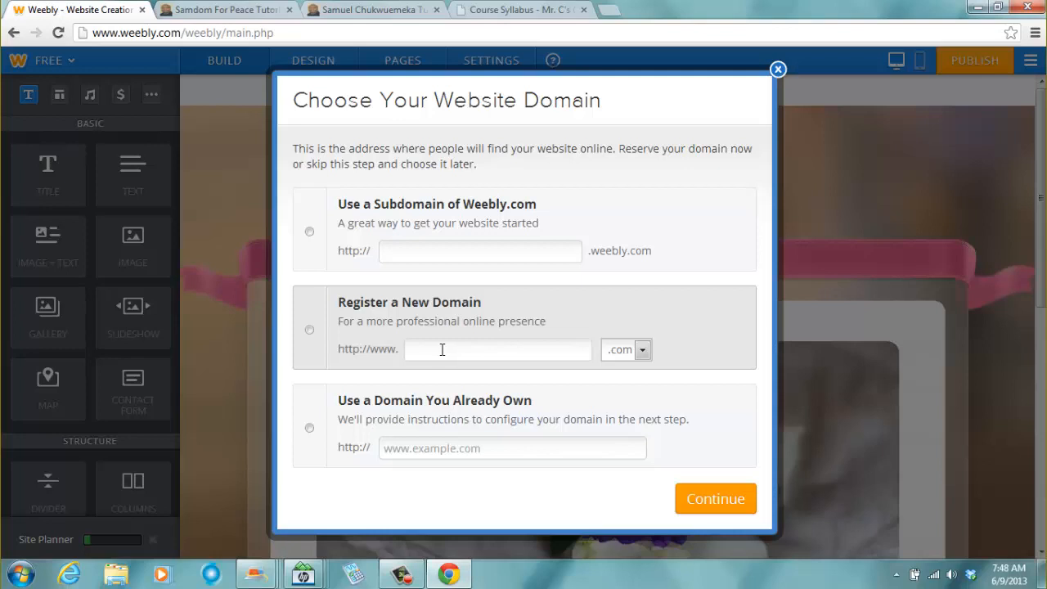
pyautogui.moveTo(460, 278)
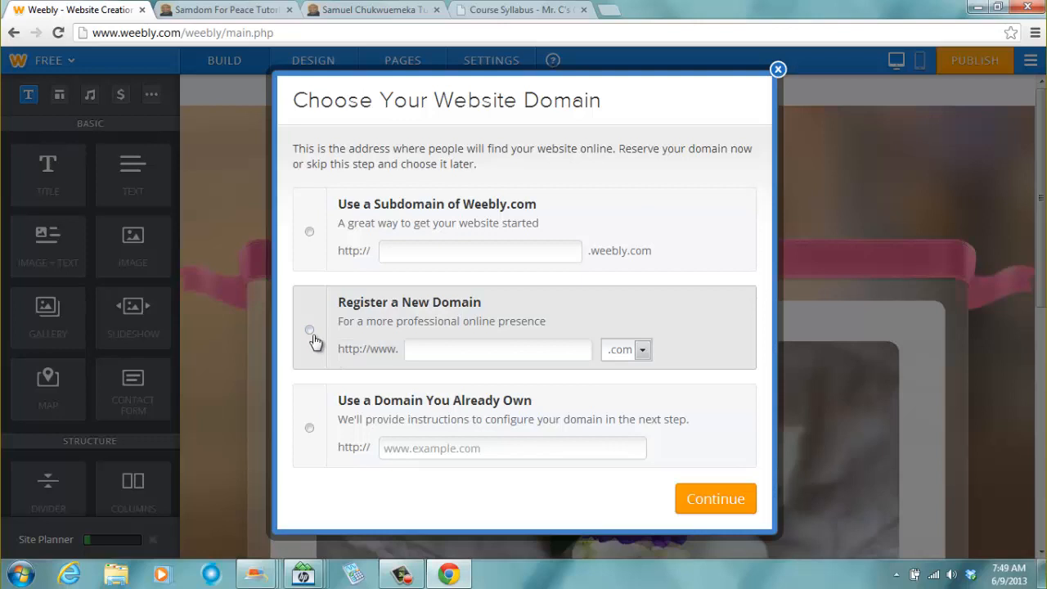
pyautogui.moveTo(500, 250)
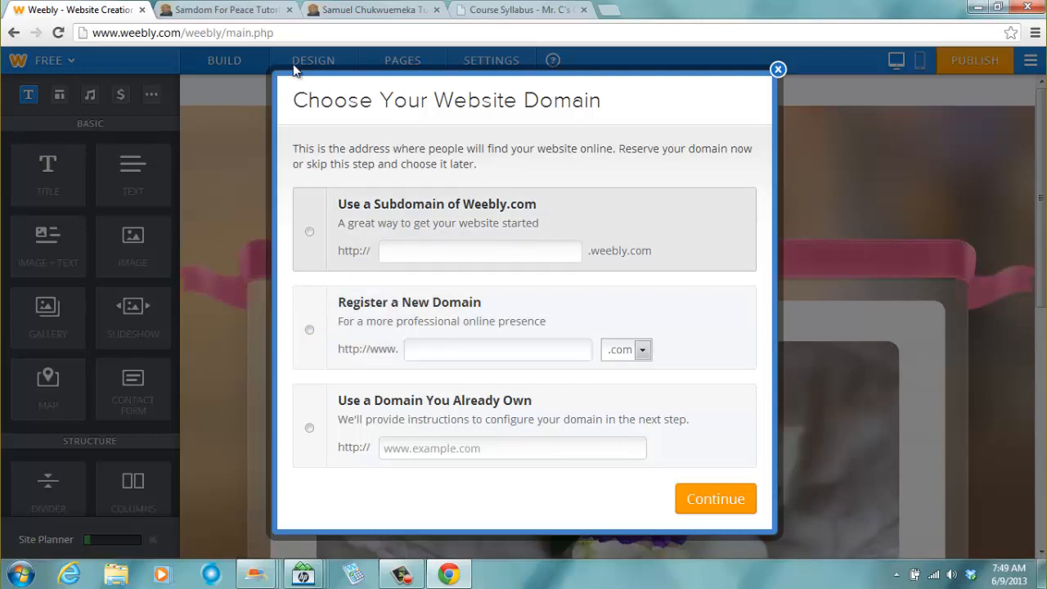
pyautogui.moveTo(531, 227)
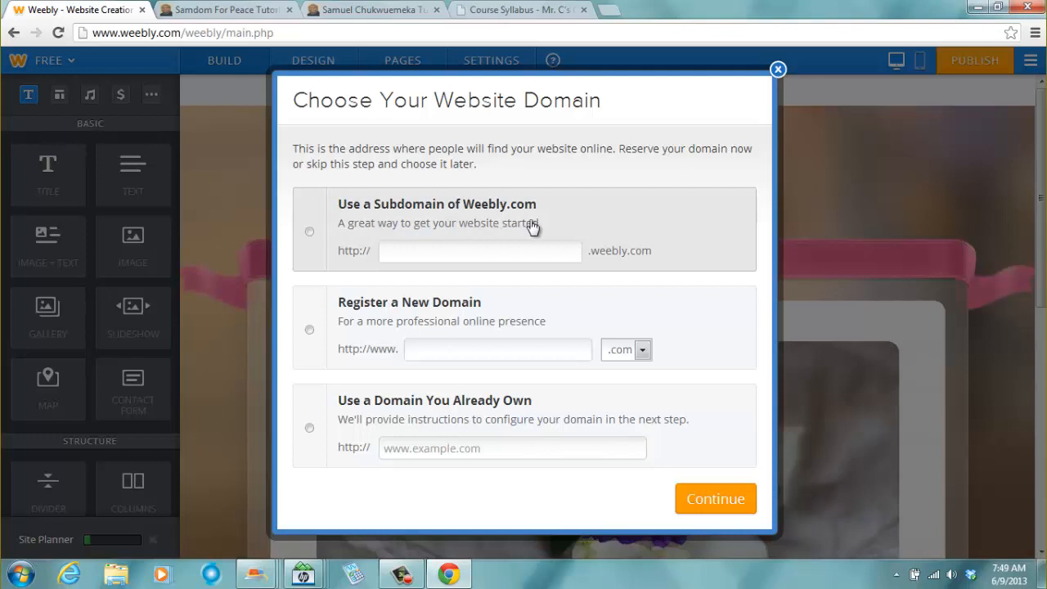
pyautogui.moveTo(785, 250)
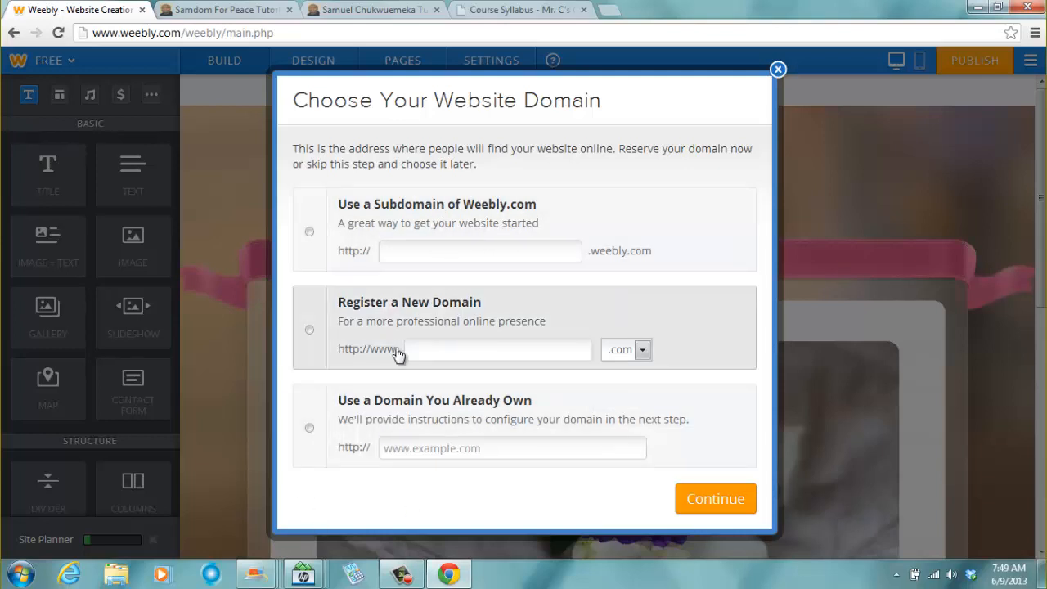
pyautogui.moveTo(473, 302)
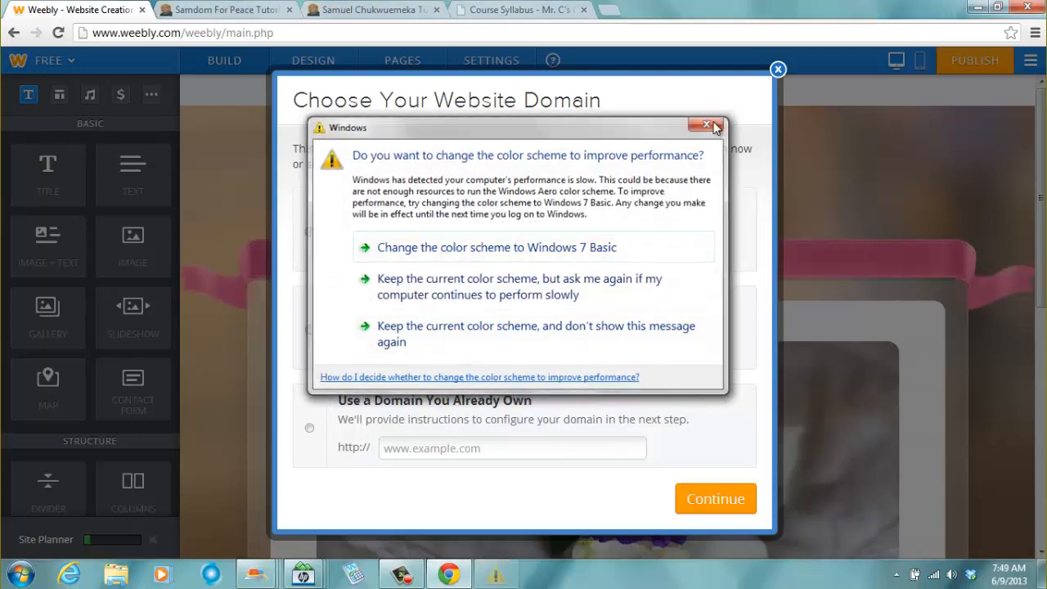
pyautogui.click(705, 124)
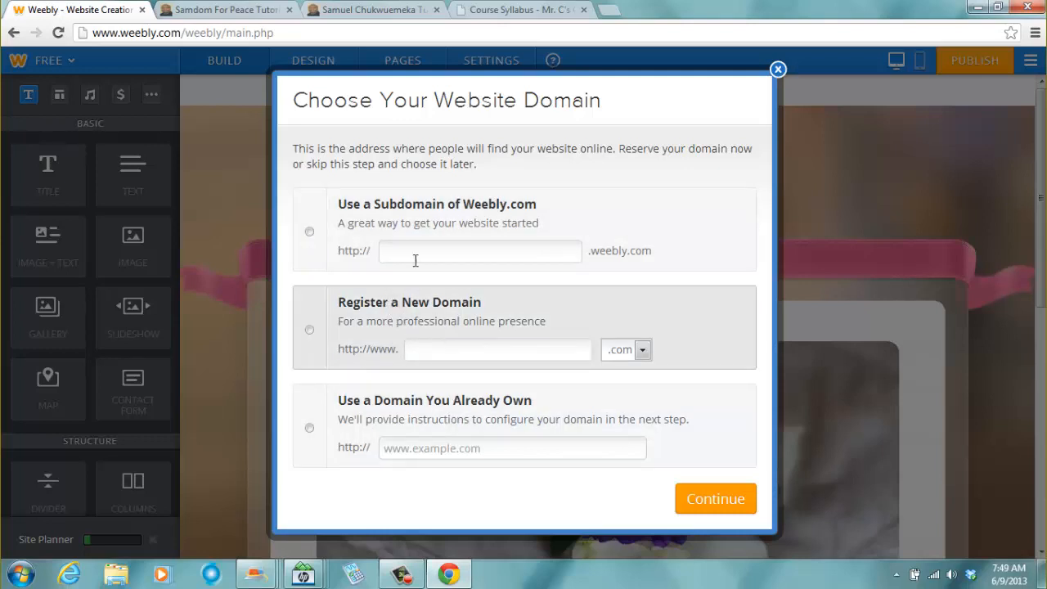
pyautogui.click(309, 231)
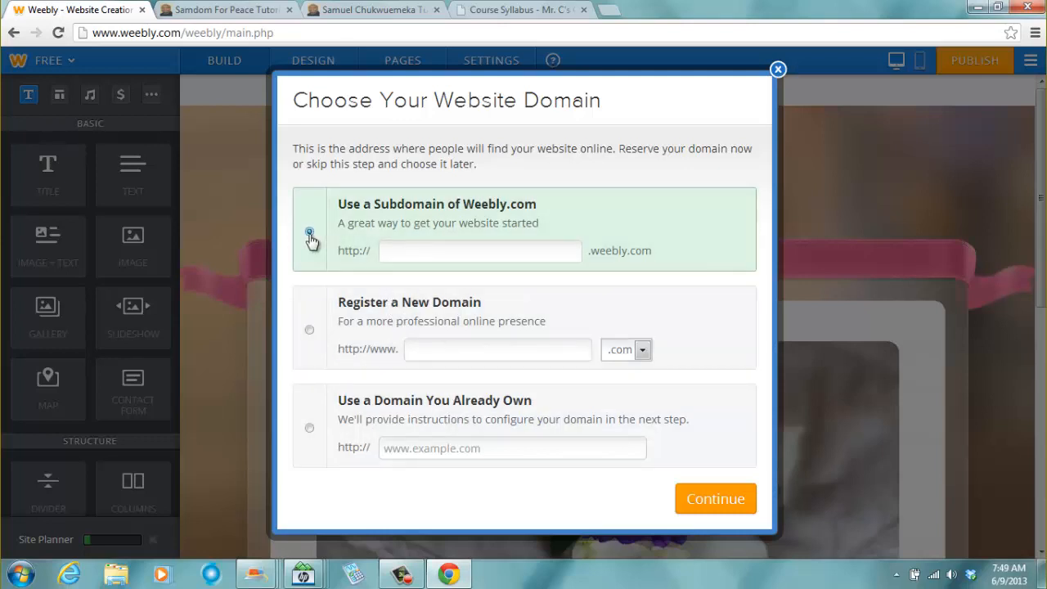
# - Keep the Weebly.com subdomain option and enter 'samuelchukwuemeka', shown as Available
pyautogui.click(309, 231)
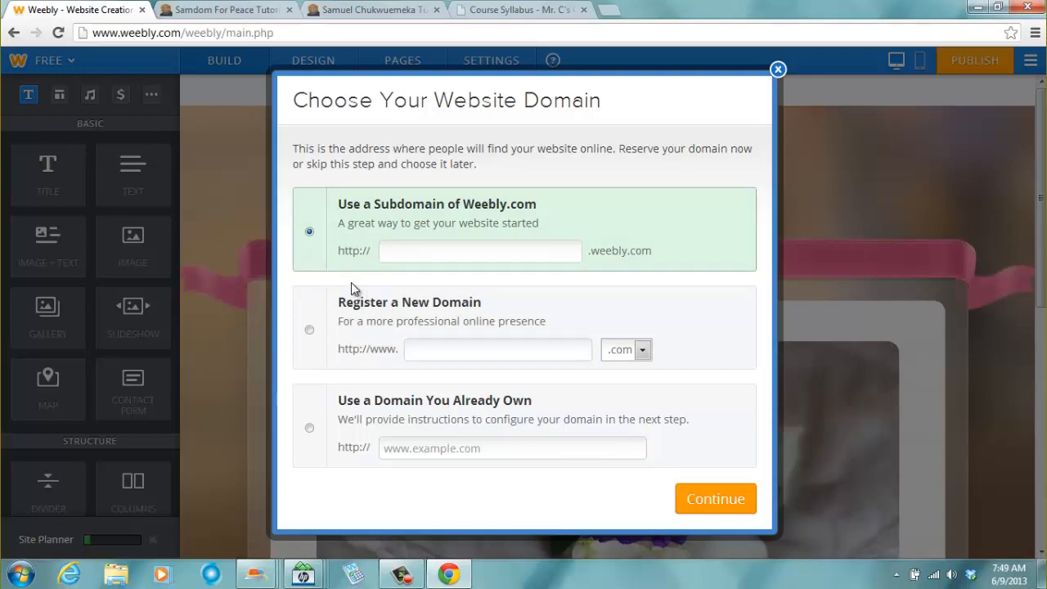
pyautogui.click(480, 250)
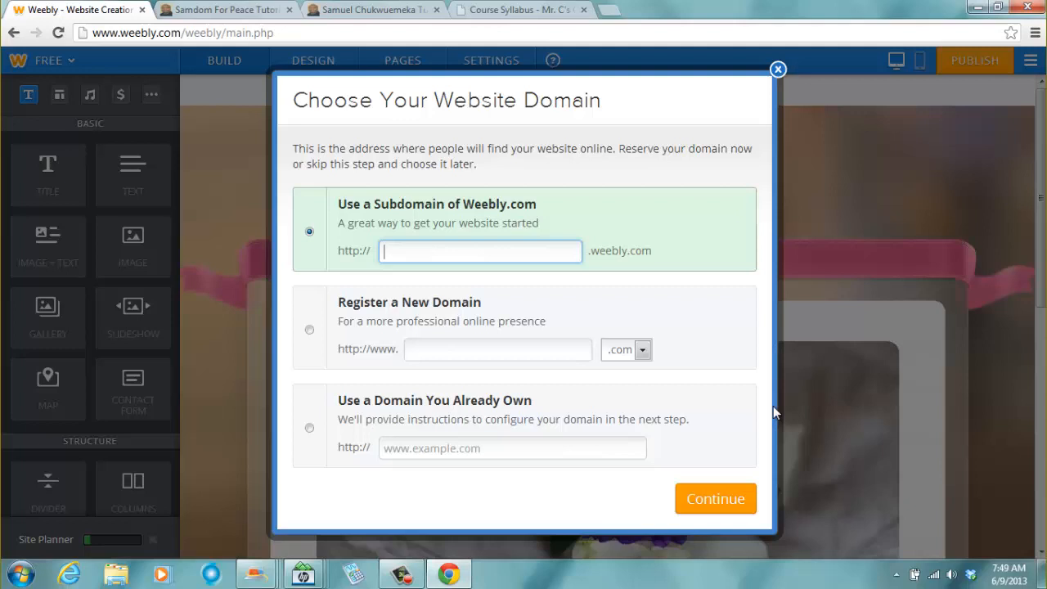
pyautogui.write('samuelchu')
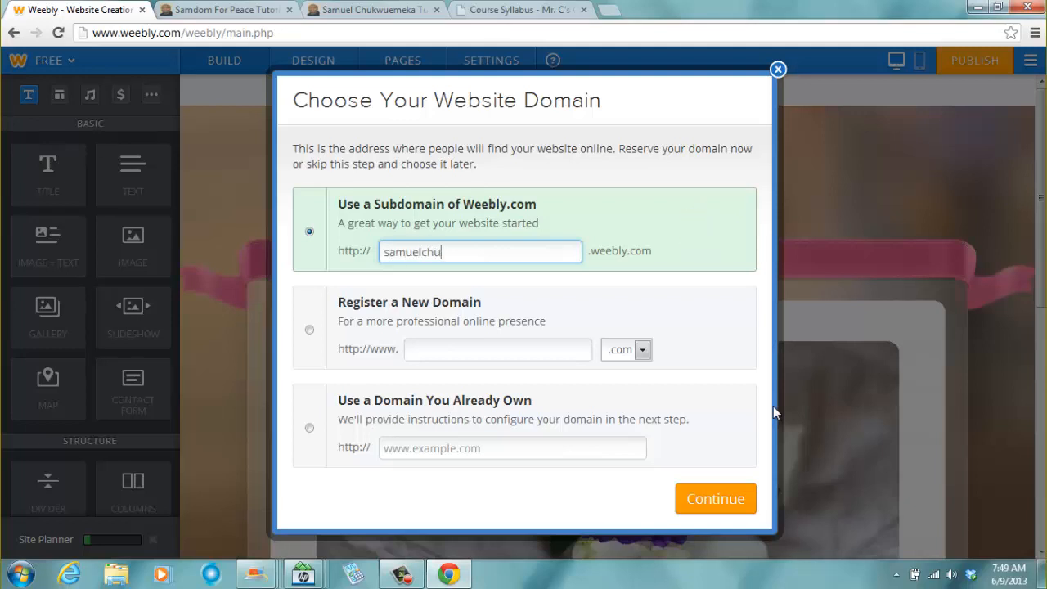
pyautogui.write('kwuemeka')
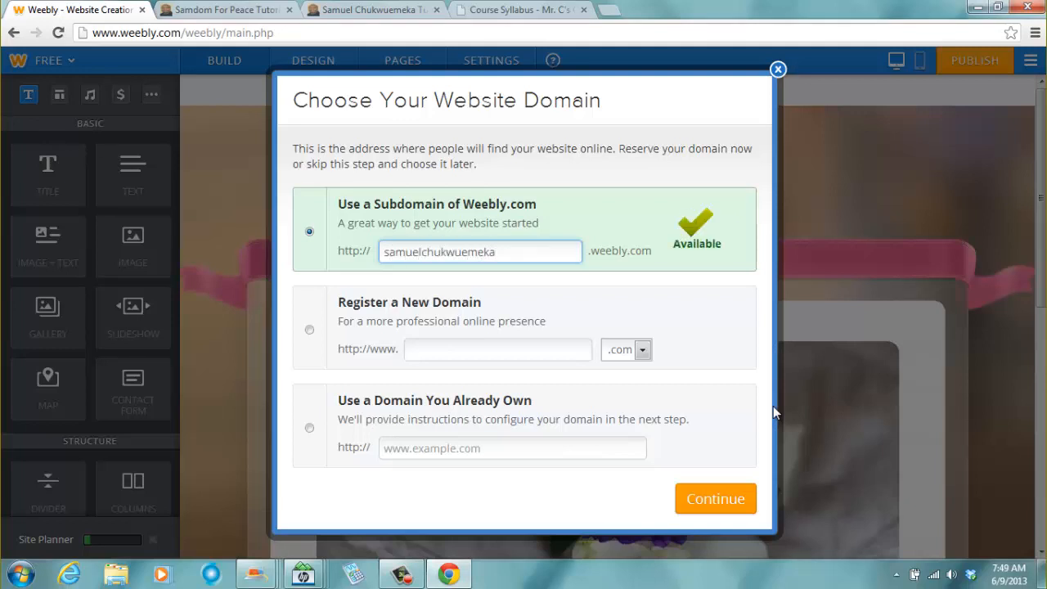
pyautogui.moveTo(738, 282)
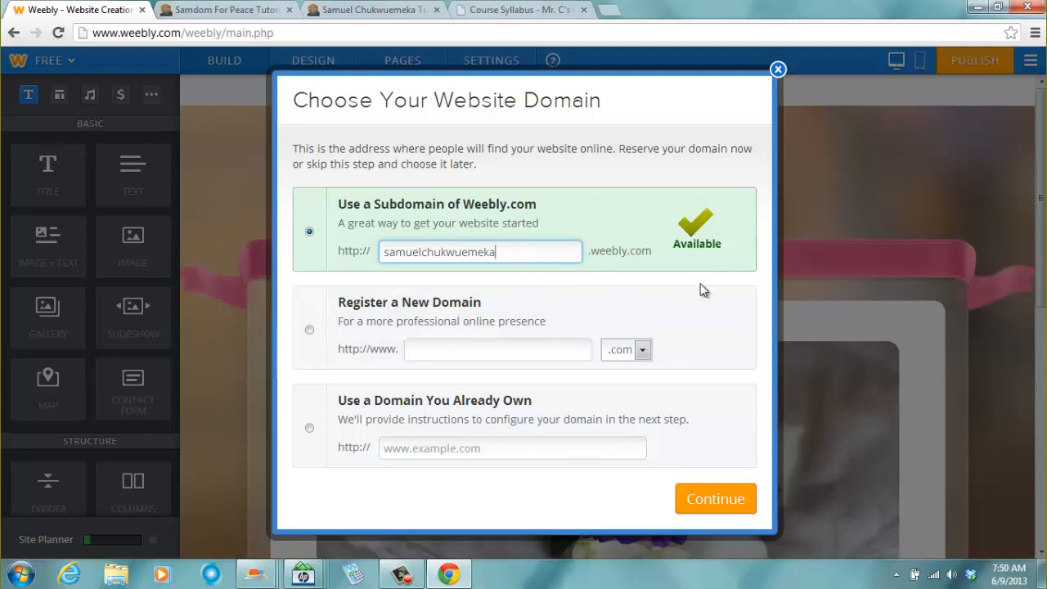
pyautogui.moveTo(438, 233)
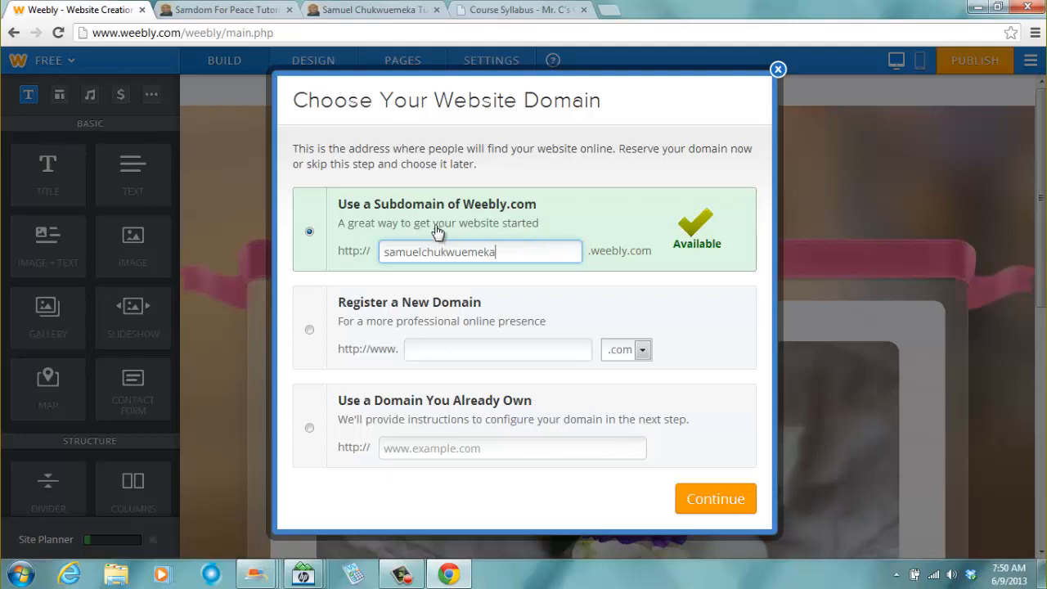
pyautogui.moveTo(713, 268)
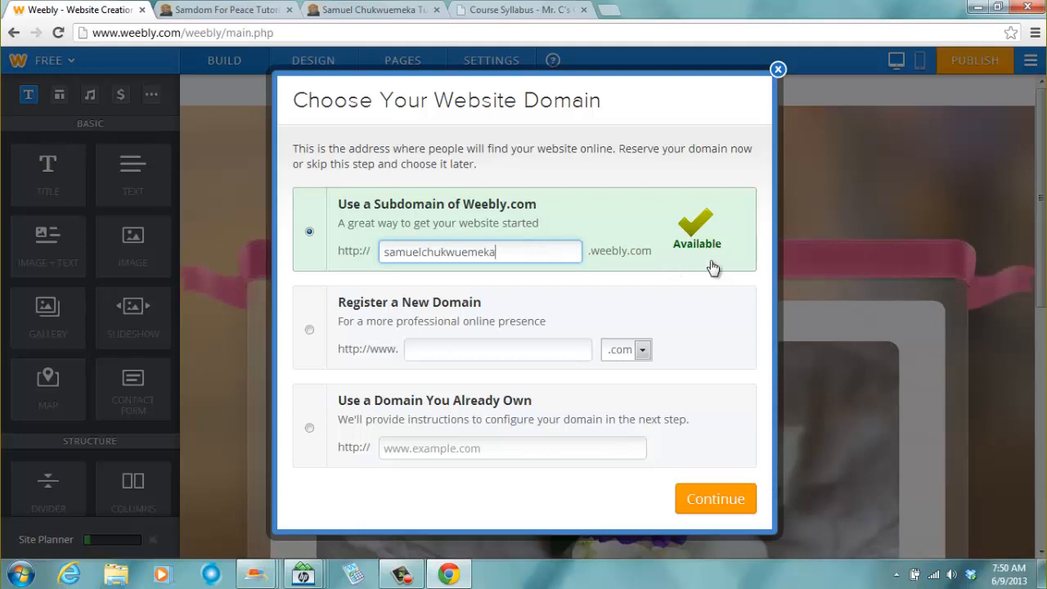
pyautogui.moveTo(544, 276)
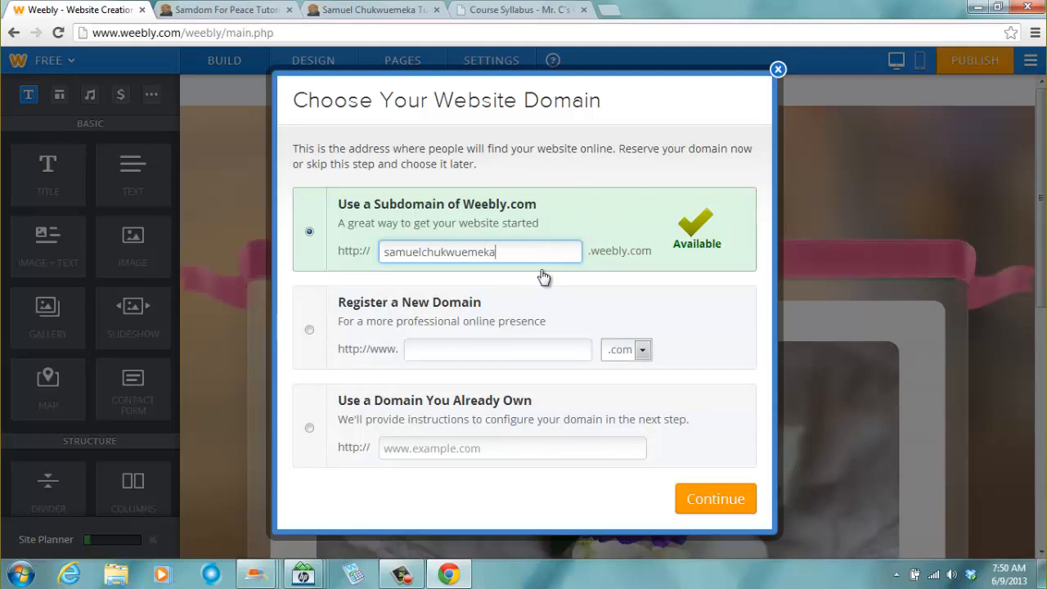
pyautogui.moveTo(715, 499)
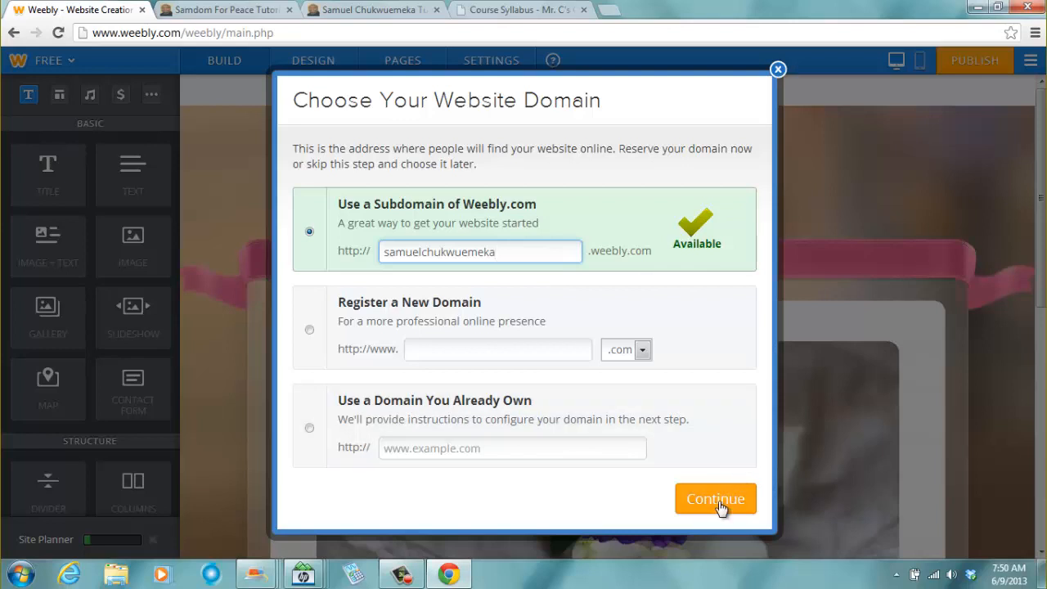
# - Continue with the samuelchukwuemeka subdomain to reach the Welcome to Weebly video
pyautogui.click(715, 499)
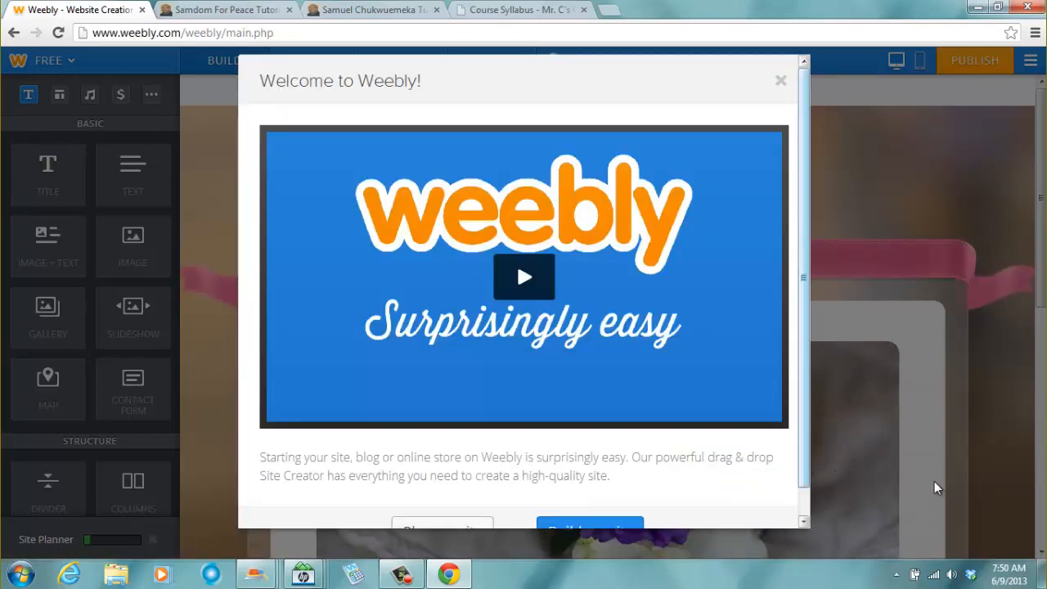
pyautogui.moveTo(594, 155)
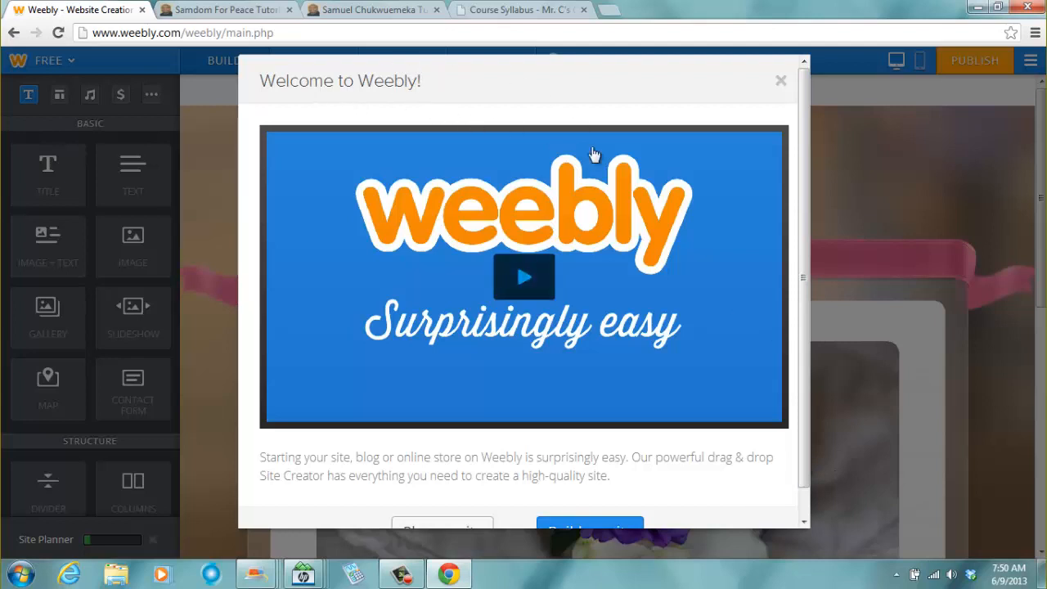
pyautogui.moveTo(844, 251)
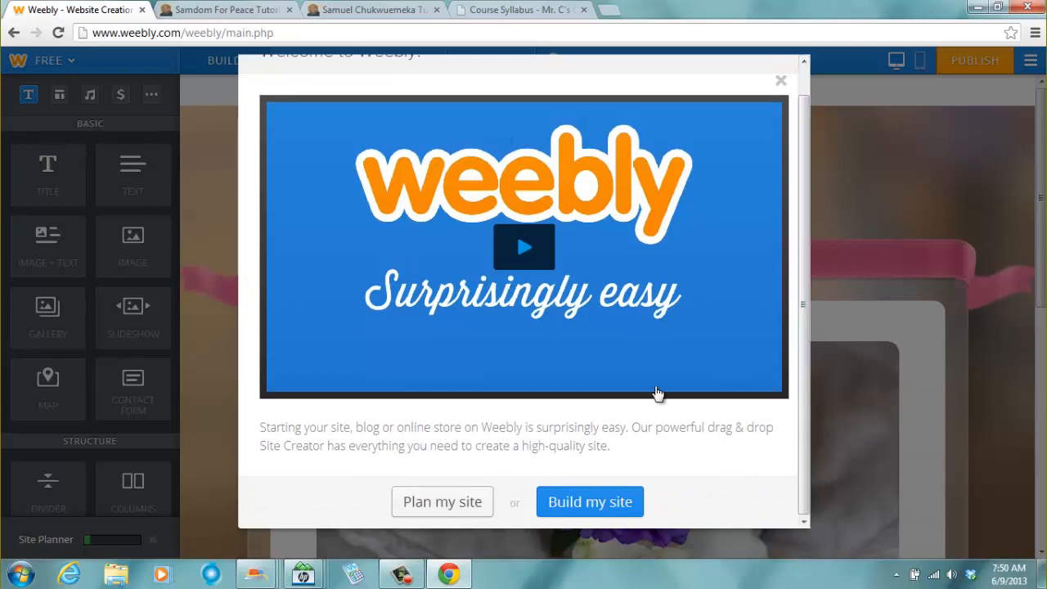
pyautogui.moveTo(455, 521)
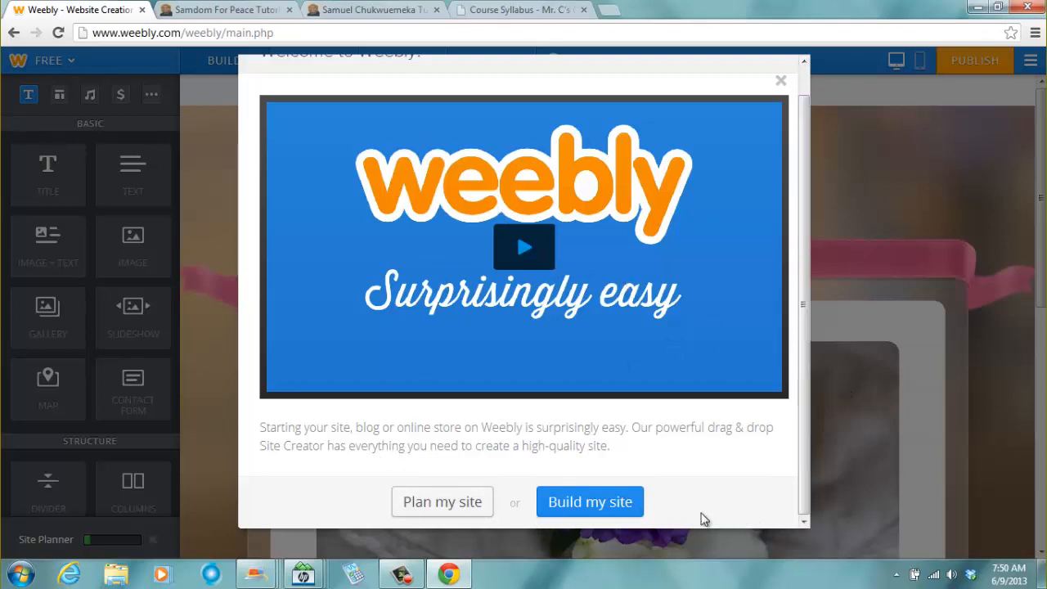
# - Dismiss the welcome introduction to reach the My Site editor and open the help menu
pyautogui.click(589, 501)
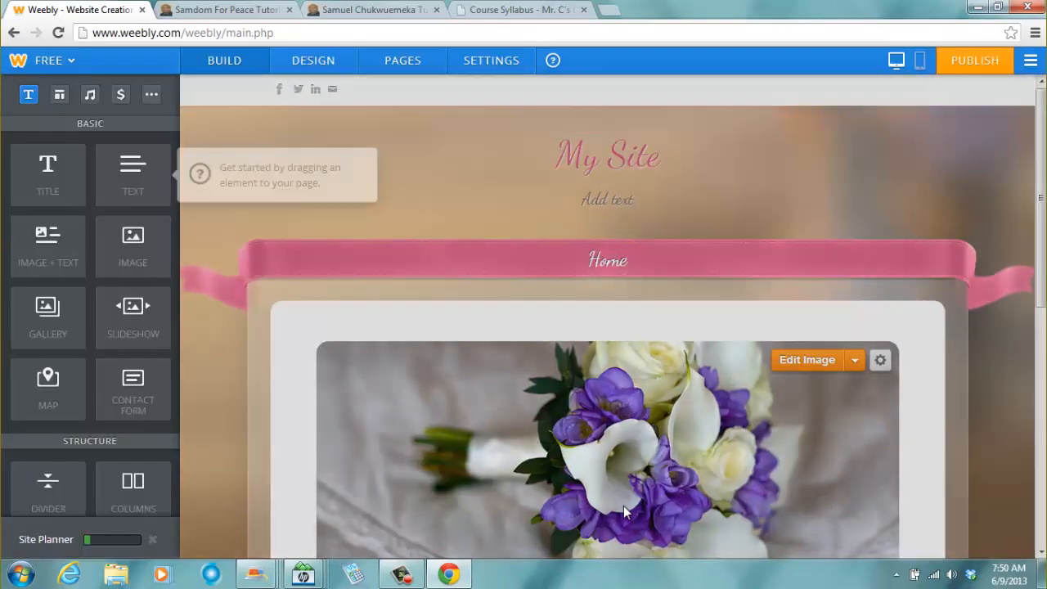
pyautogui.moveTo(943, 309)
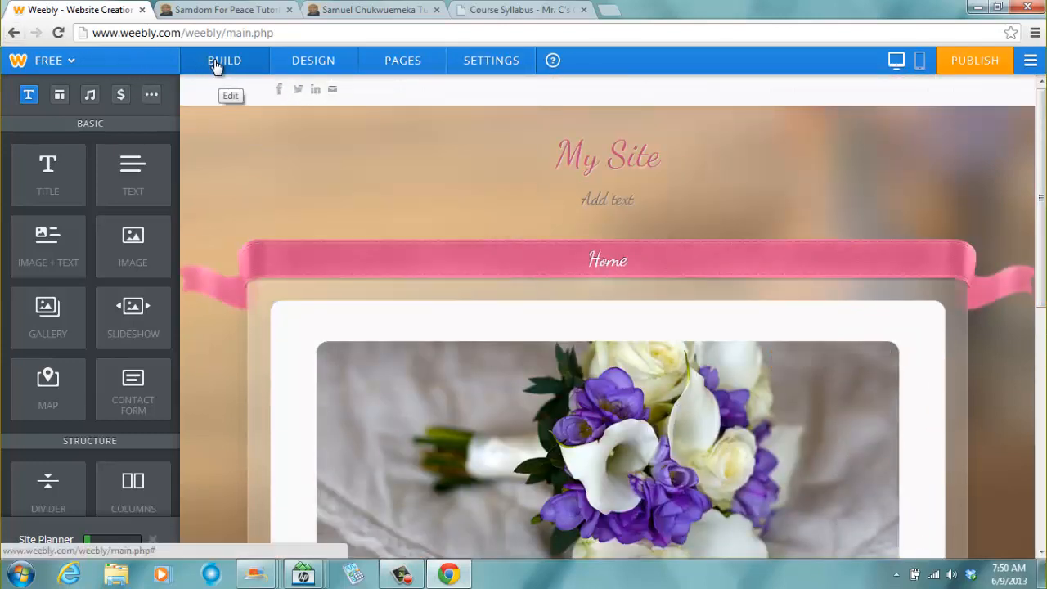
pyautogui.moveTo(228, 75)
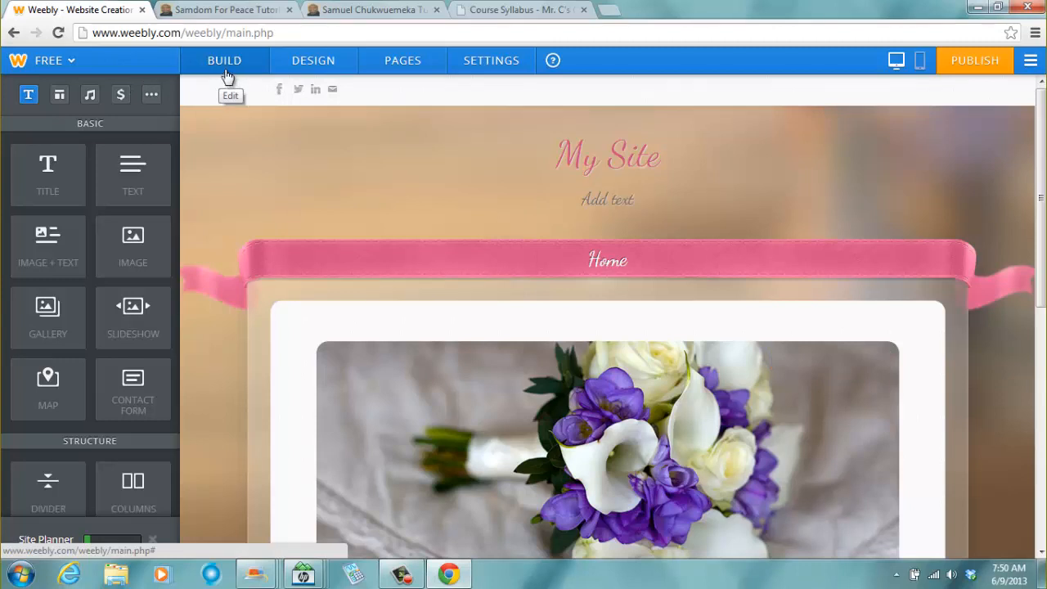
pyautogui.moveTo(402, 60)
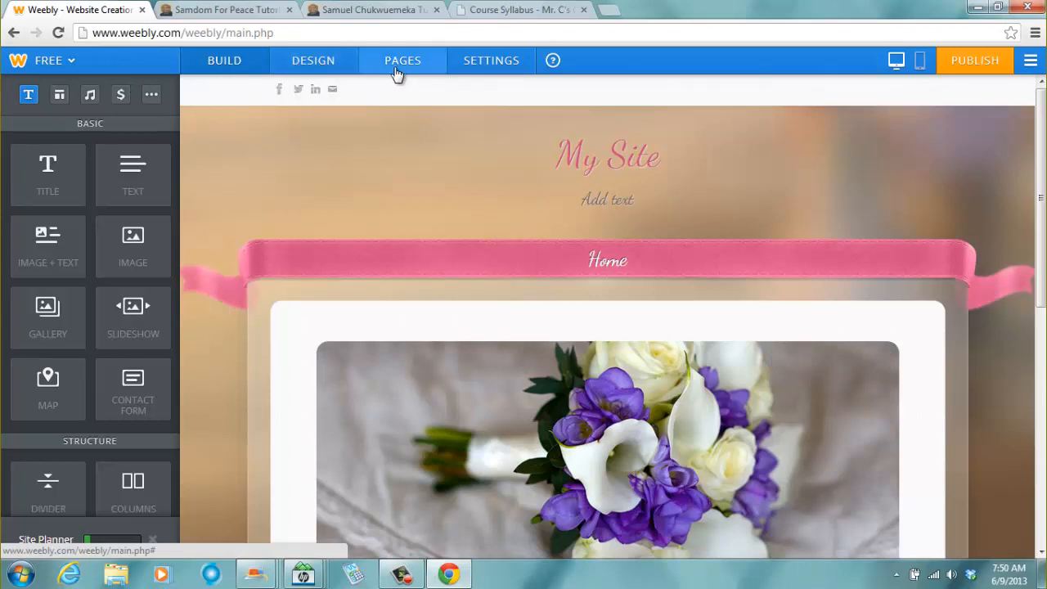
pyautogui.moveTo(491, 60)
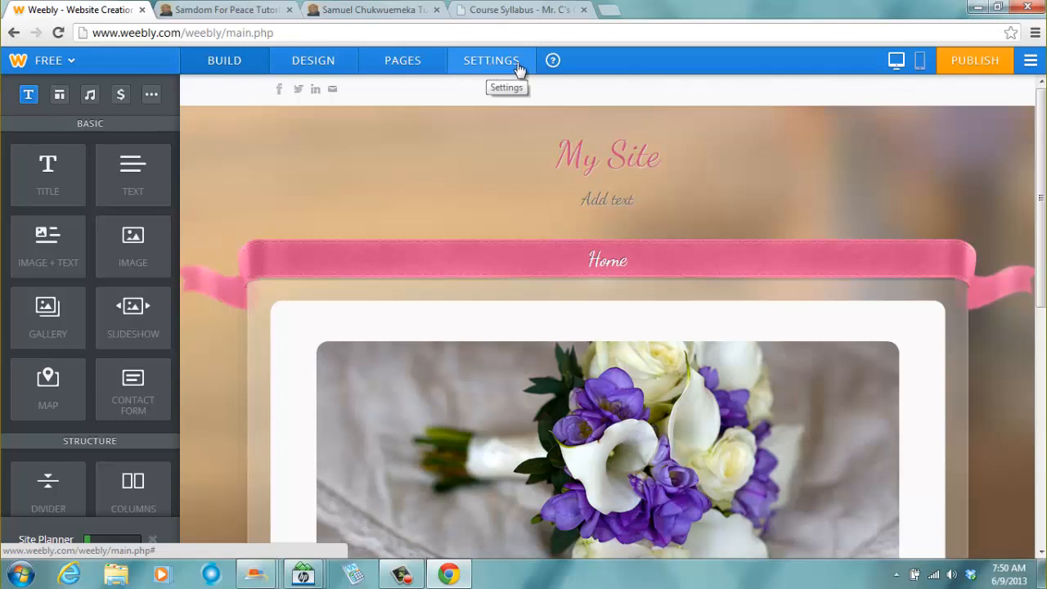
pyautogui.moveTo(553, 61)
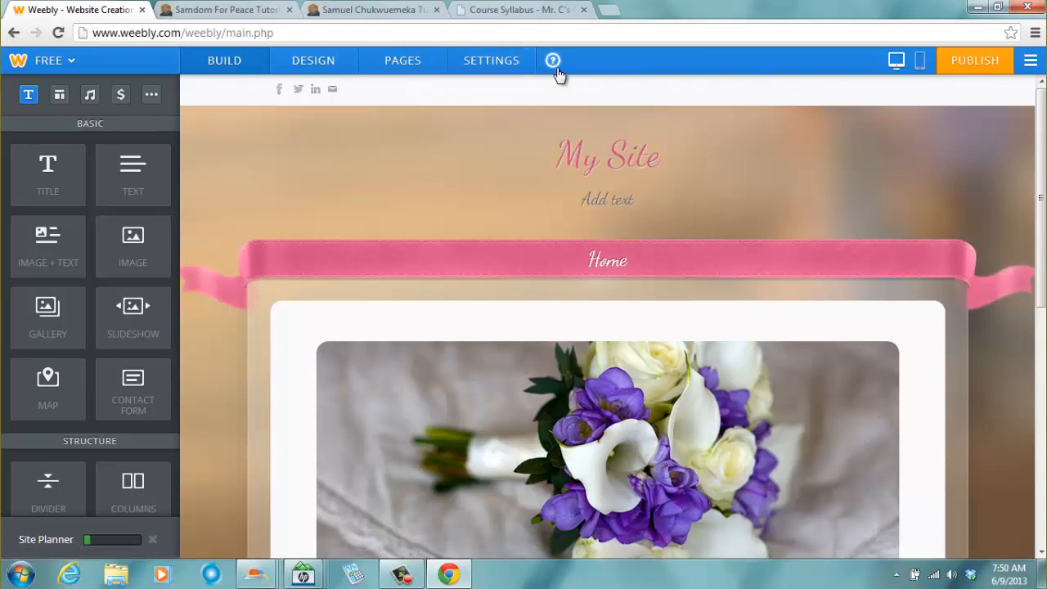
pyautogui.click(553, 60)
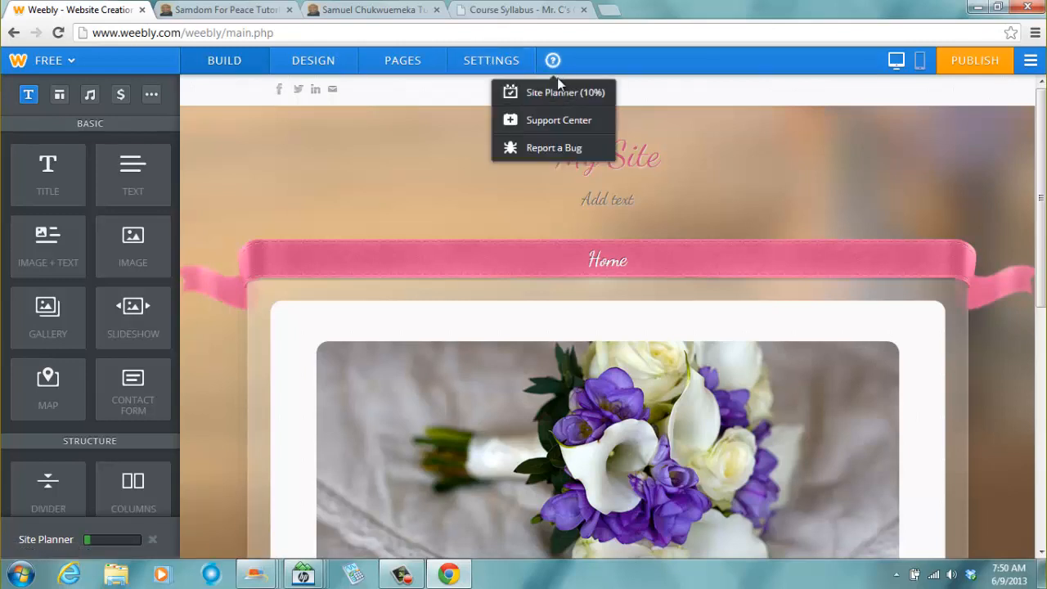
pyautogui.moveTo(547, 105)
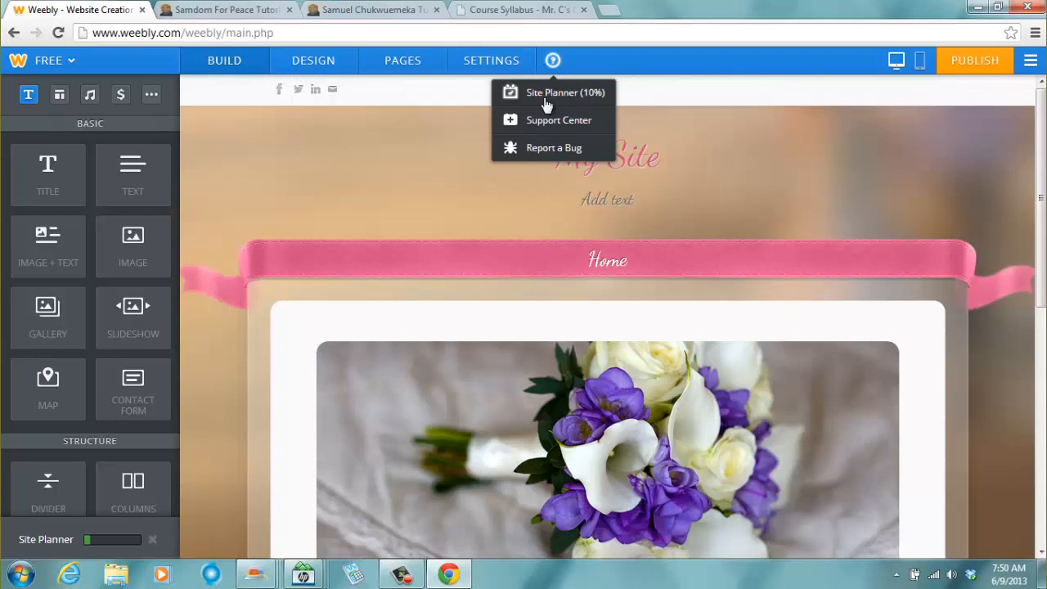
pyautogui.moveTo(597, 139)
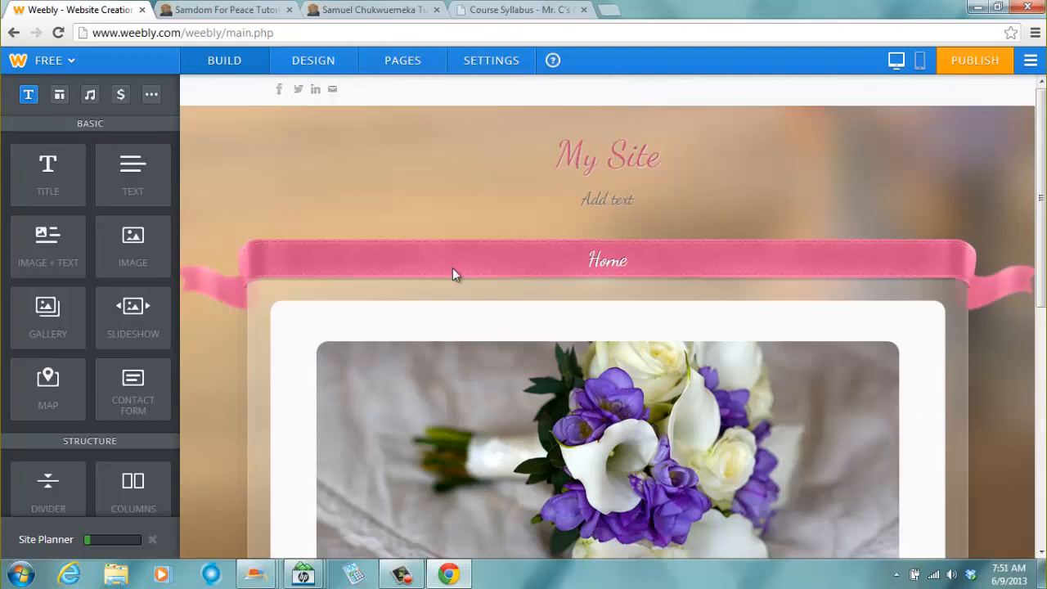
pyautogui.moveTo(896, 60)
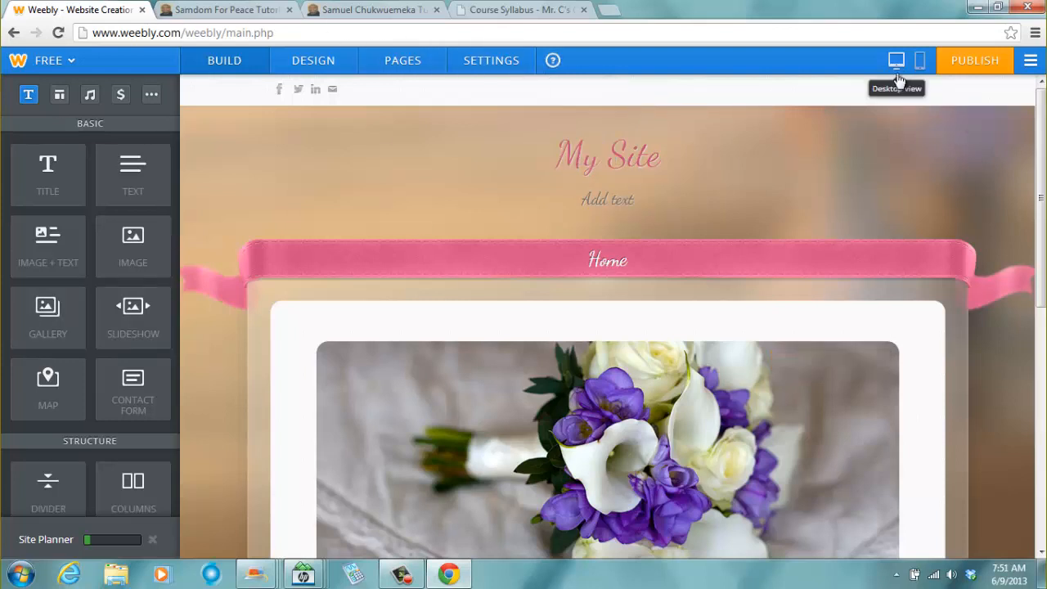
pyautogui.moveTo(919, 61)
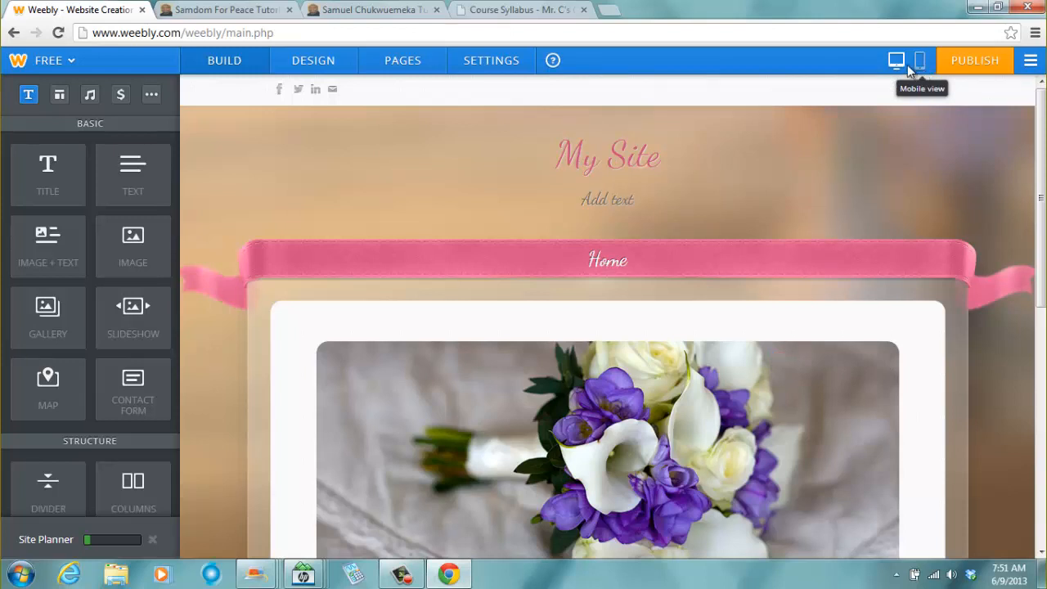
pyautogui.moveTo(896, 60)
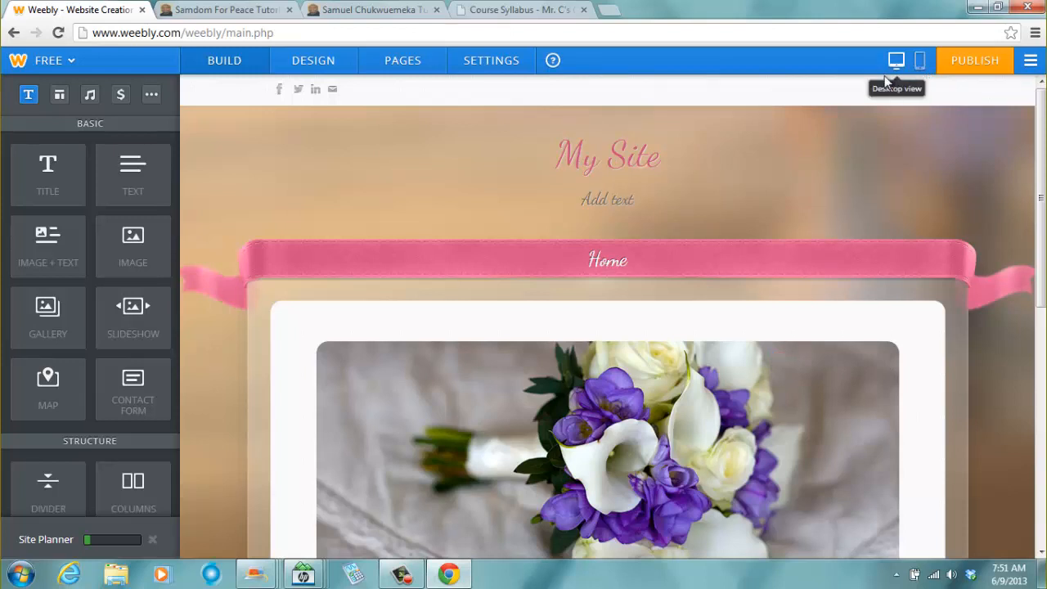
pyautogui.moveTo(898, 80)
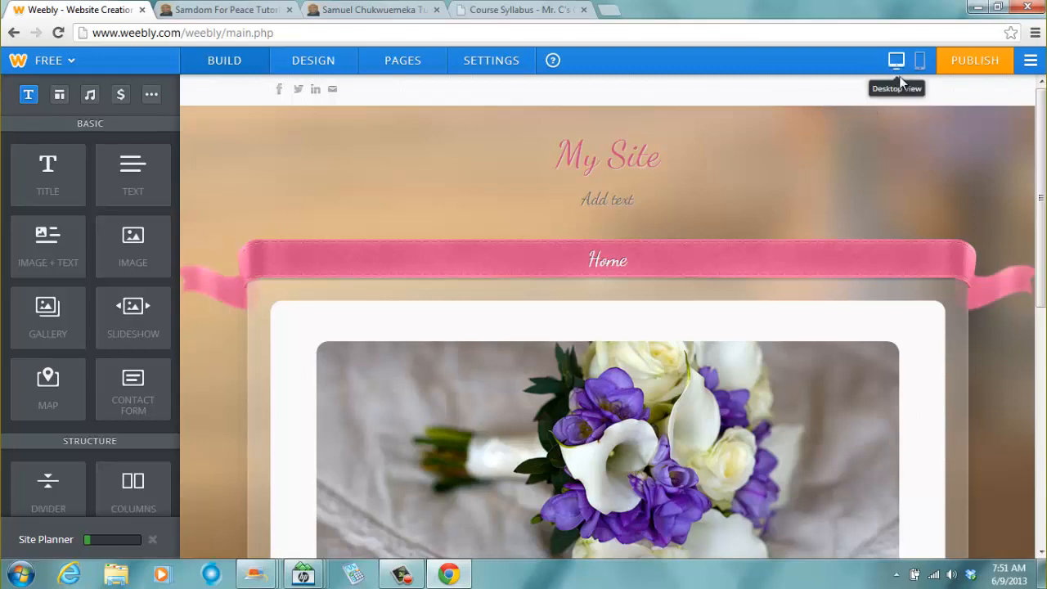
pyautogui.moveTo(920, 61)
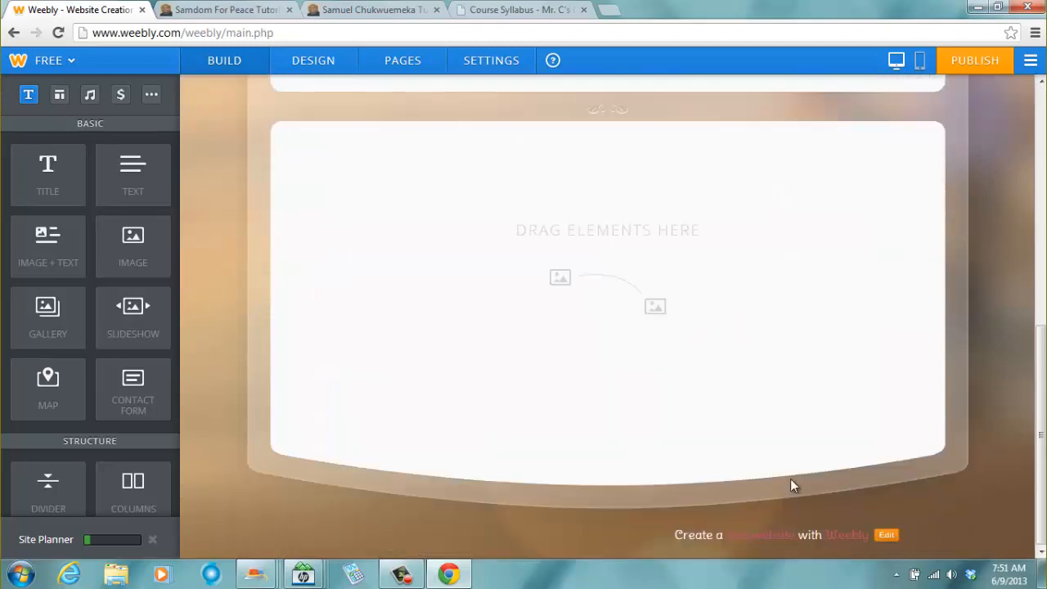
pyautogui.moveTo(663, 448)
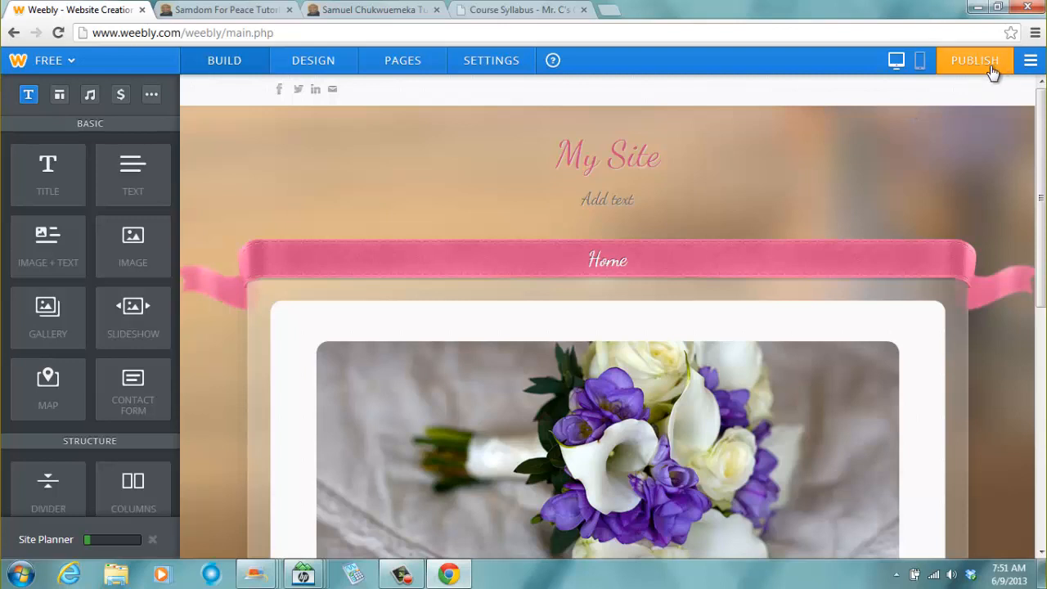
# - Start publishing and set the website type to Education with Teacher as category
pyautogui.click(974, 59)
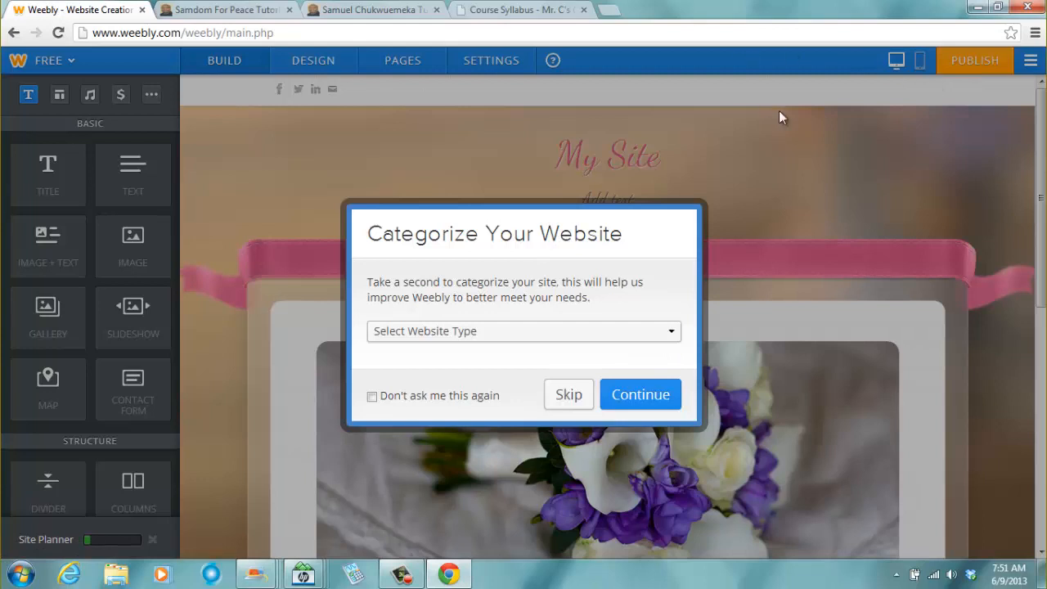
pyautogui.moveTo(306, 191)
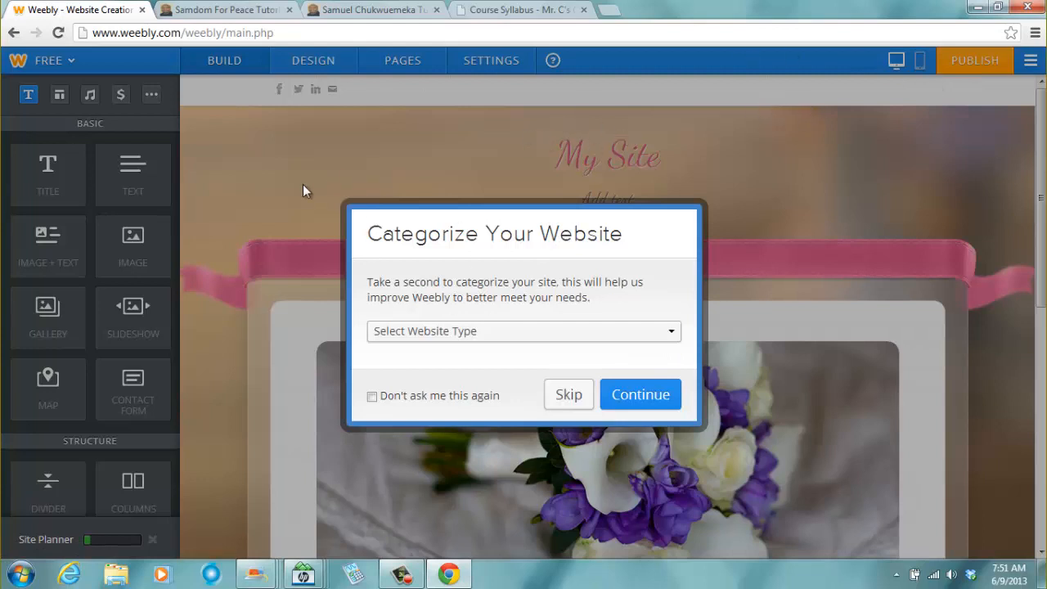
pyautogui.moveTo(417, 141)
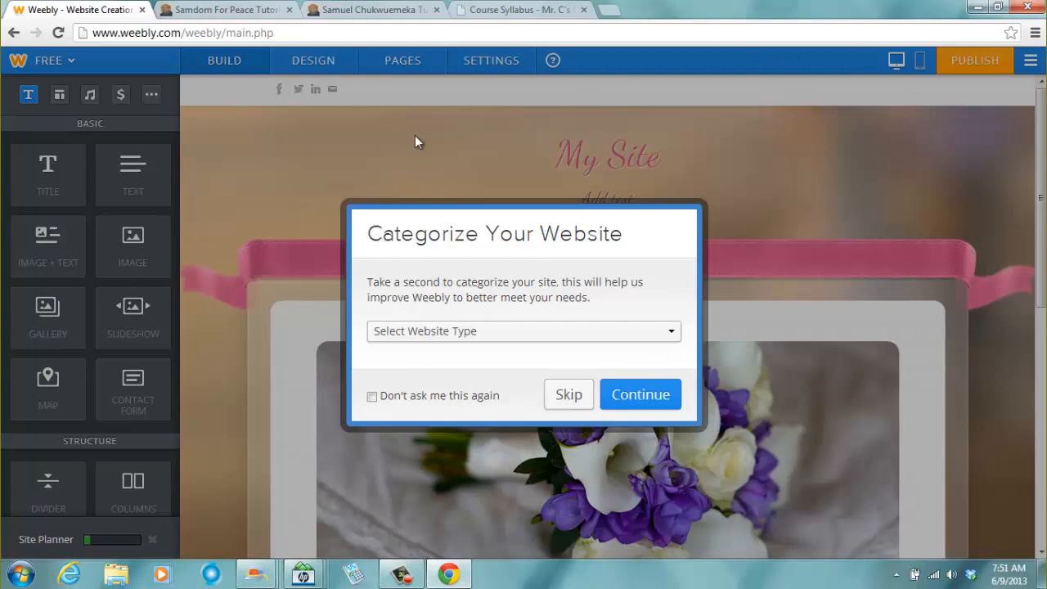
pyautogui.moveTo(977, 72)
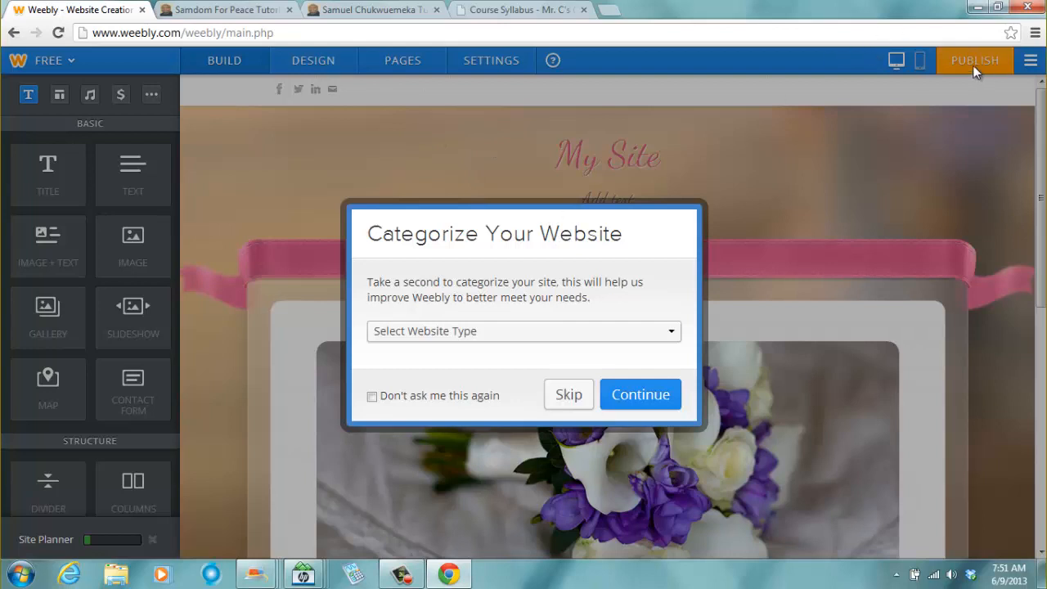
pyautogui.moveTo(463, 244)
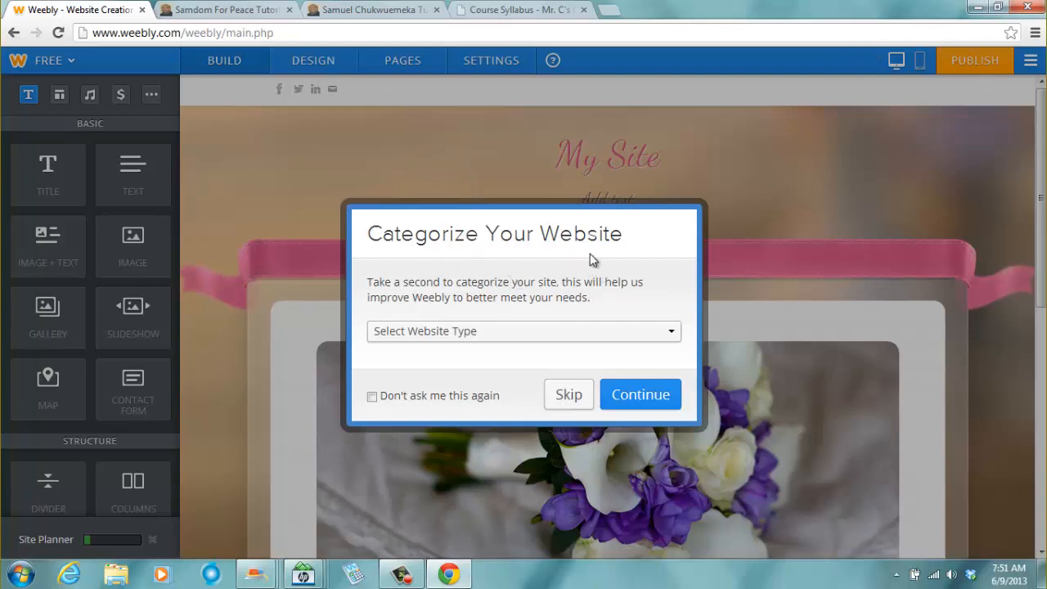
pyautogui.moveTo(561, 305)
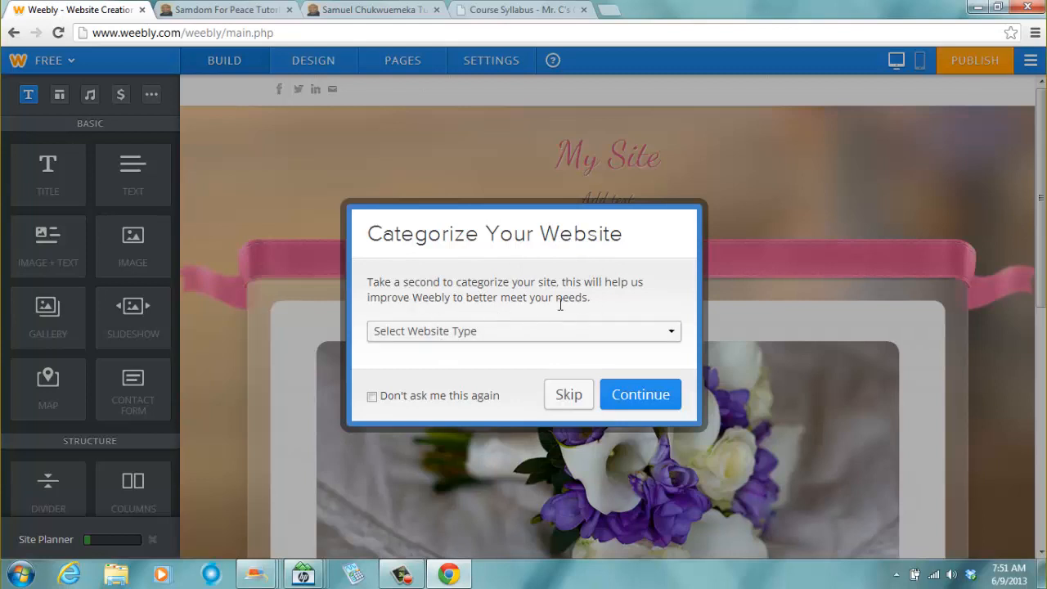
pyautogui.moveTo(552, 295)
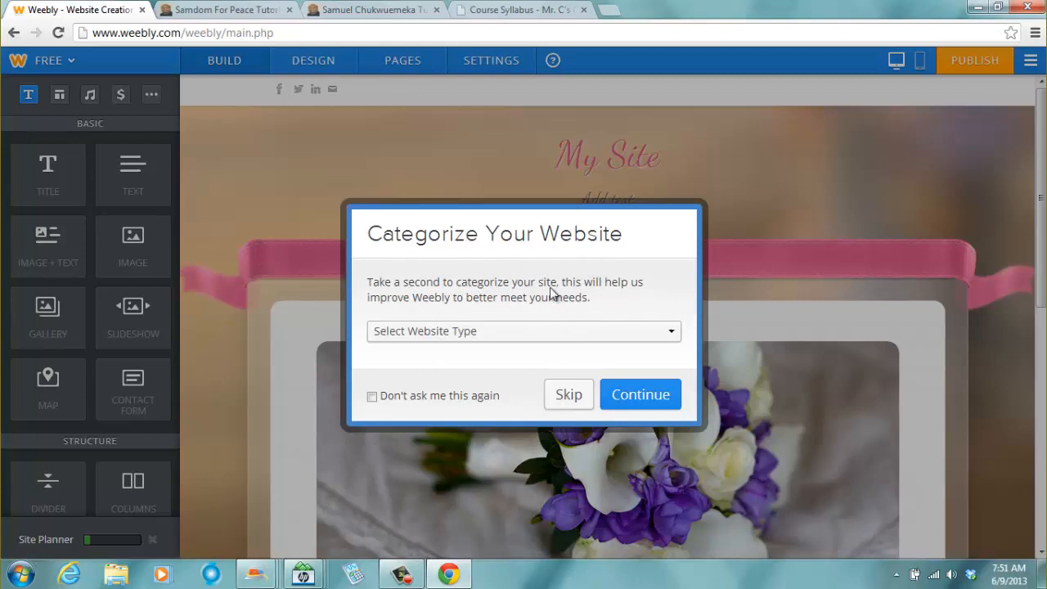
pyautogui.moveTo(567, 321)
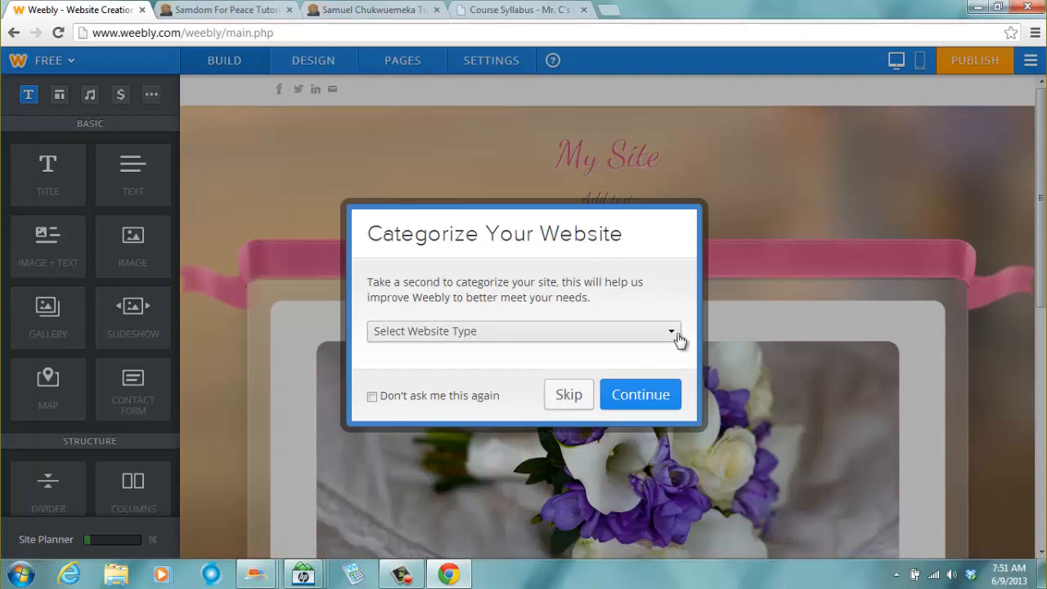
pyautogui.click(523, 331)
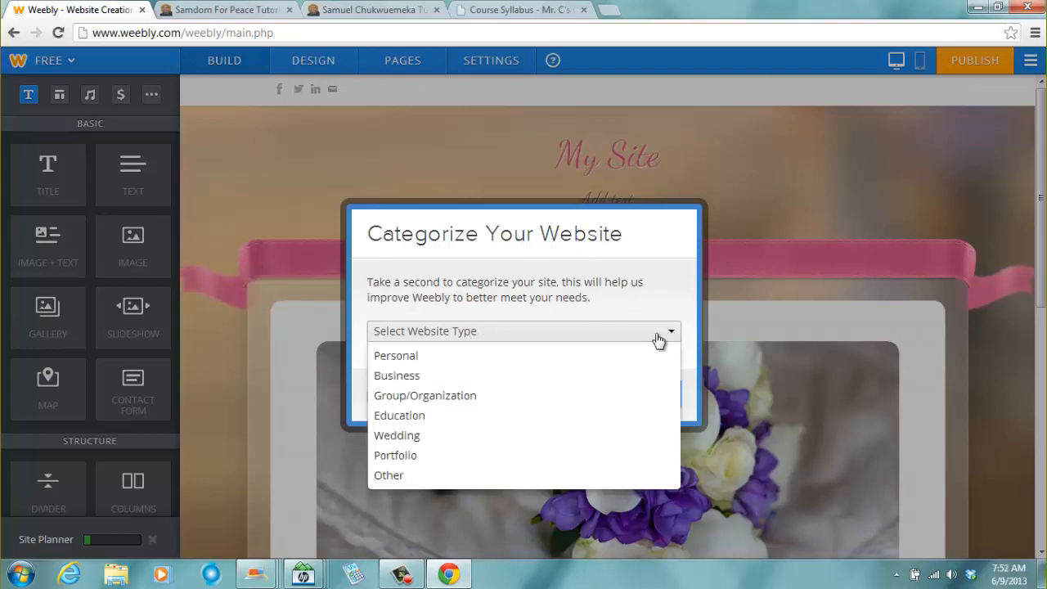
pyautogui.moveTo(540, 384)
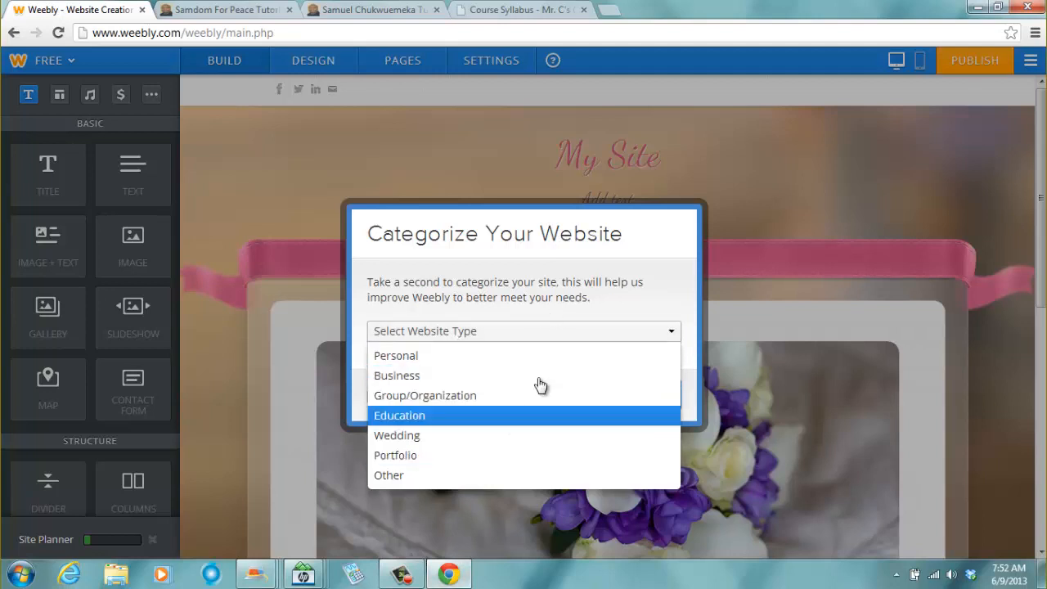
pyautogui.moveTo(470, 377)
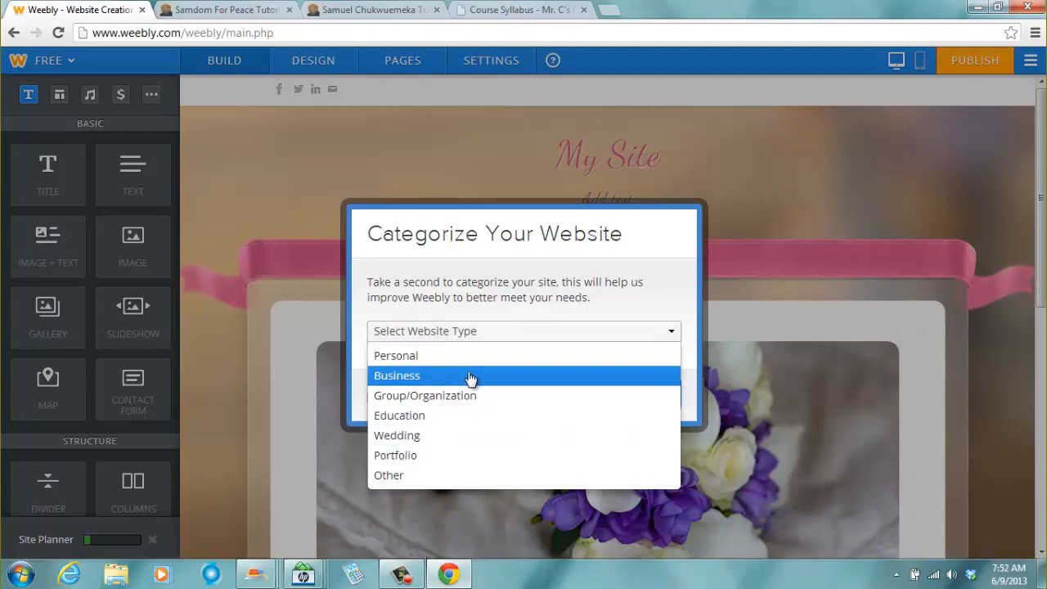
pyautogui.moveTo(434, 475)
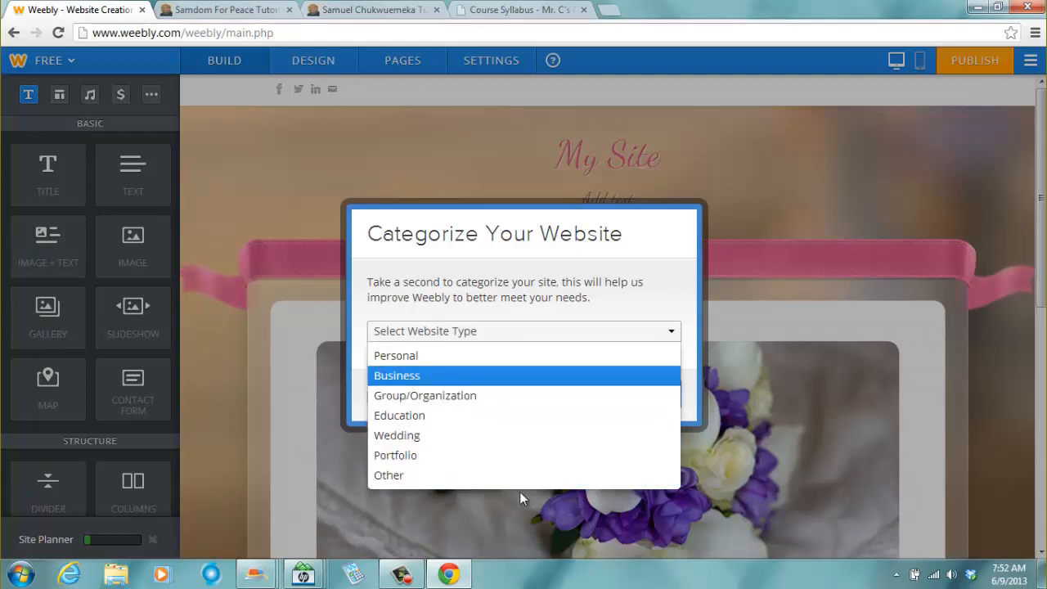
pyautogui.click(399, 415)
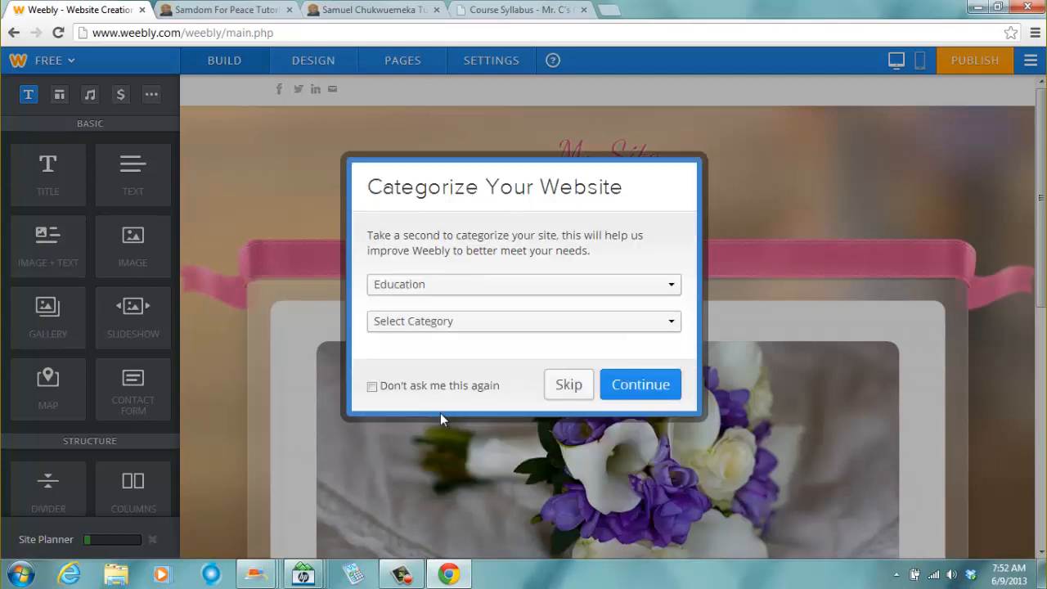
pyautogui.click(523, 320)
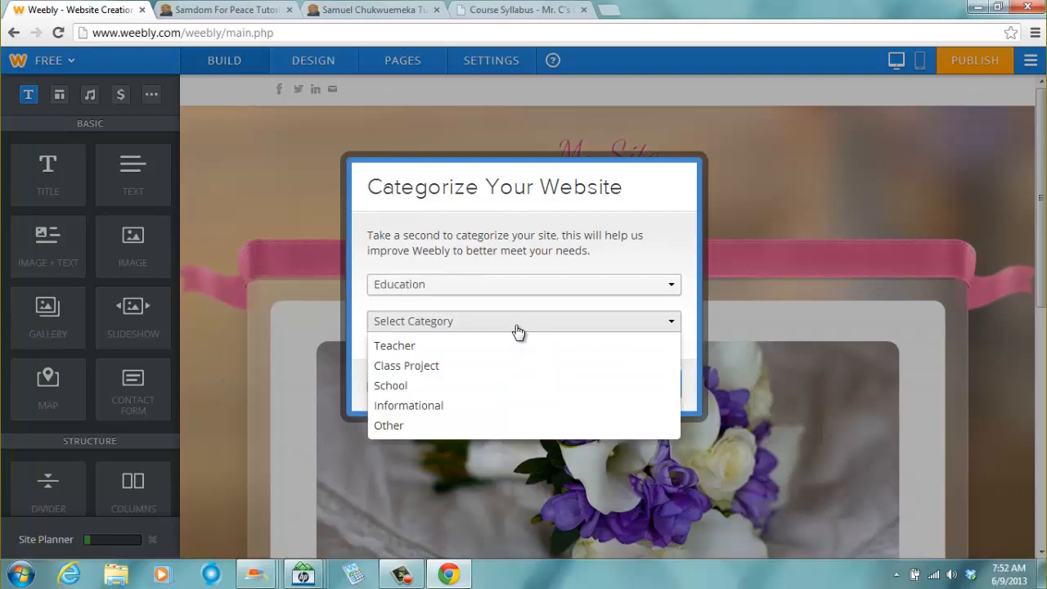
pyautogui.moveTo(448, 342)
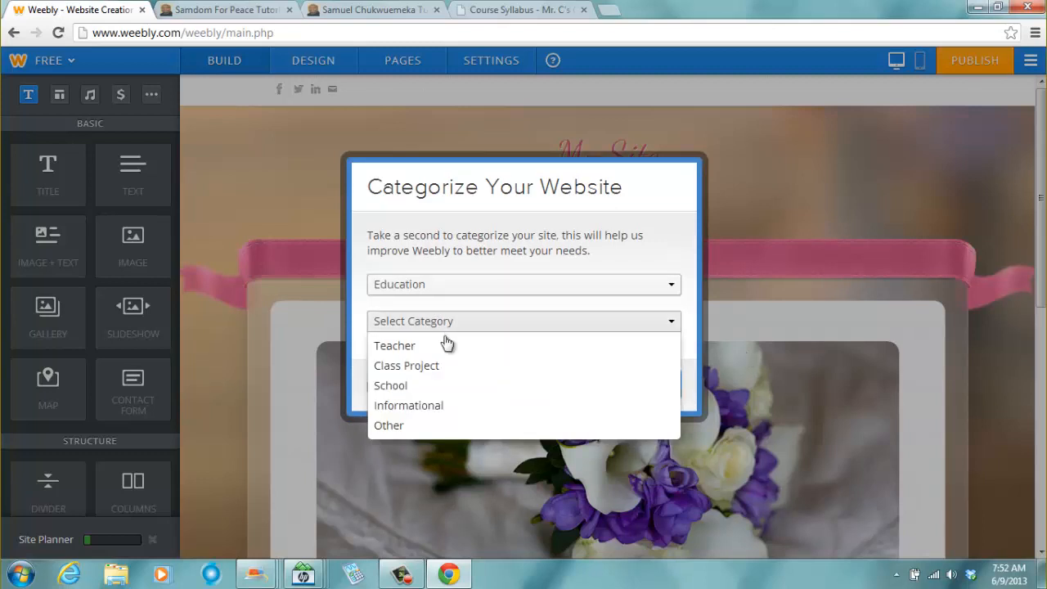
pyautogui.moveTo(555, 385)
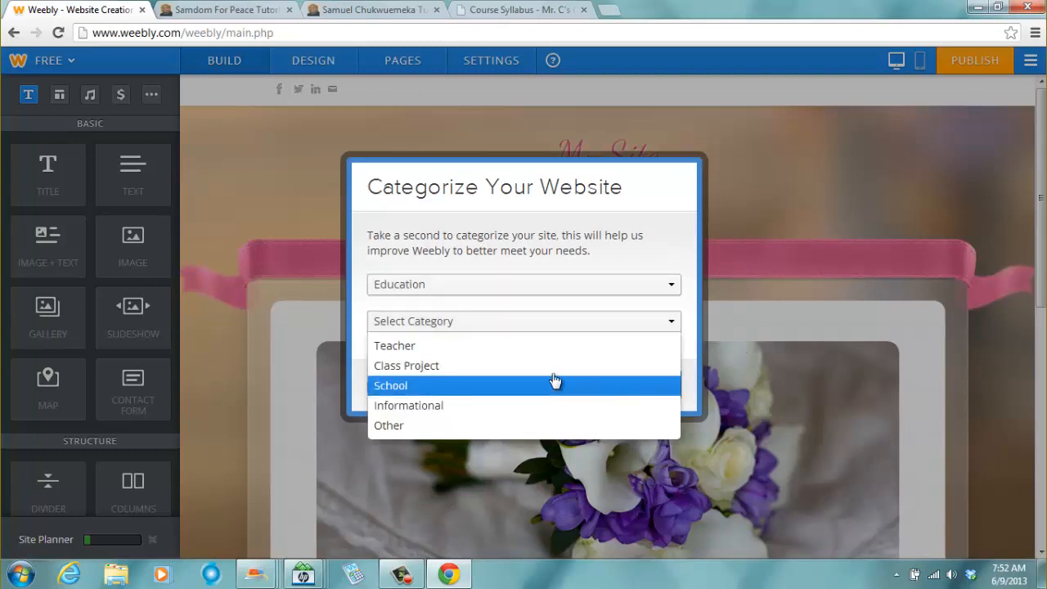
pyautogui.moveTo(428, 406)
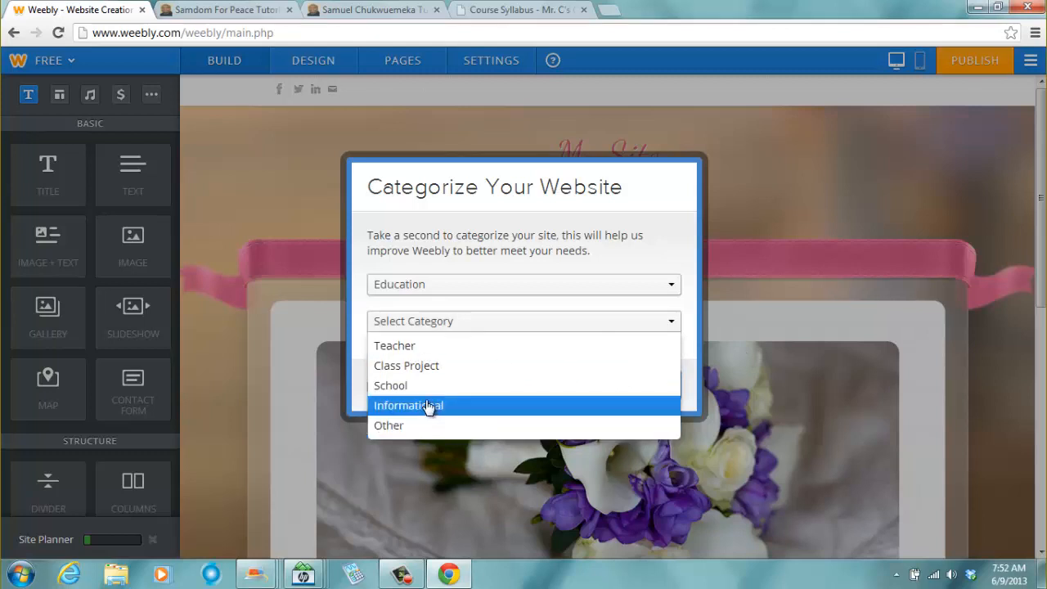
pyautogui.moveTo(421, 351)
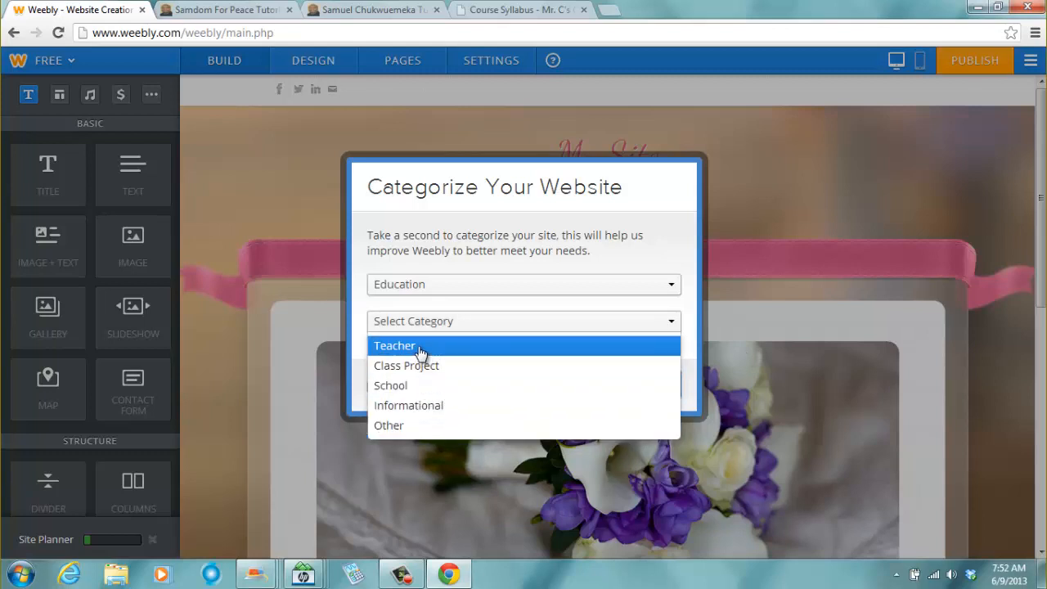
pyautogui.click(396, 345)
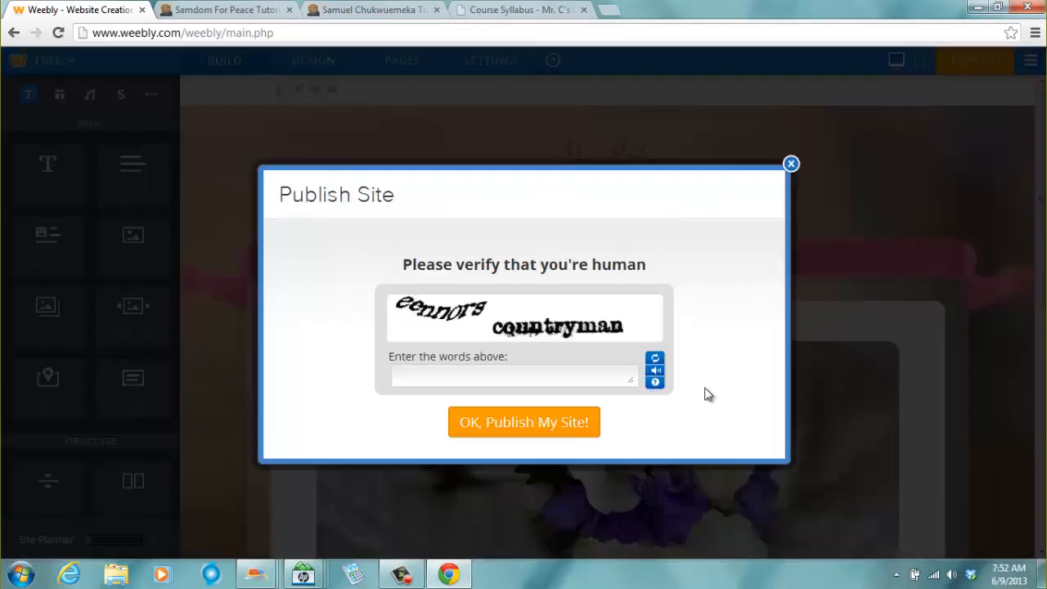
pyautogui.moveTo(711, 265)
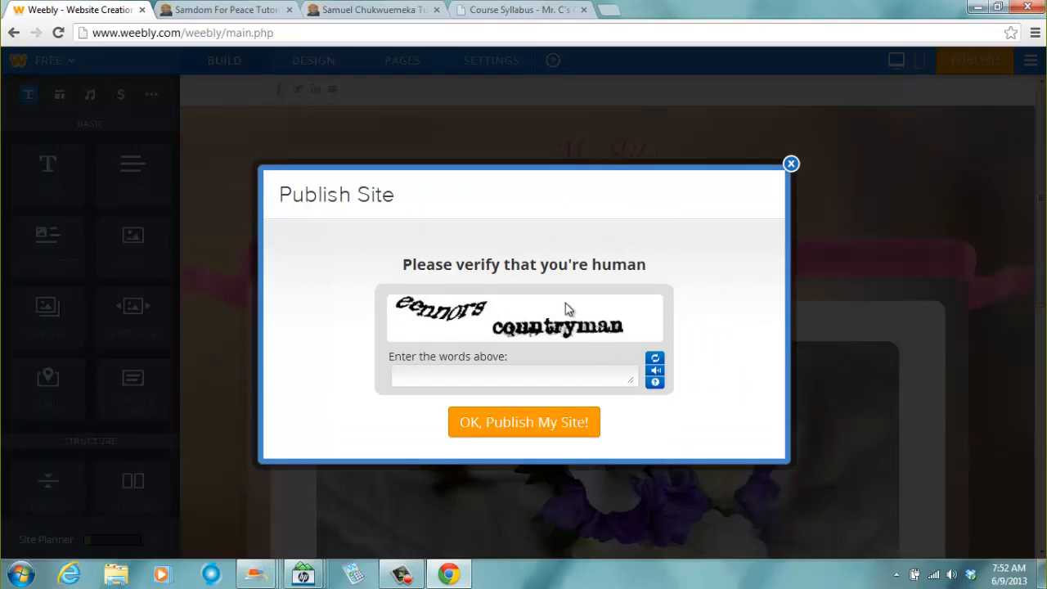
pyautogui.moveTo(571, 291)
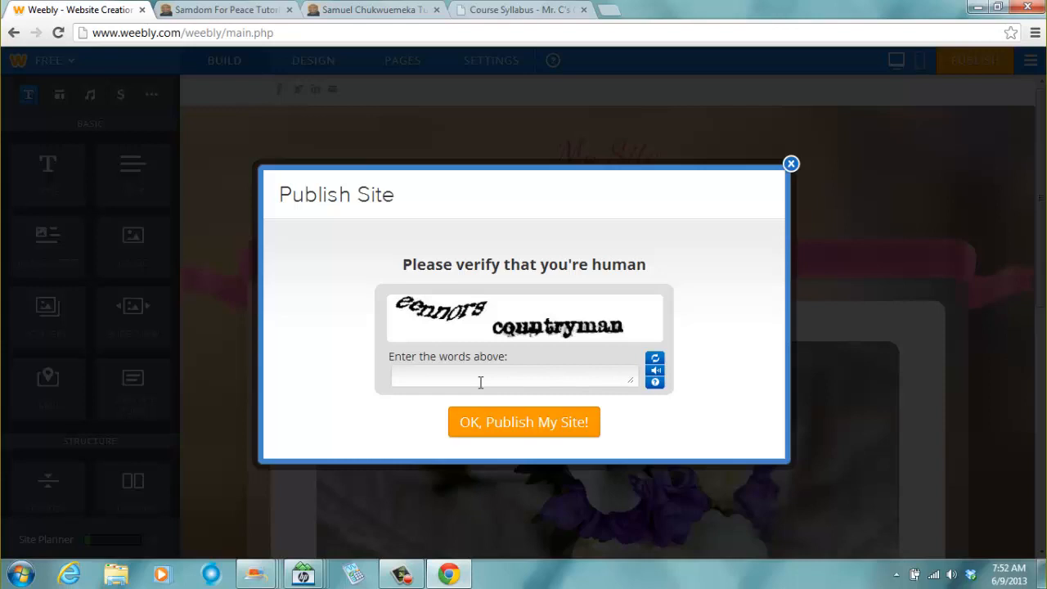
# - Enter the verification words 'ee tryman' in the captcha field
pyautogui.click(514, 375)
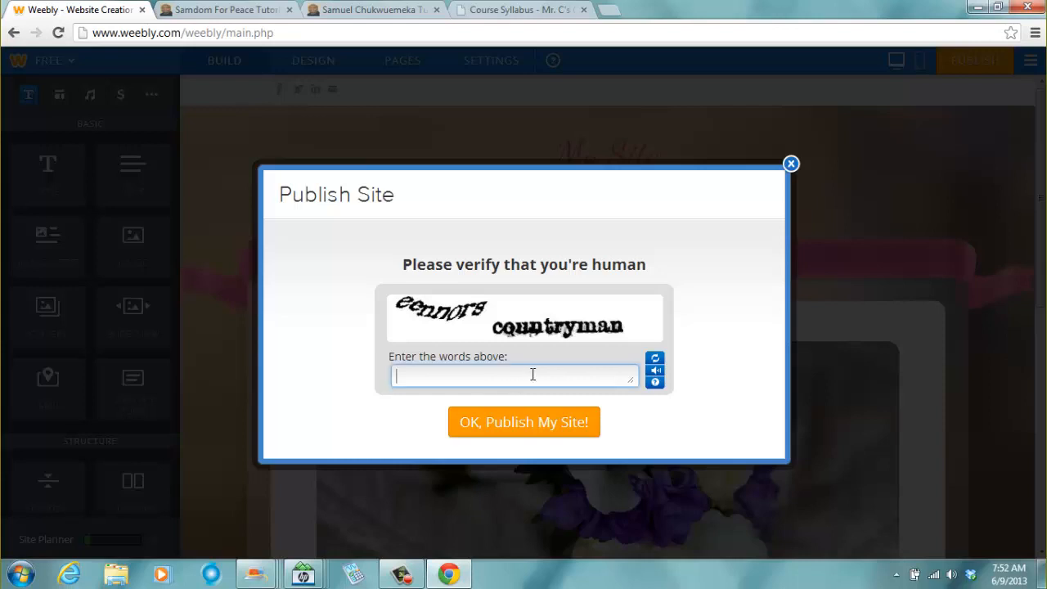
pyautogui.write('eennors coun')
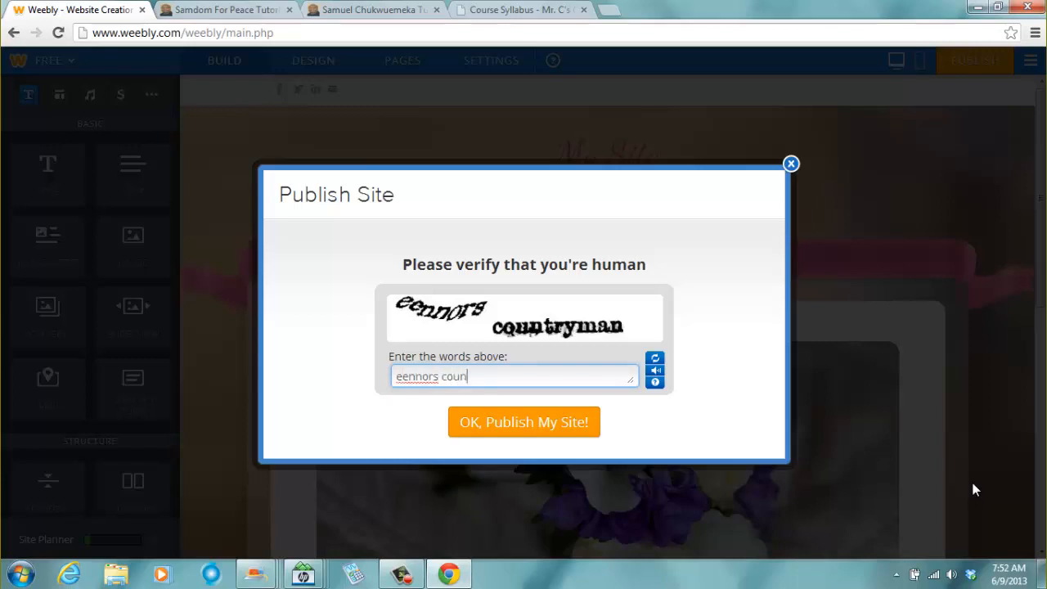
pyautogui.write('tryman')
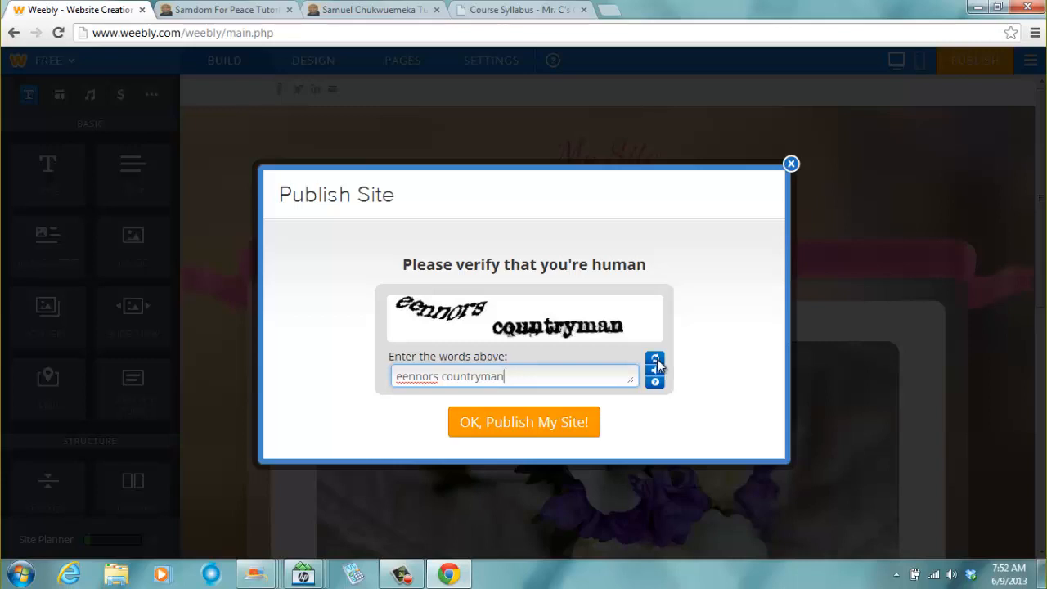
# - Refresh the captcha three times, enter 'clean burgari', and publish the site
pyautogui.click(654, 361)
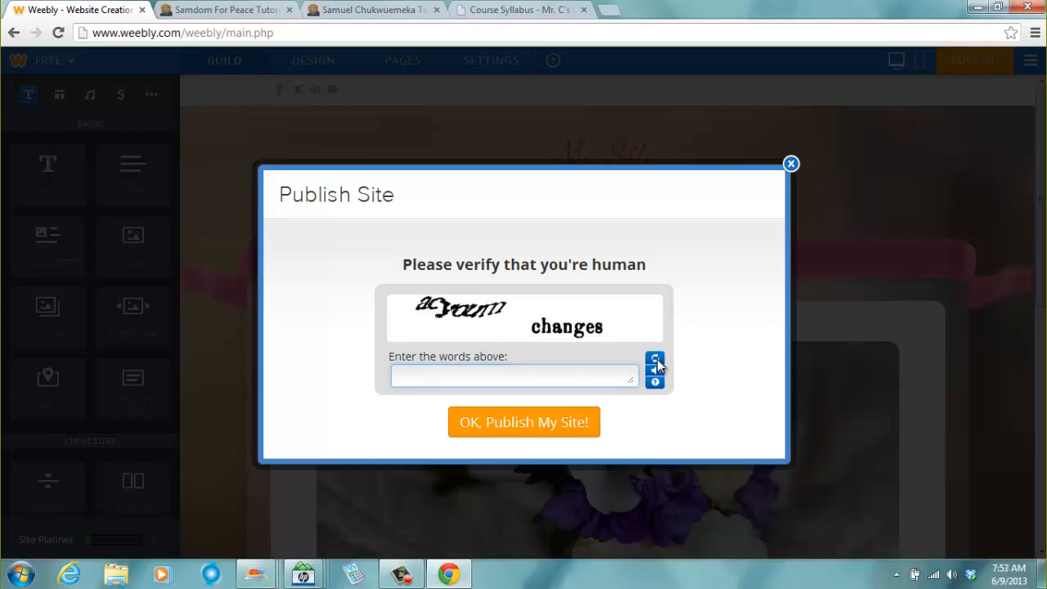
pyautogui.click(654, 358)
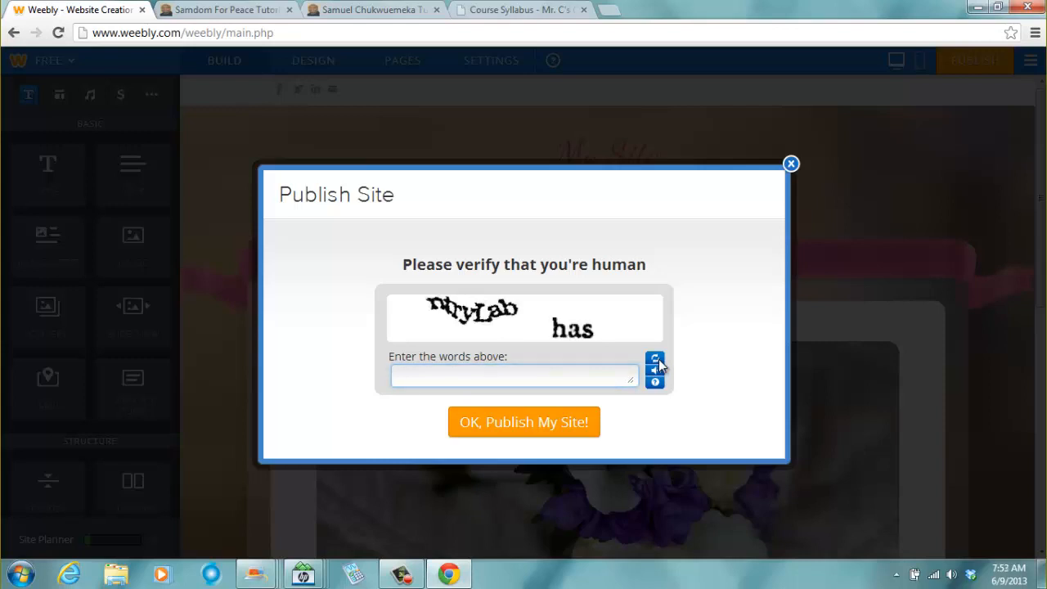
pyautogui.click(655, 358)
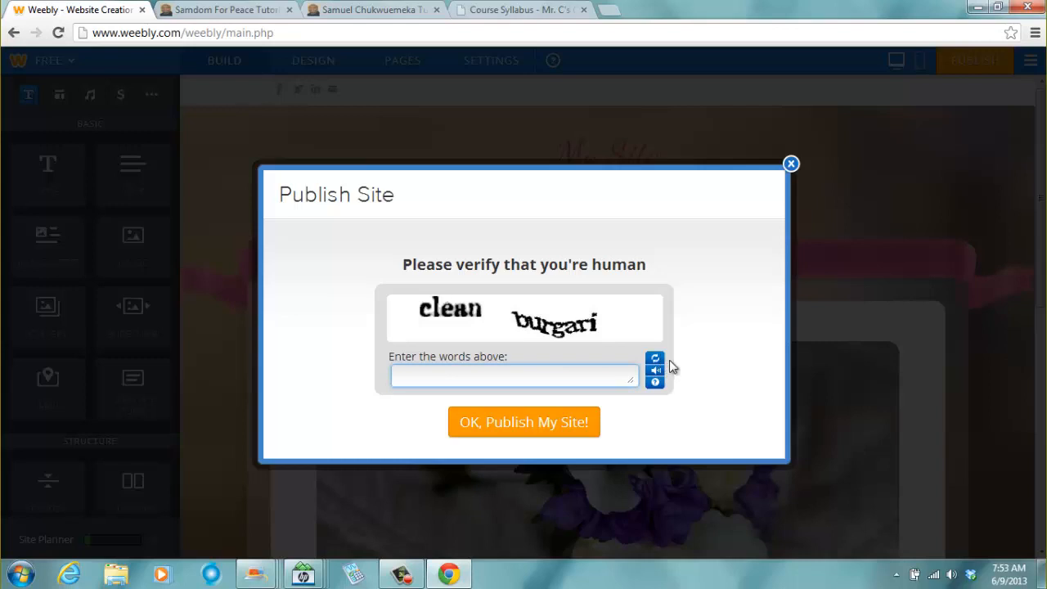
pyautogui.write('c')
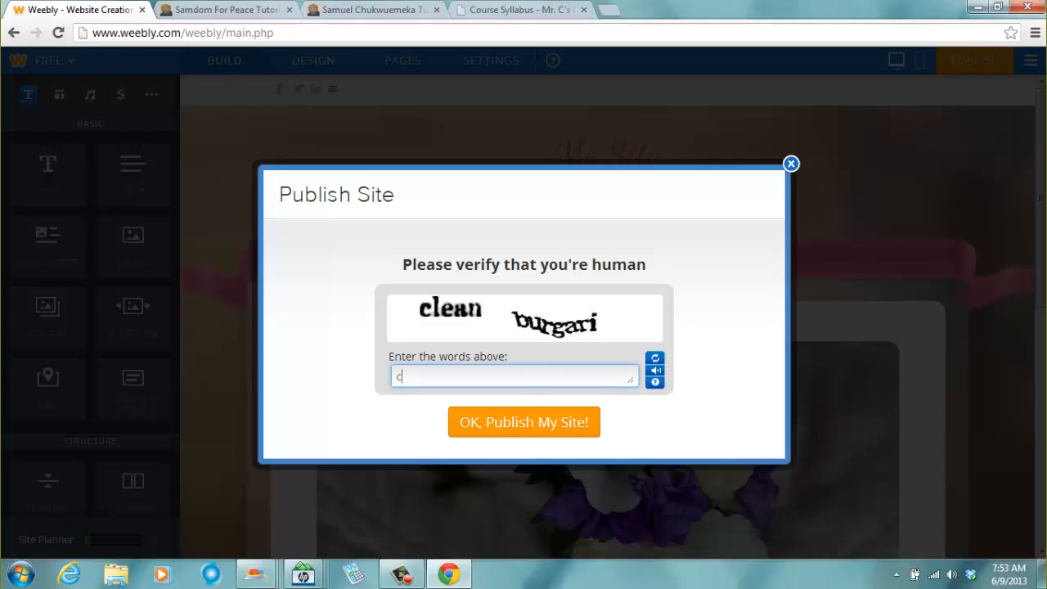
pyautogui.write('lean')
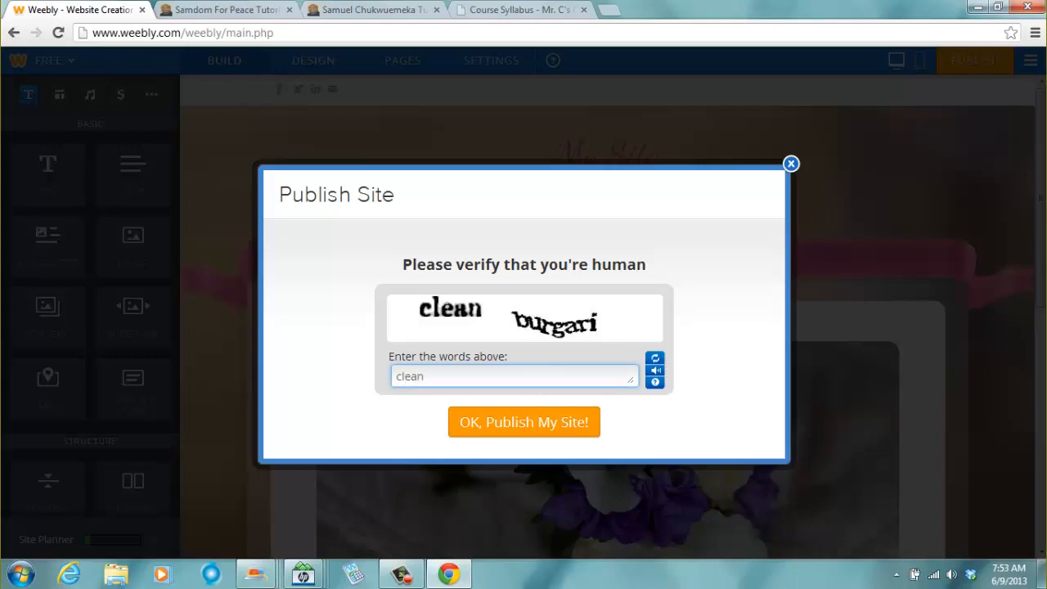
pyautogui.write('burgari')
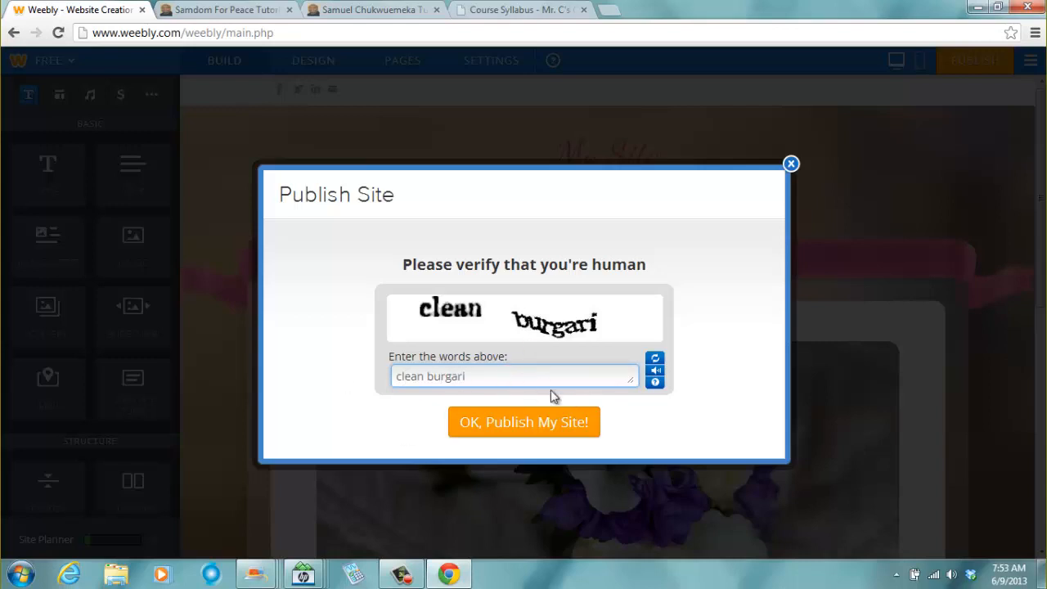
pyautogui.click(523, 422)
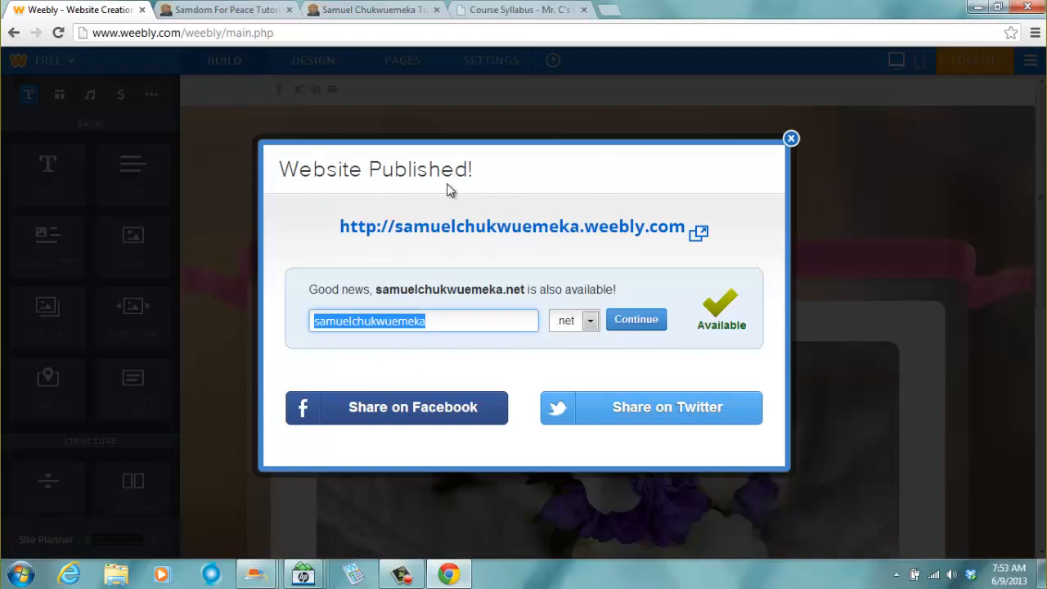
pyautogui.moveTo(740, 237)
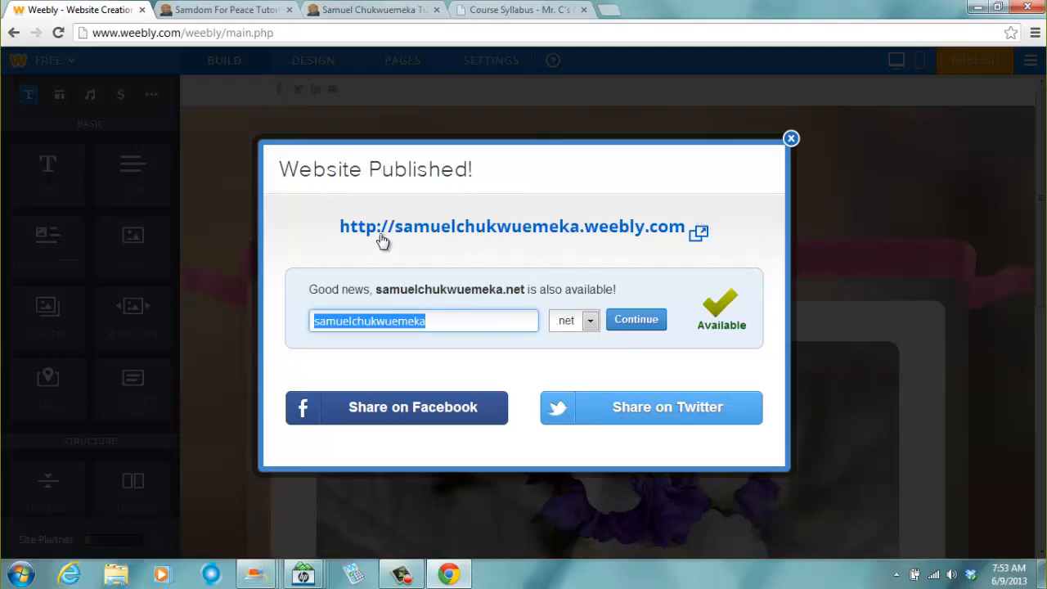
pyautogui.moveTo(356, 261)
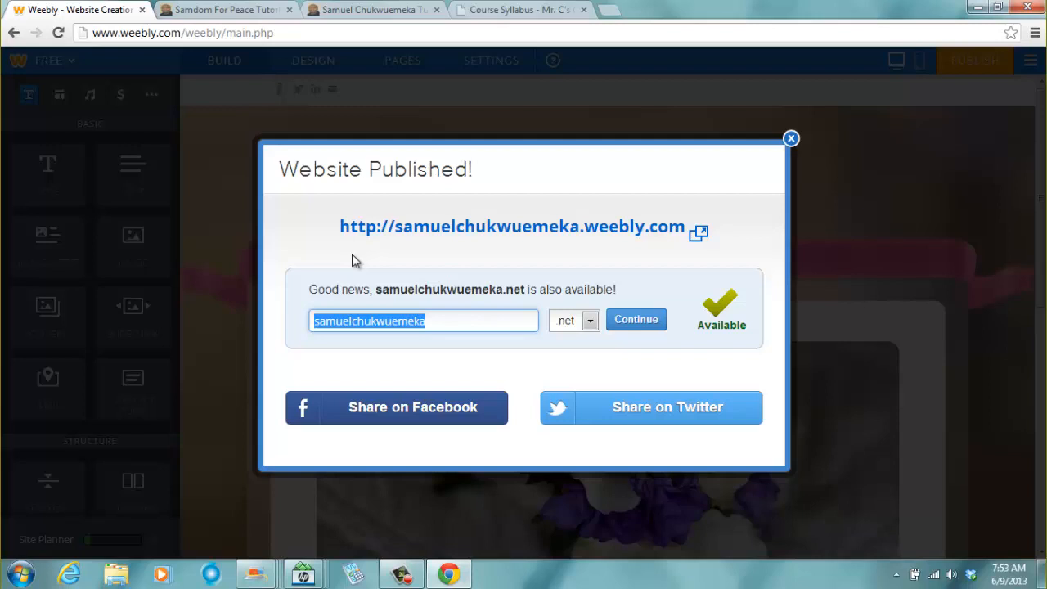
pyautogui.moveTo(423, 238)
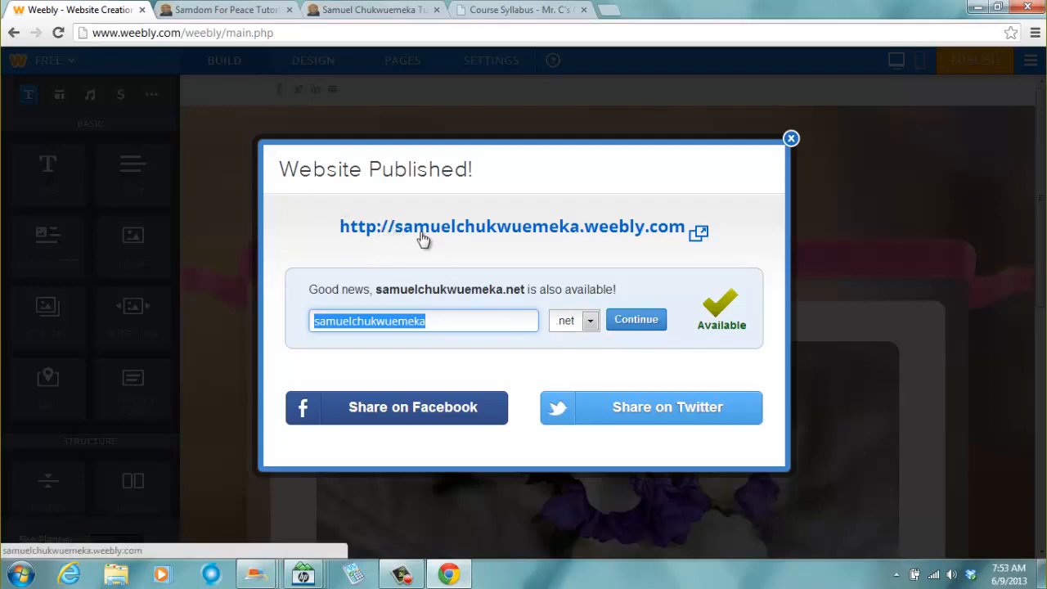
pyautogui.moveTo(395, 242)
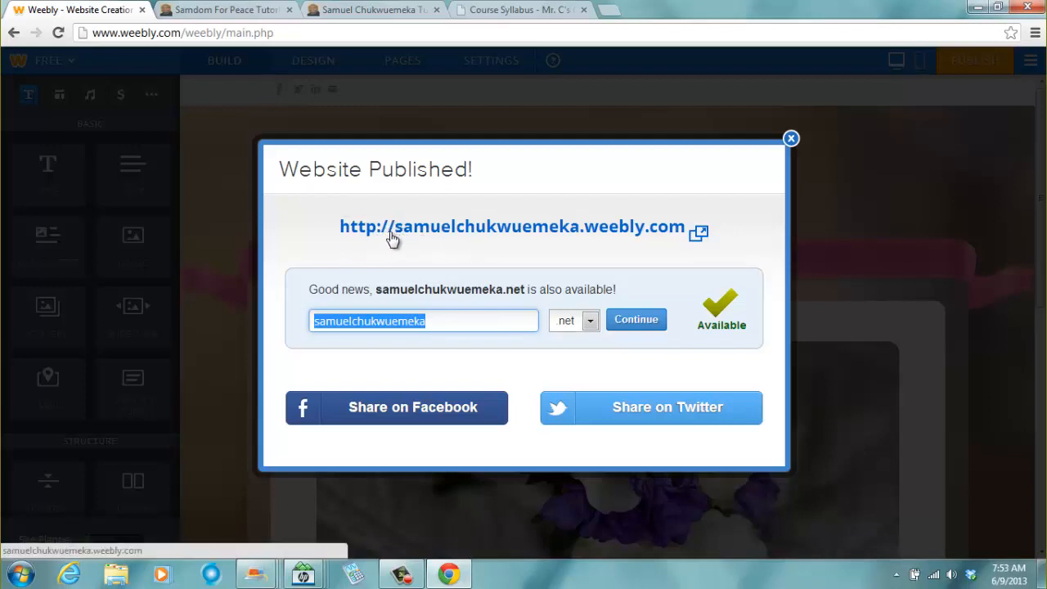
pyautogui.moveTo(643, 240)
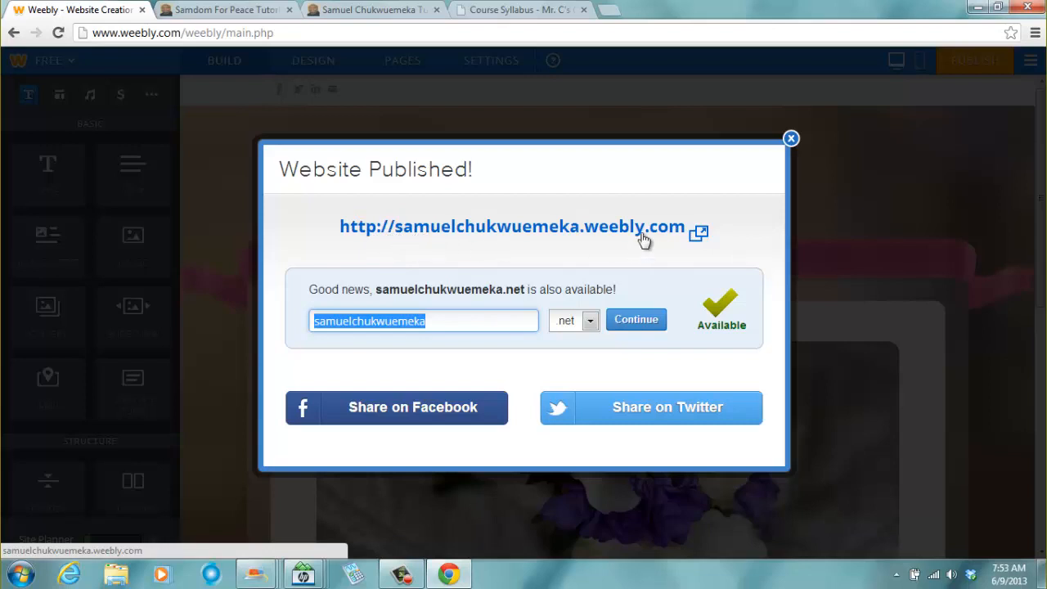
pyautogui.moveTo(661, 267)
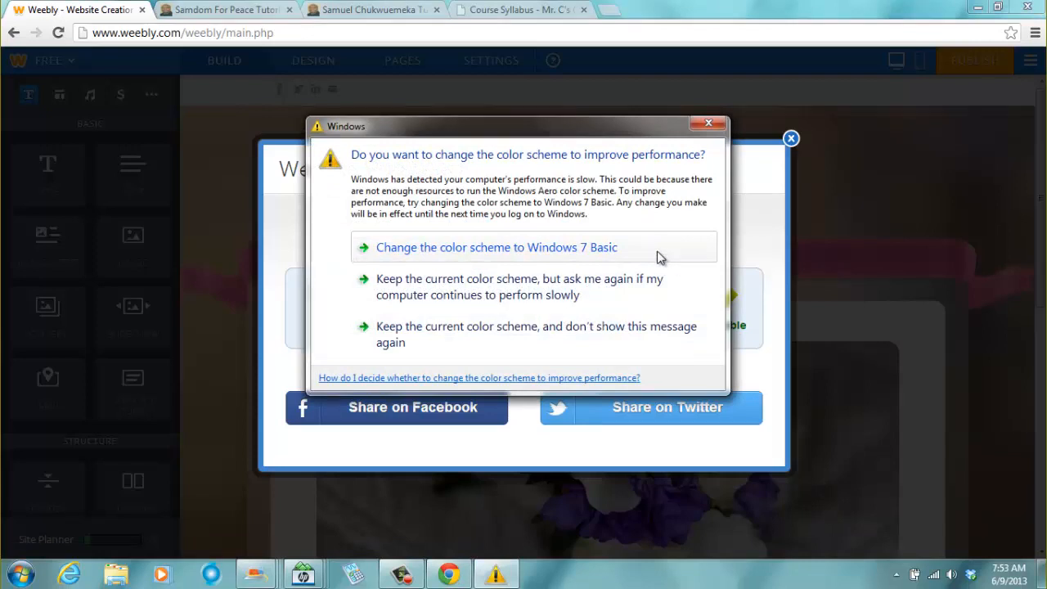
pyautogui.moveTo(708, 122)
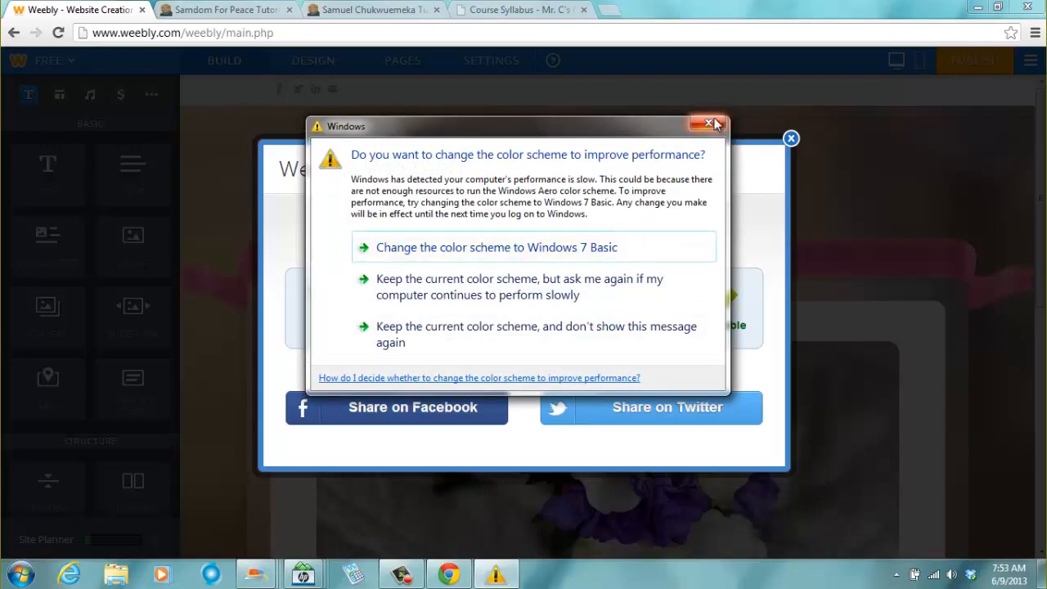
pyautogui.moveTo(522, 202)
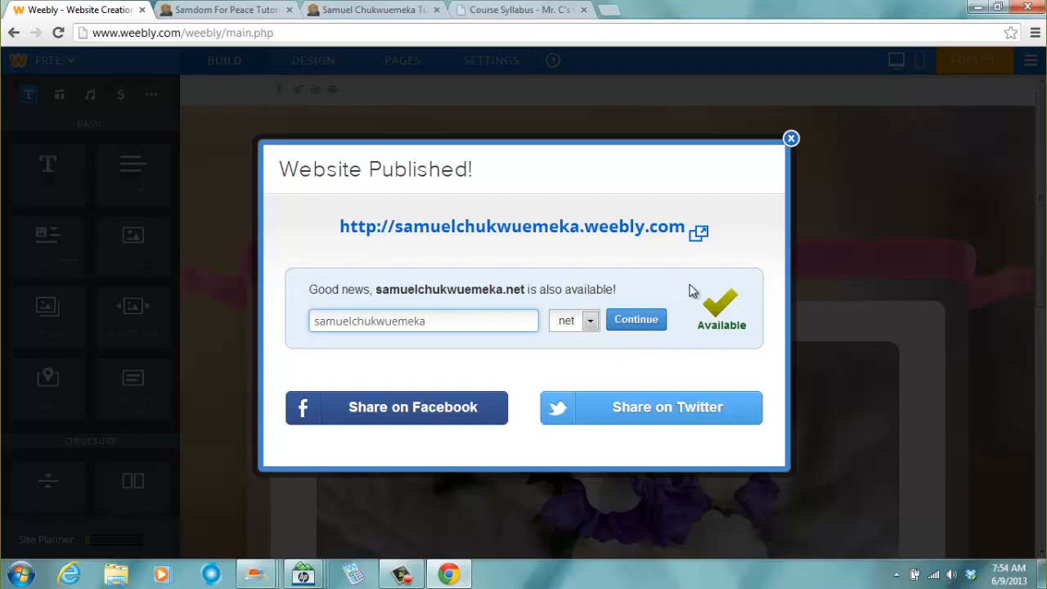
pyautogui.moveTo(321, 347)
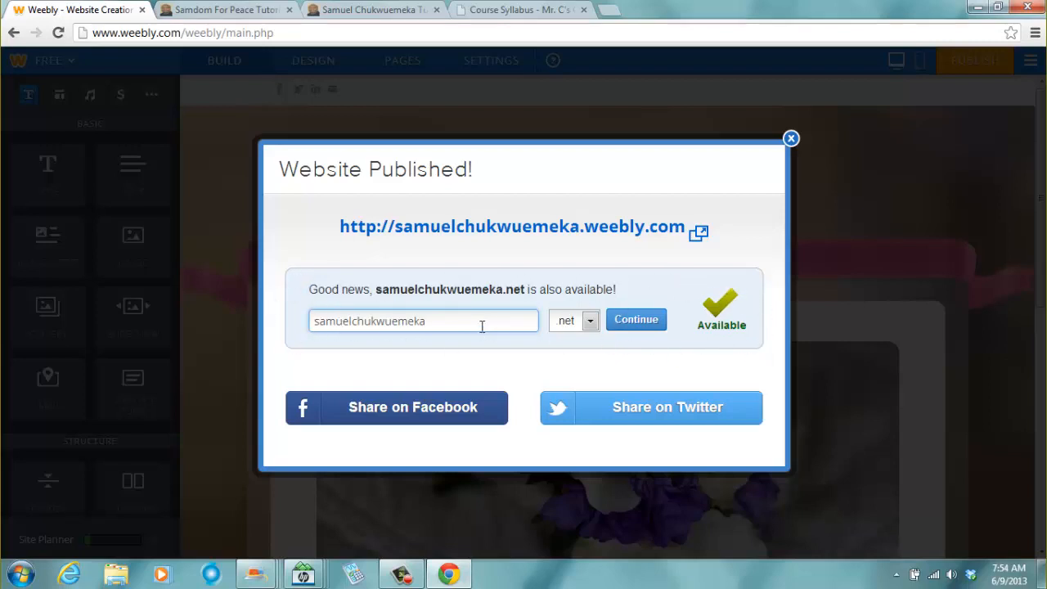
pyautogui.moveTo(538, 341)
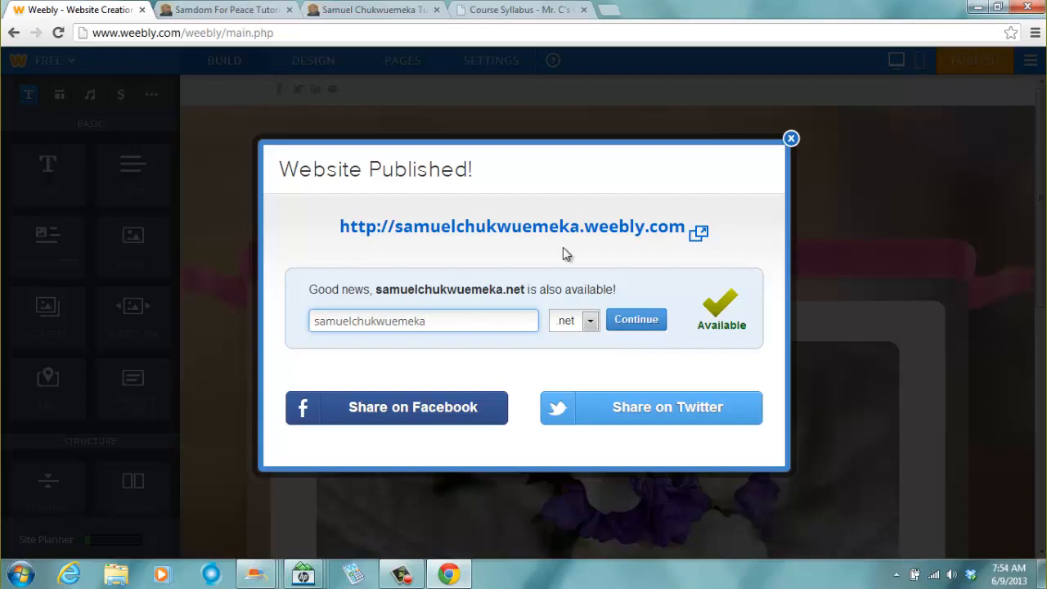
pyautogui.moveTo(515, 264)
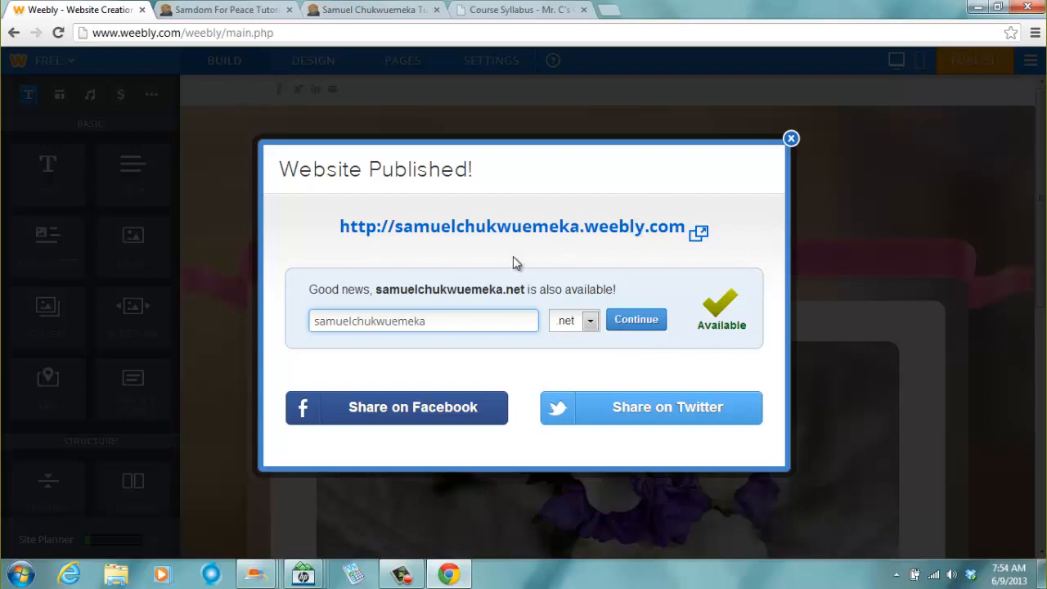
pyautogui.click(510, 227)
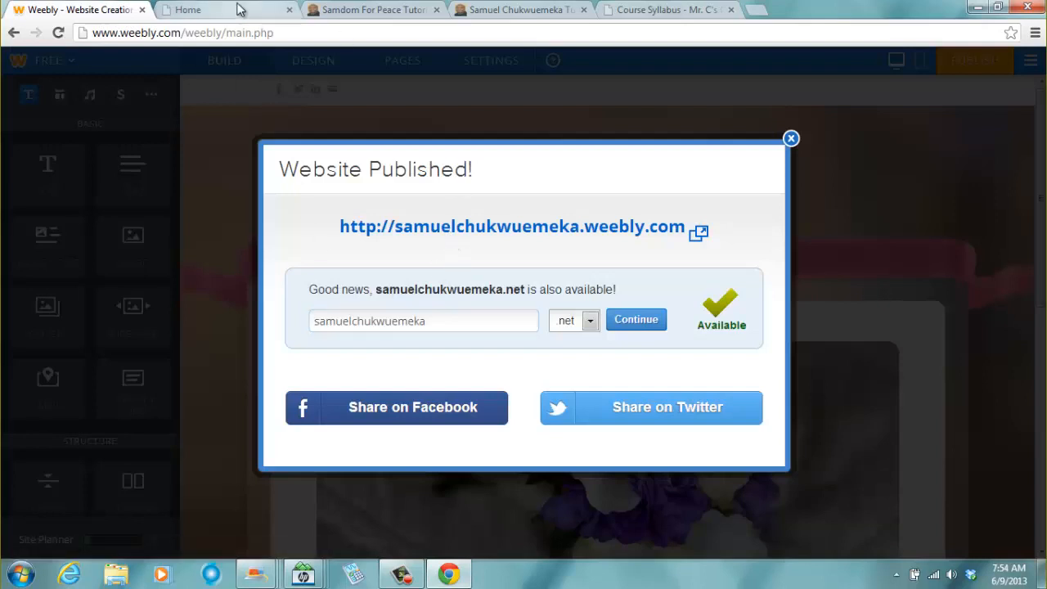
# - View the live pink Home page in its own tab, then close the publish confirmation
pyautogui.click(512, 227)
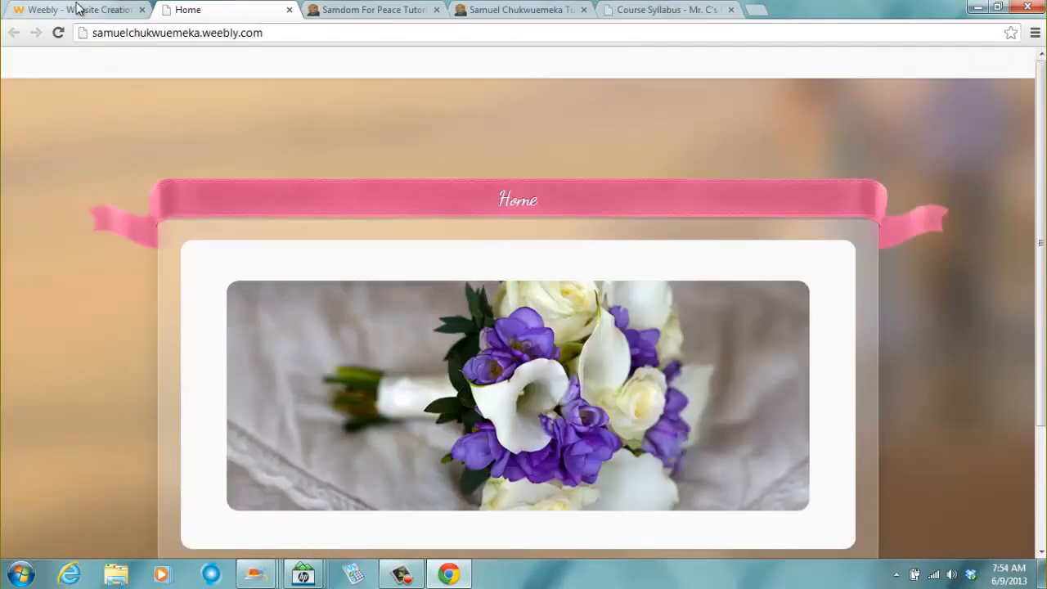
pyautogui.click(78, 9)
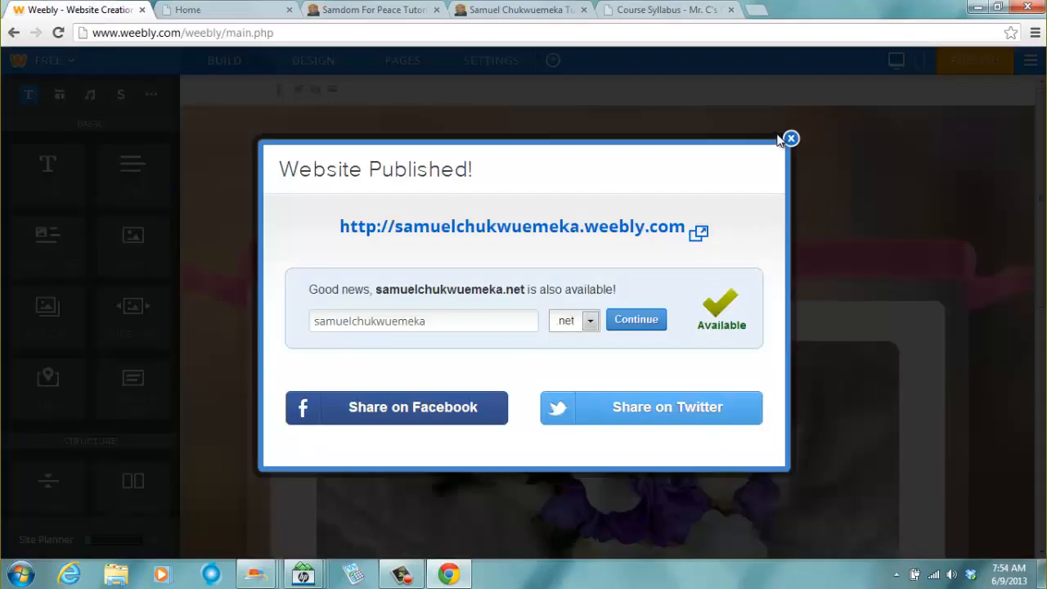
pyautogui.click(790, 138)
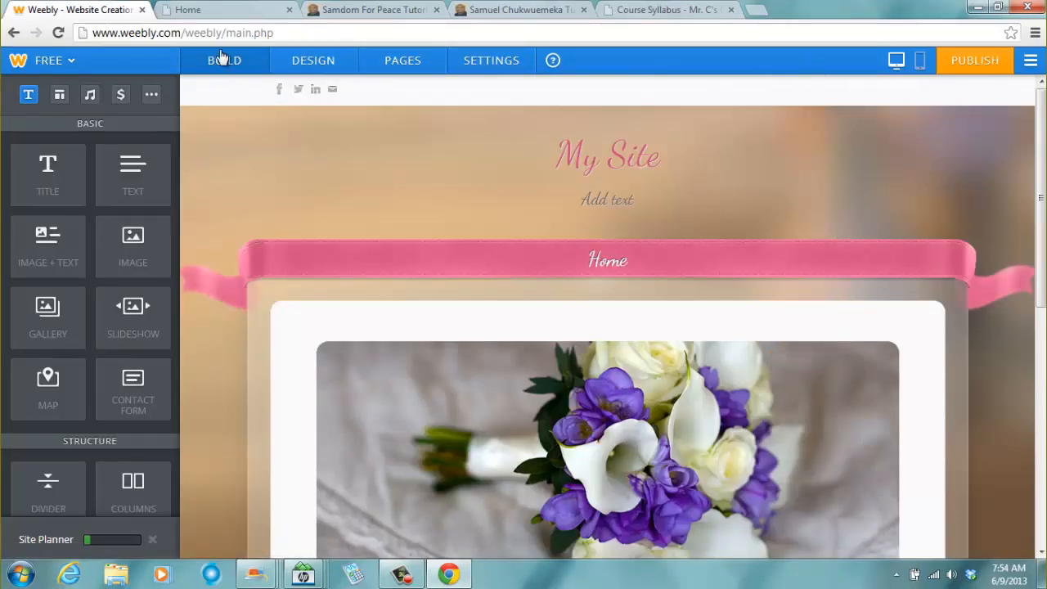
pyautogui.moveTo(550, 275)
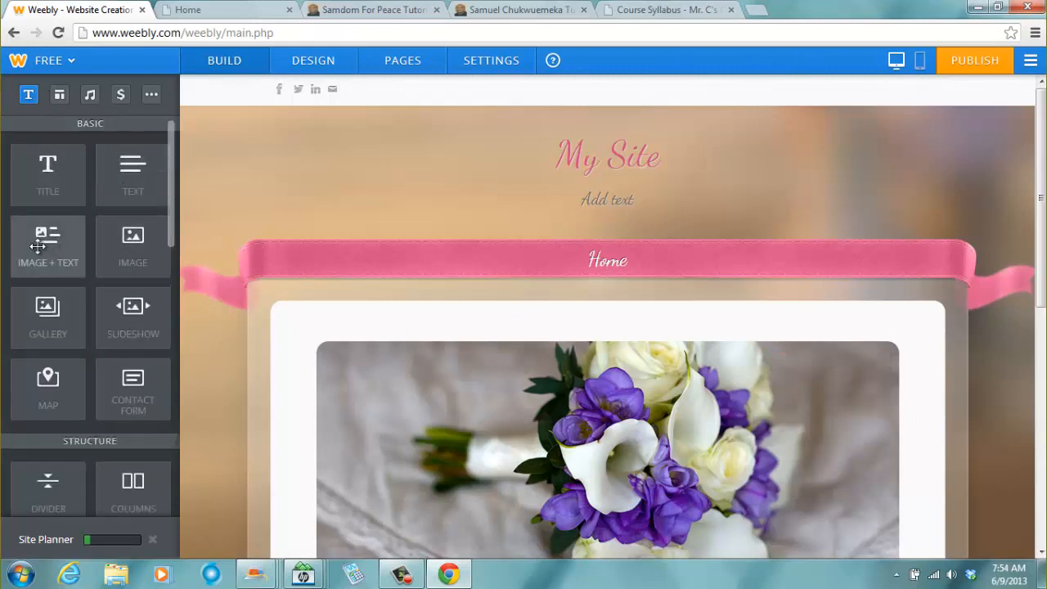
pyautogui.moveTo(47, 317)
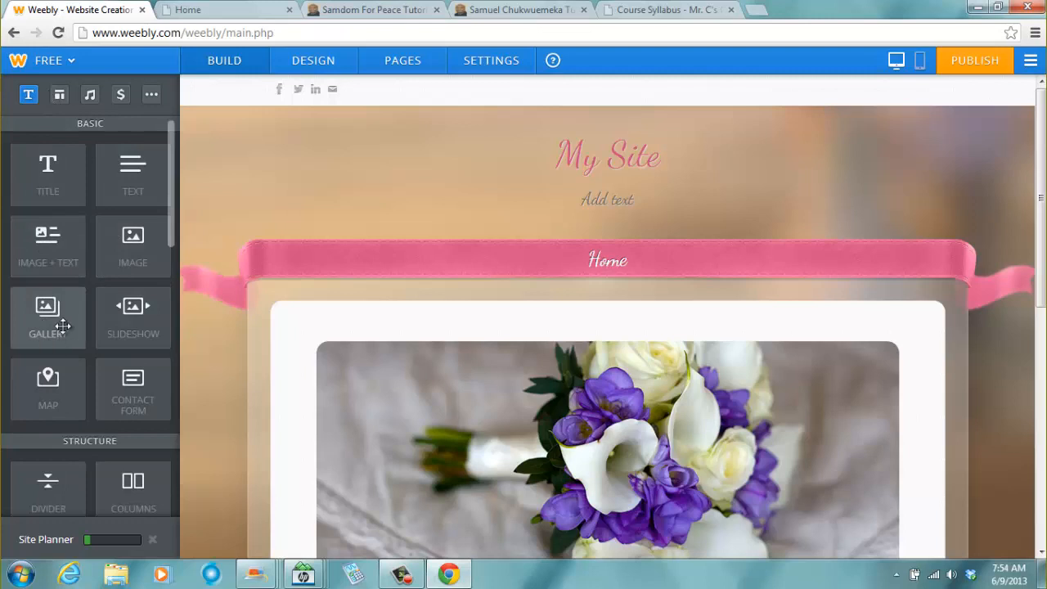
pyautogui.scroll(-3)
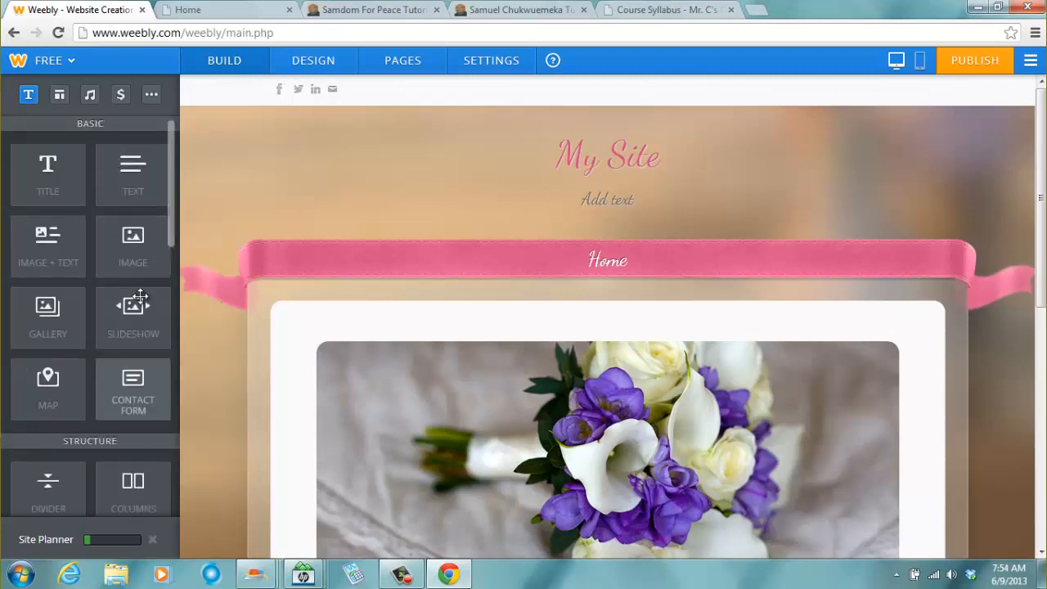
pyautogui.scroll(-3)
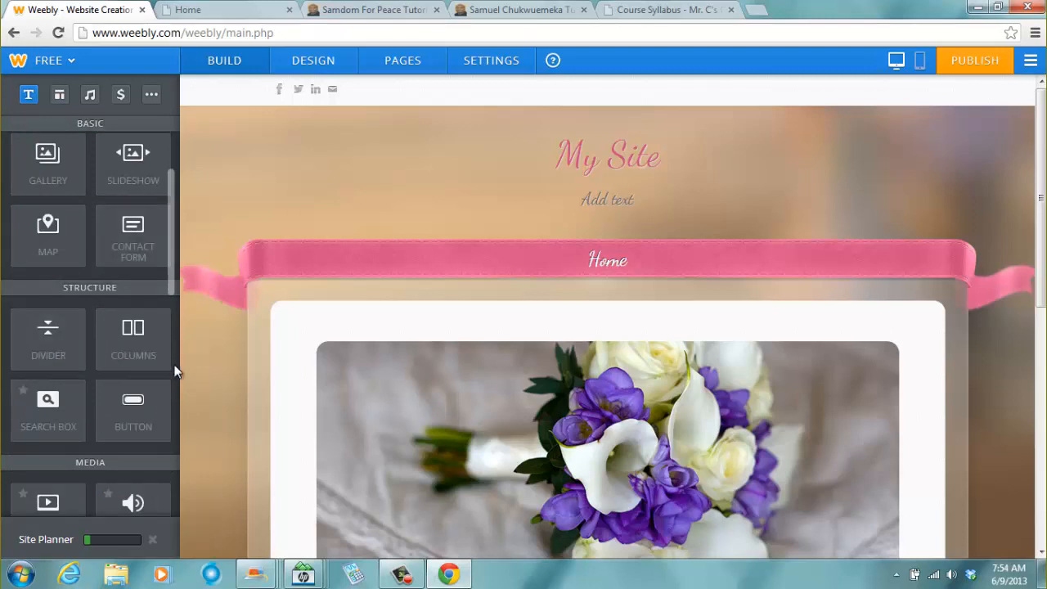
pyautogui.click(120, 94)
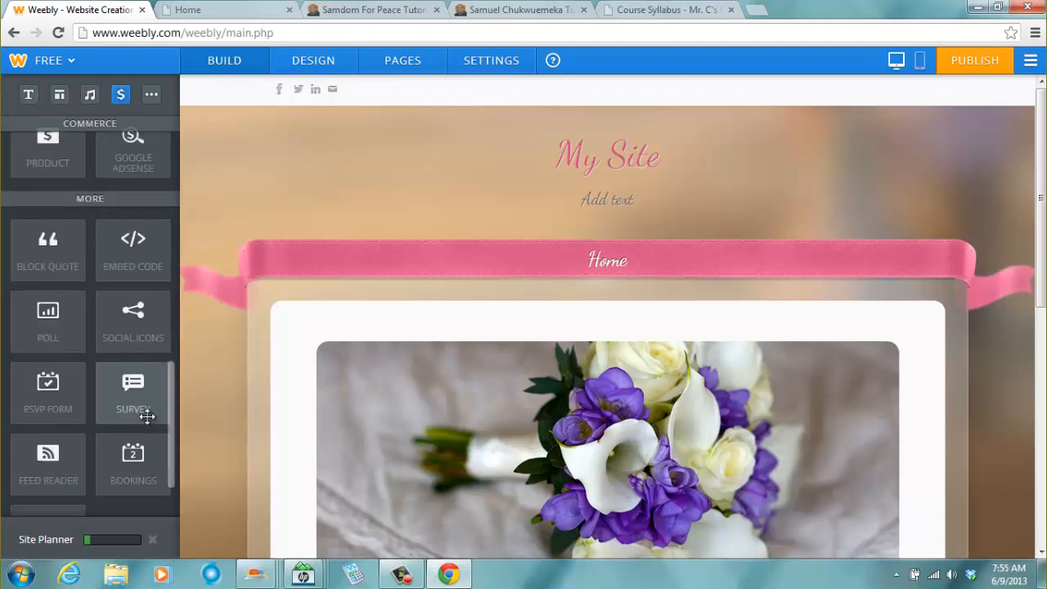
pyautogui.click(29, 94)
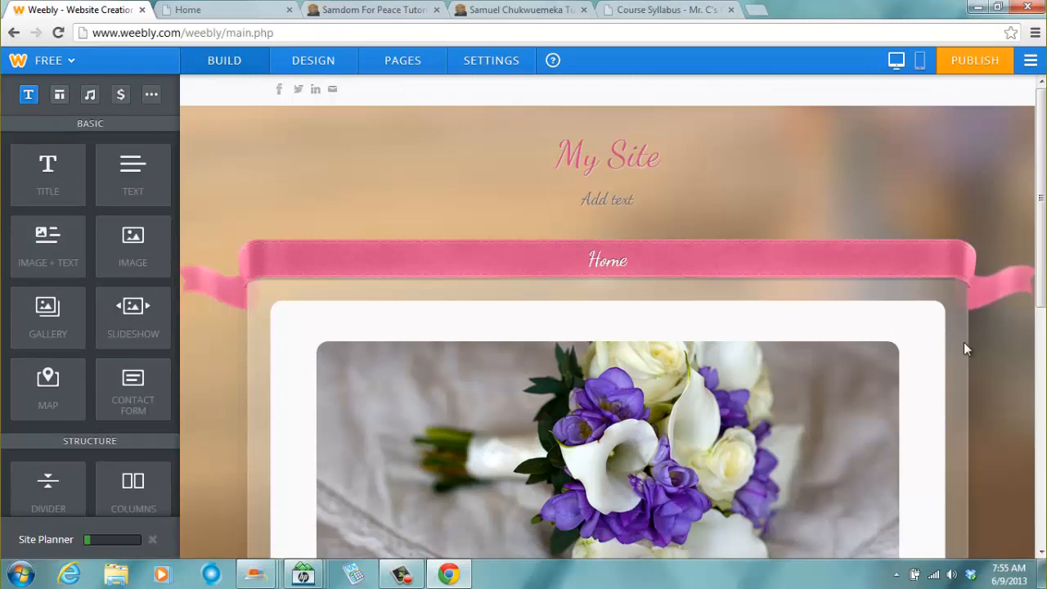
pyautogui.moveTo(861, 204)
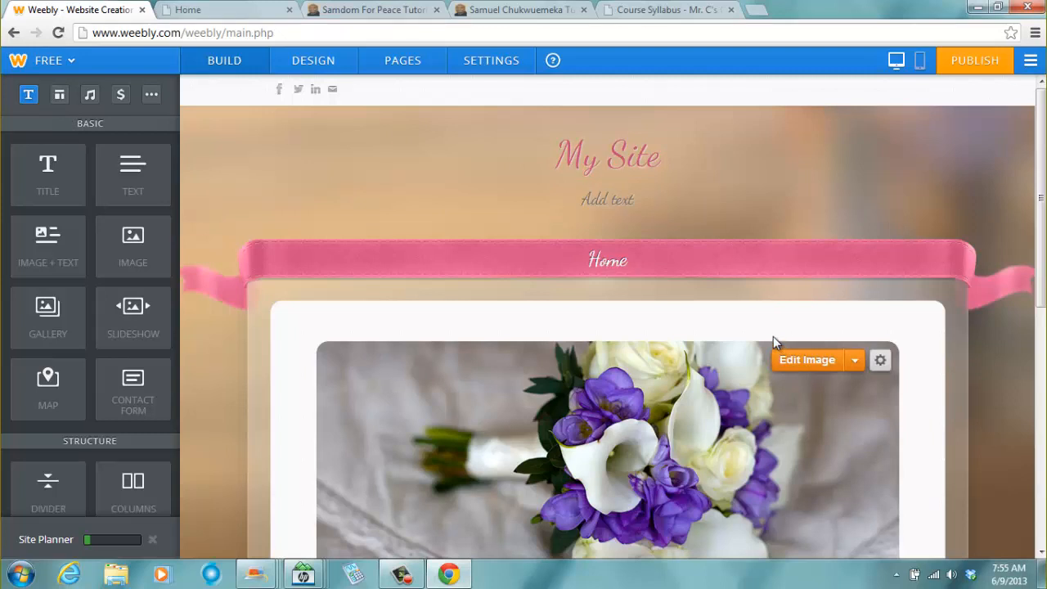
pyautogui.moveTo(573, 93)
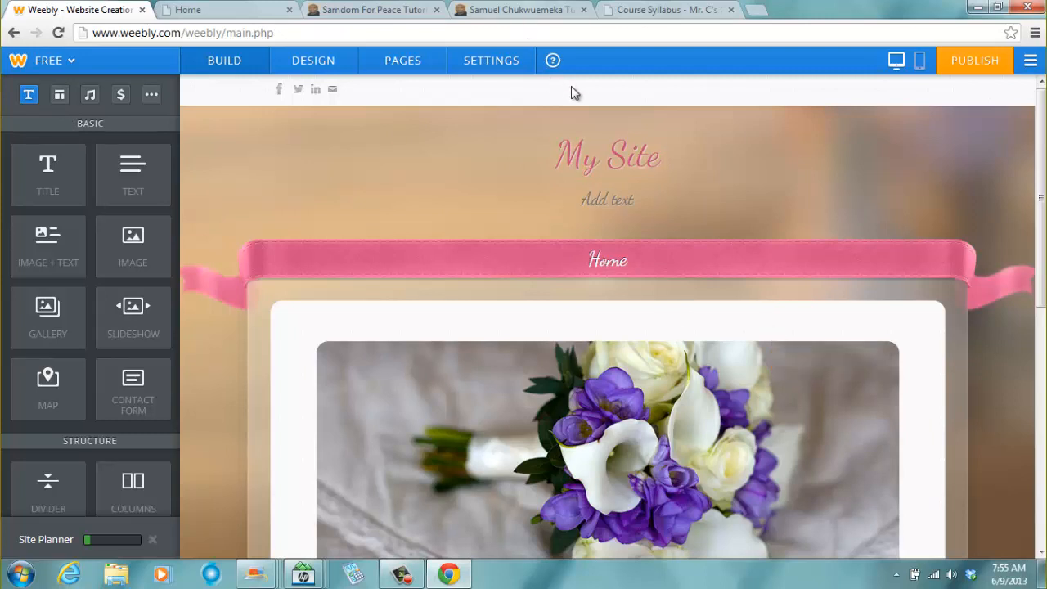
pyautogui.moveTo(507, 284)
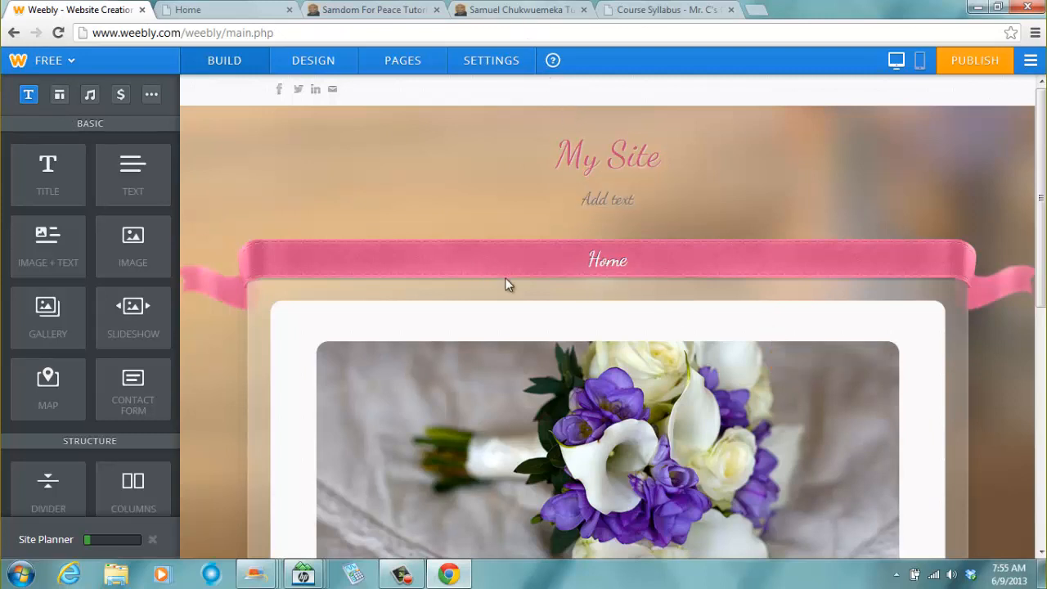
pyautogui.moveTo(482, 149)
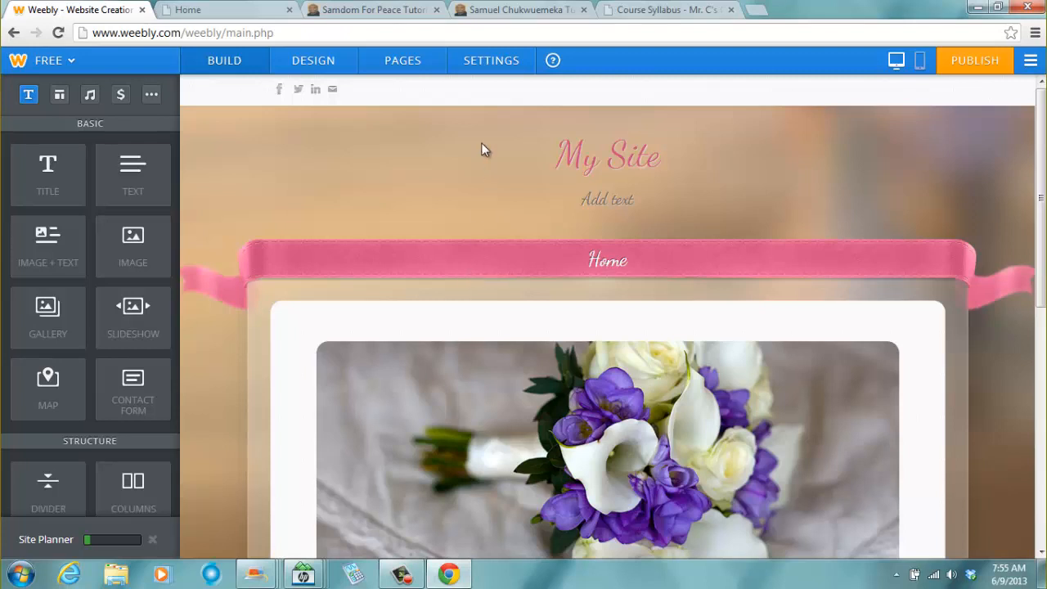
pyautogui.moveTo(525, 181)
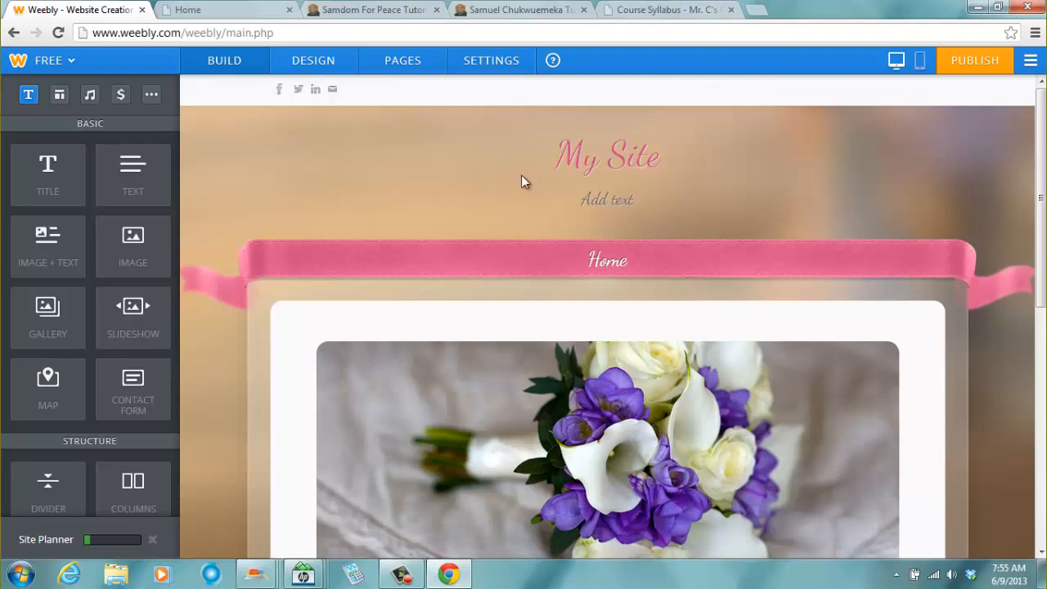